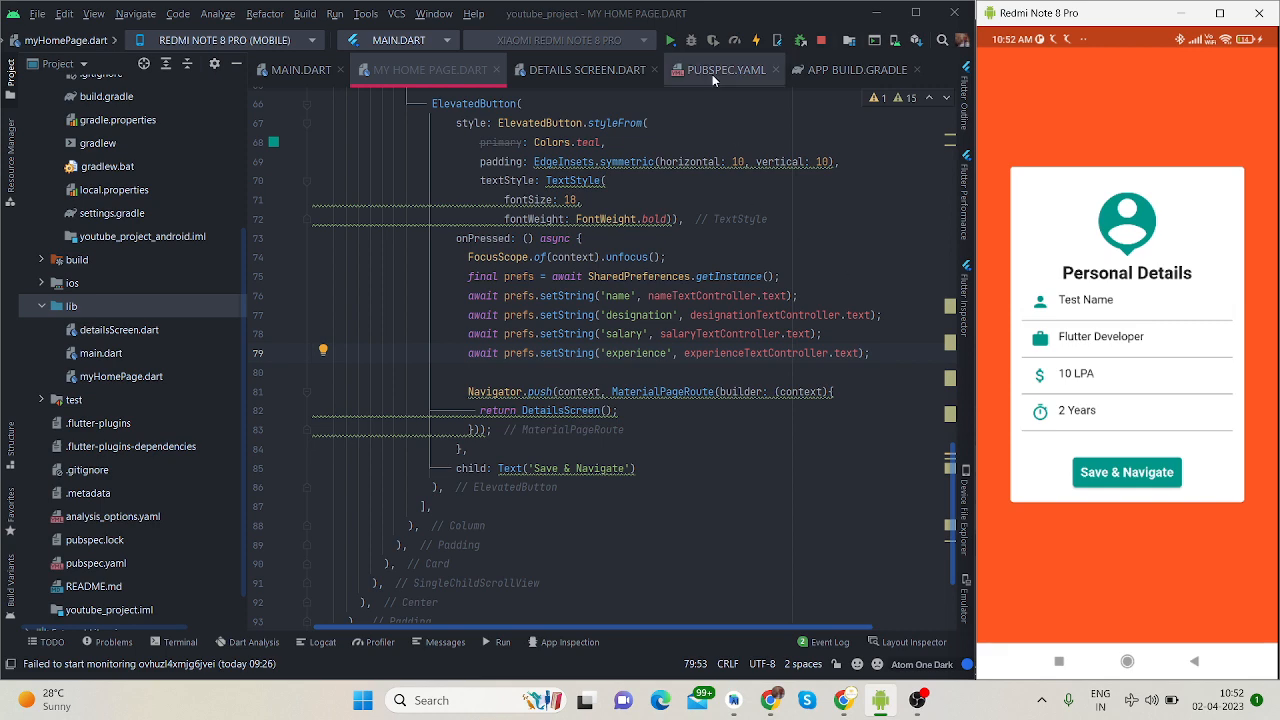
Glance at the dependencies file and details screen code, then return to the home page code.
left_click(724, 70)
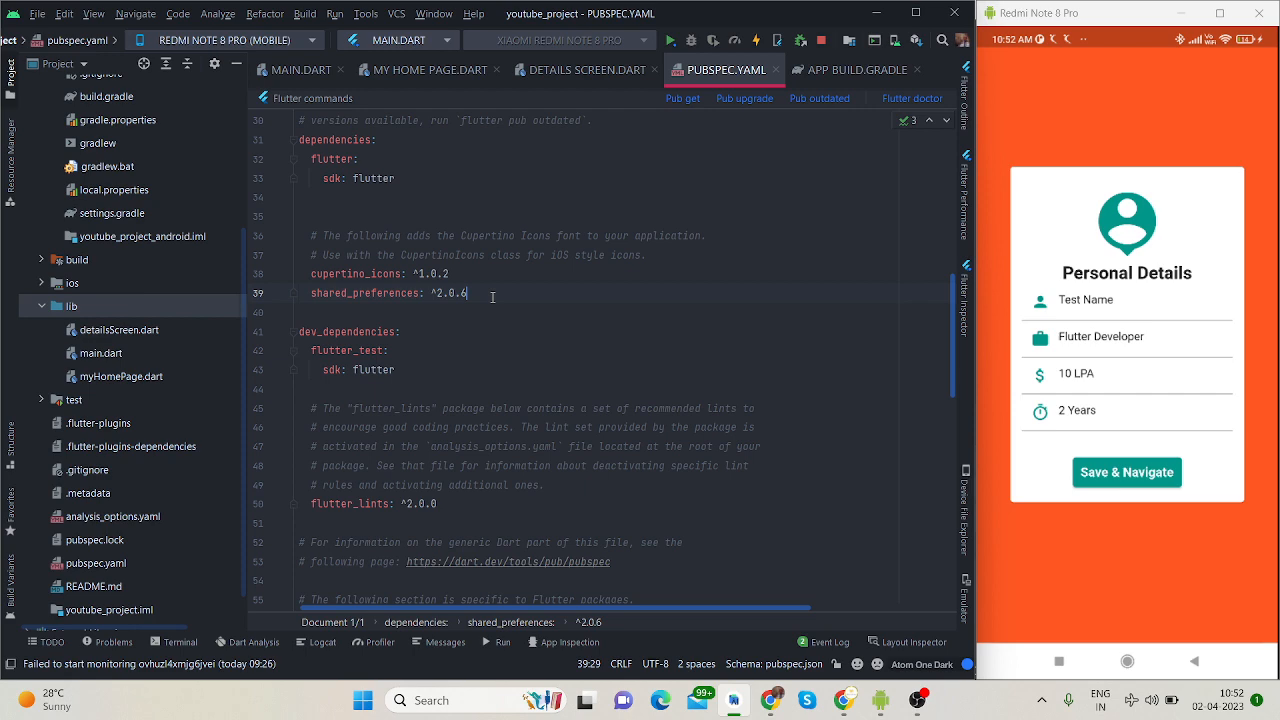
left_click(585, 70)
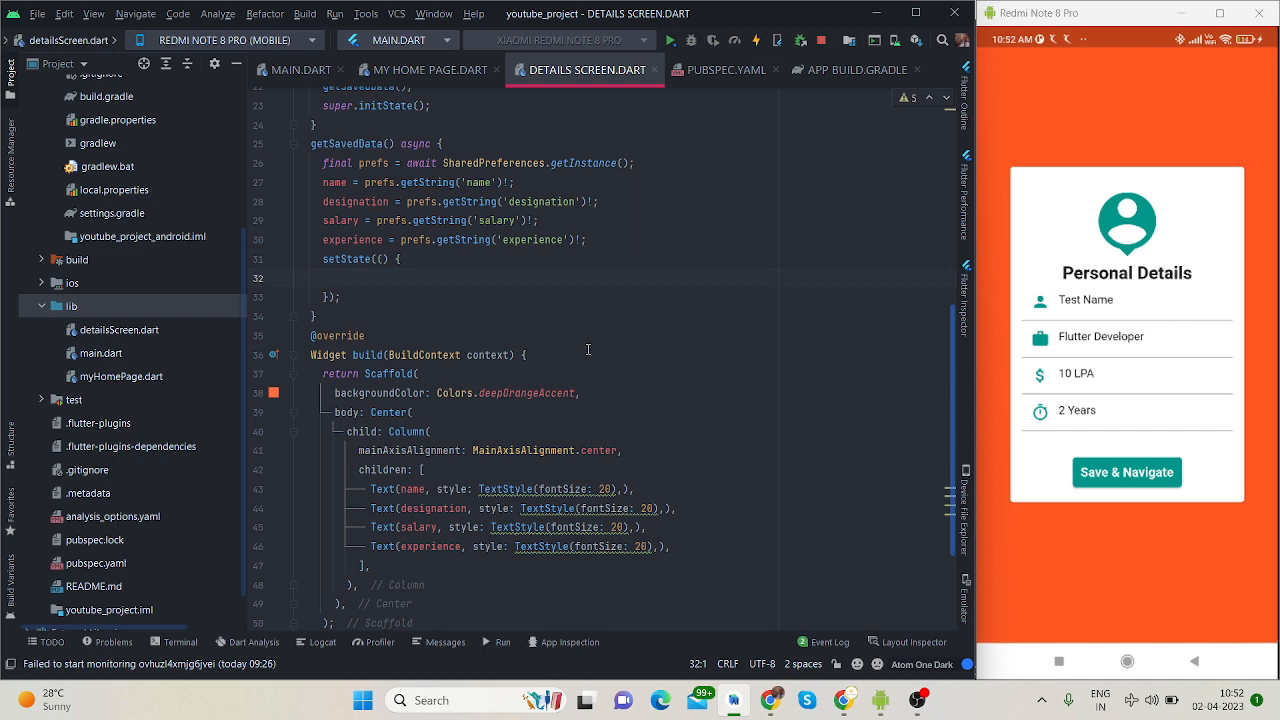
mouse_move(568, 232)
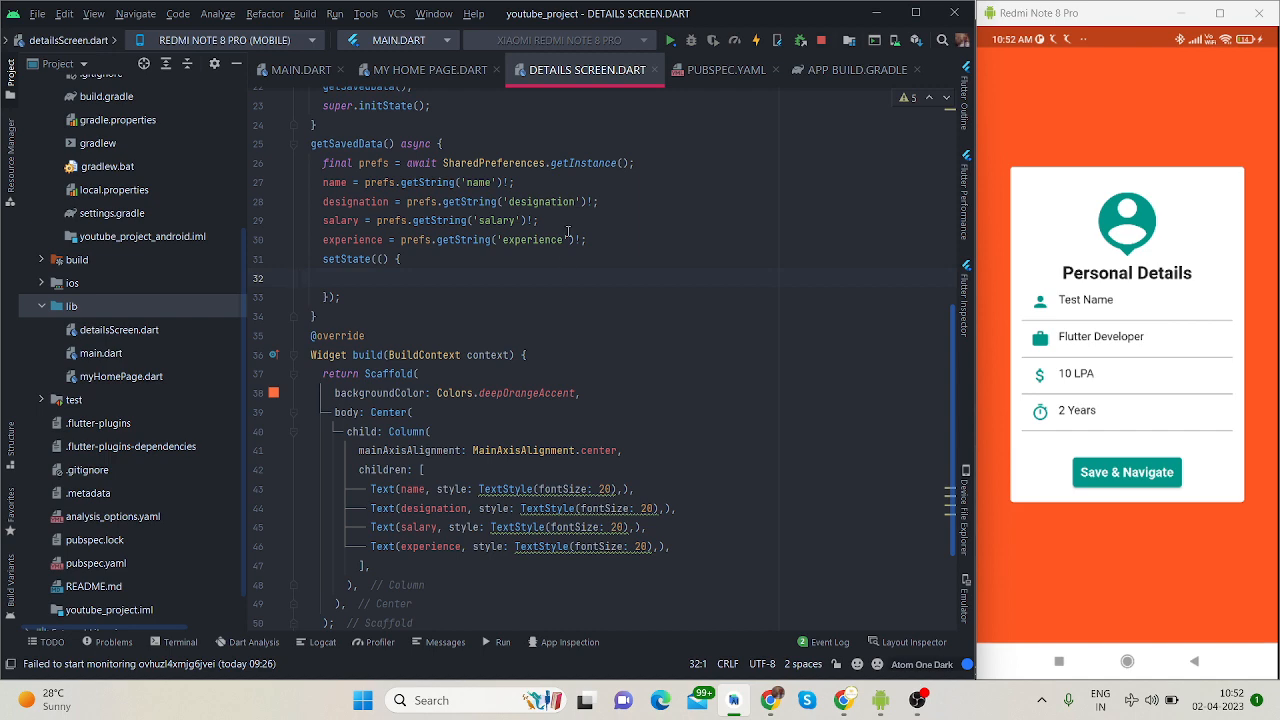
left_click(428, 70)
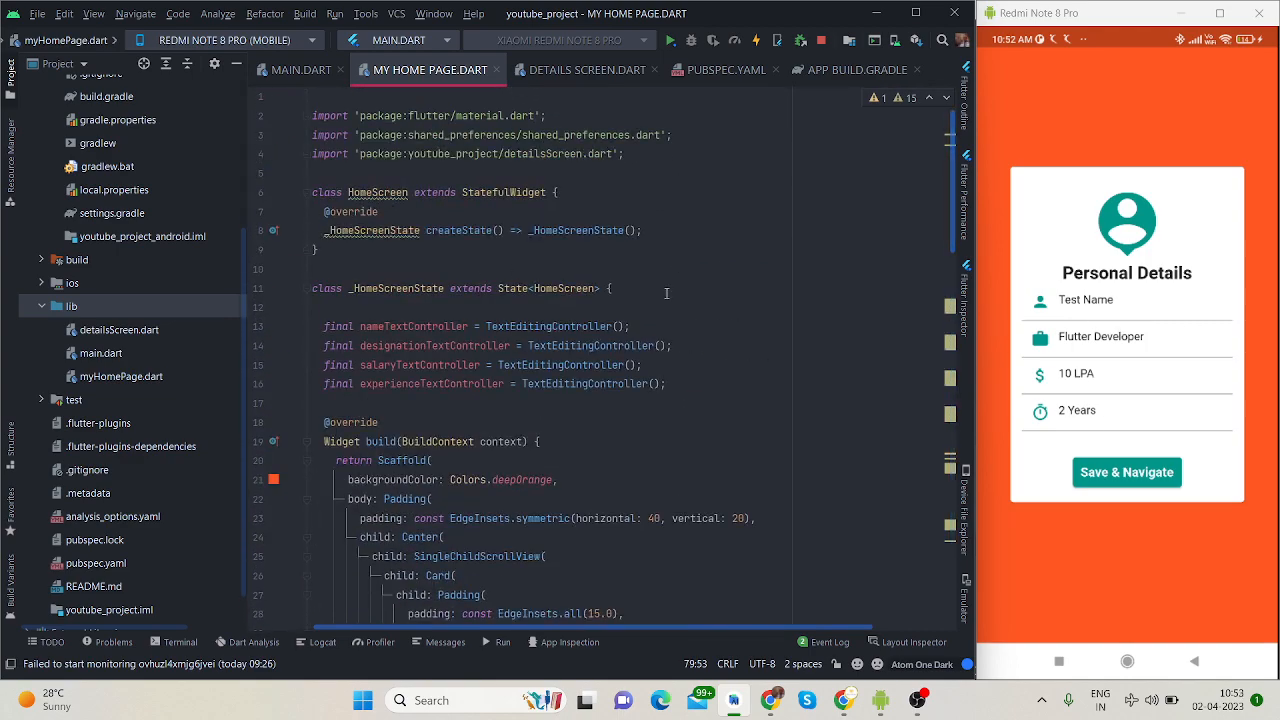
Scroll to the designation field code and tap the '2 Years' experience field to raise the keyboard.
scroll("down", 3)
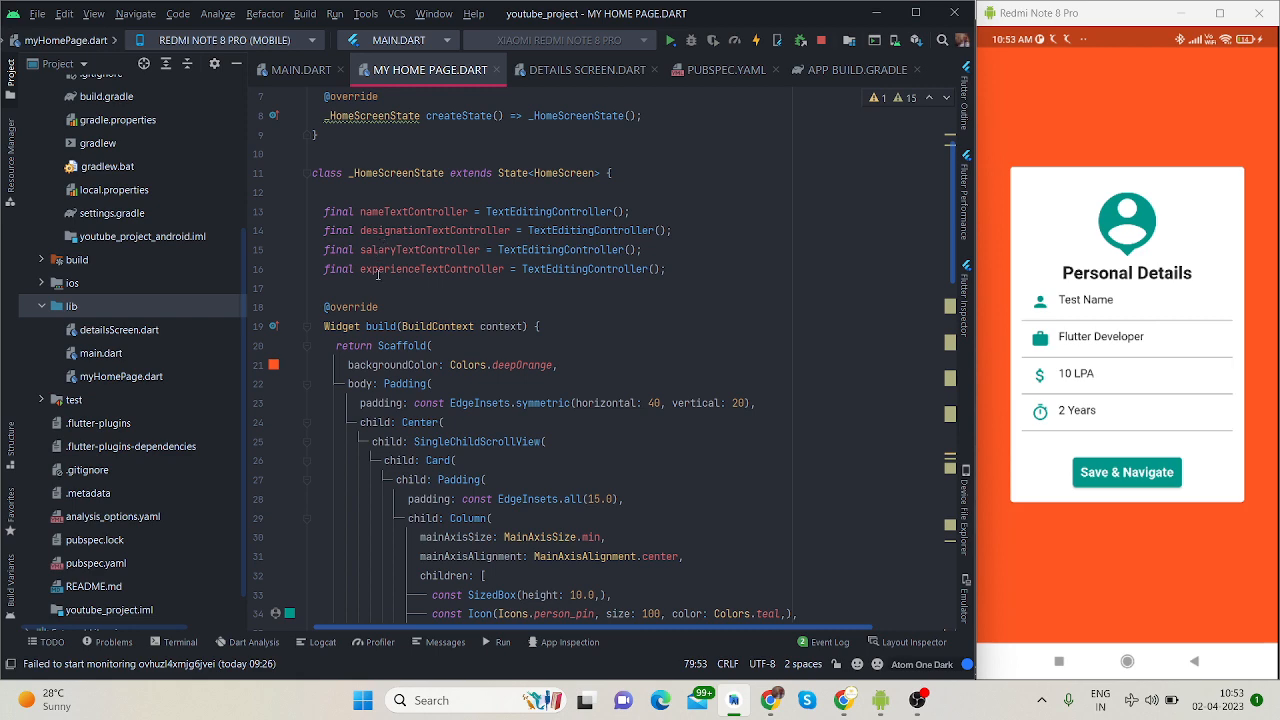
scroll("down", 3)
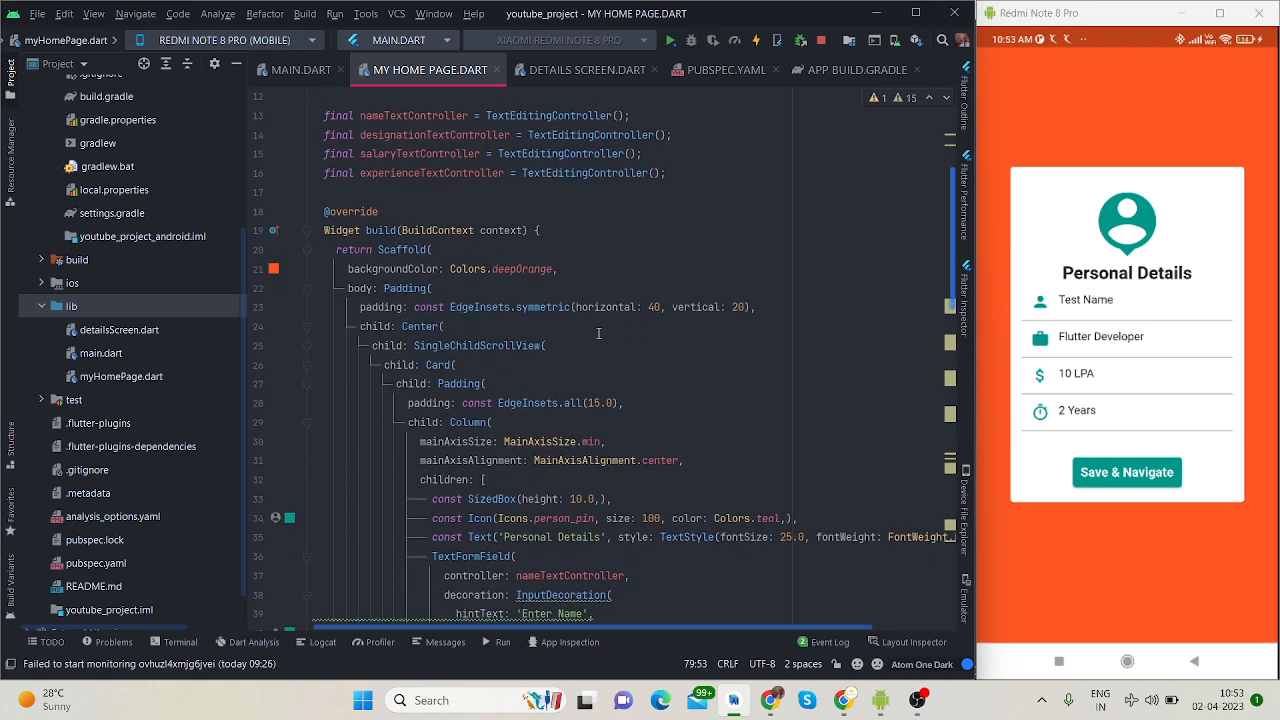
left_click(436, 249)
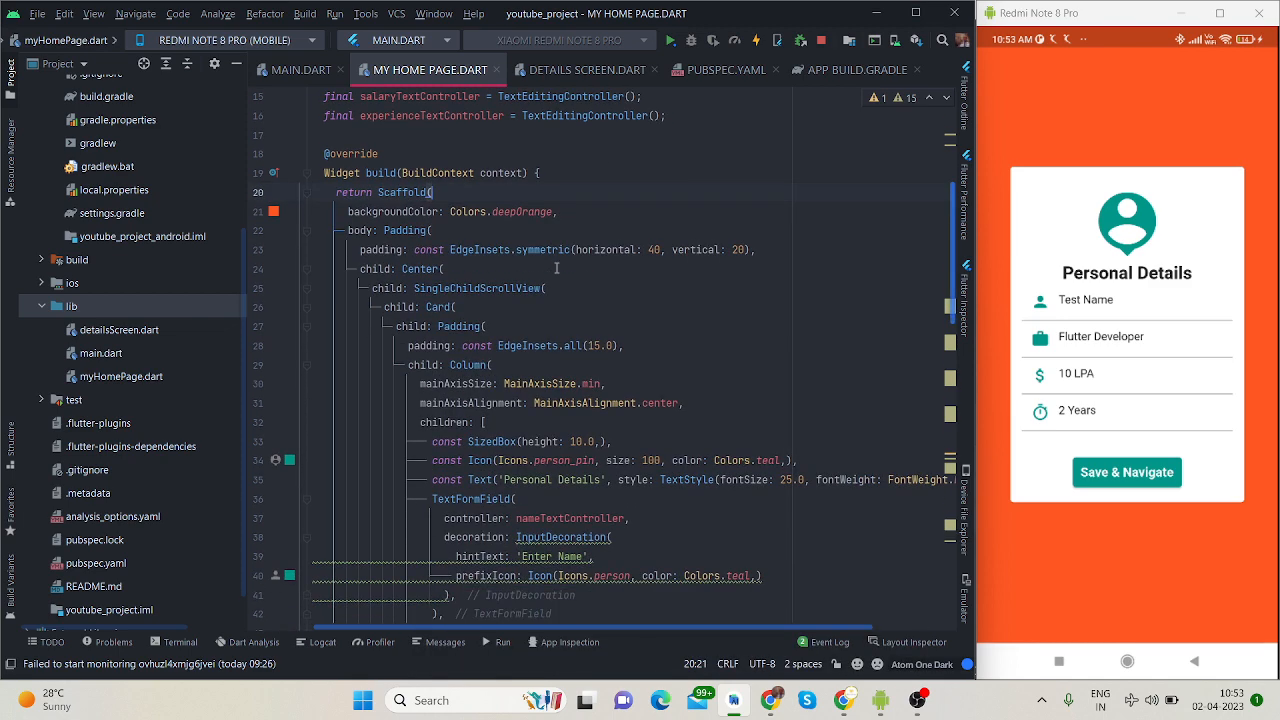
scroll("down", 3)
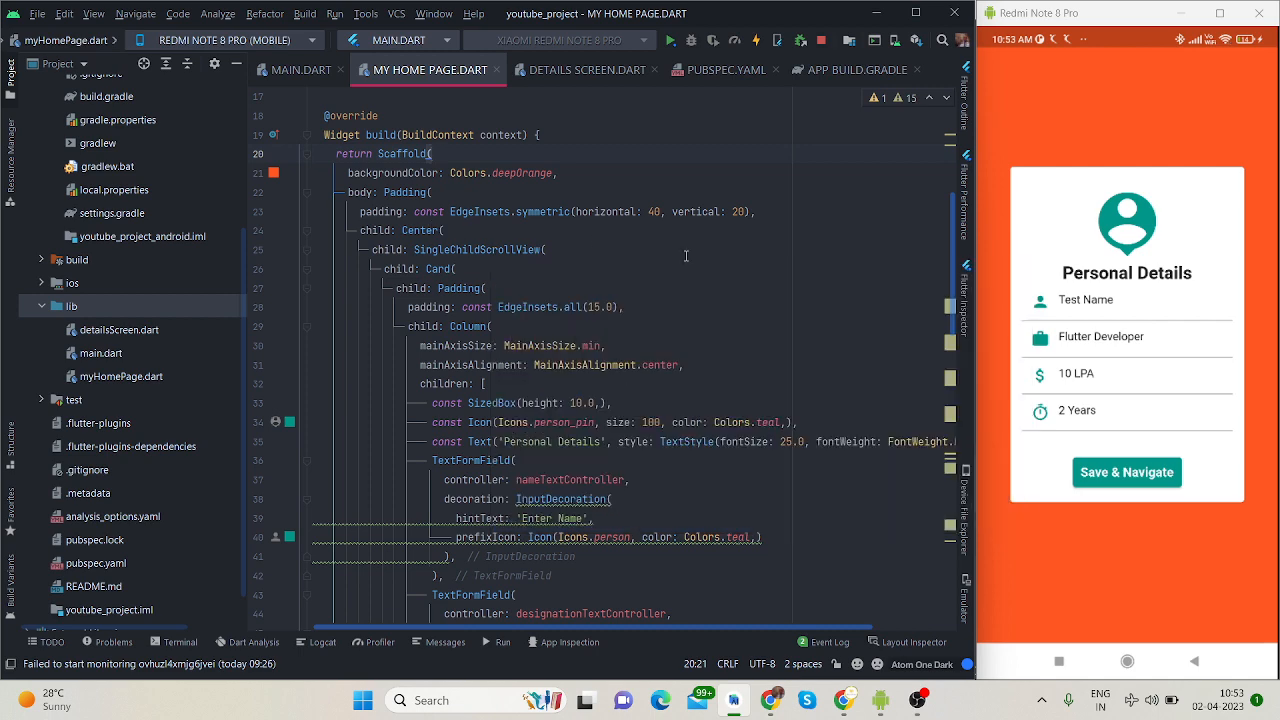
mouse_move(1076, 330)
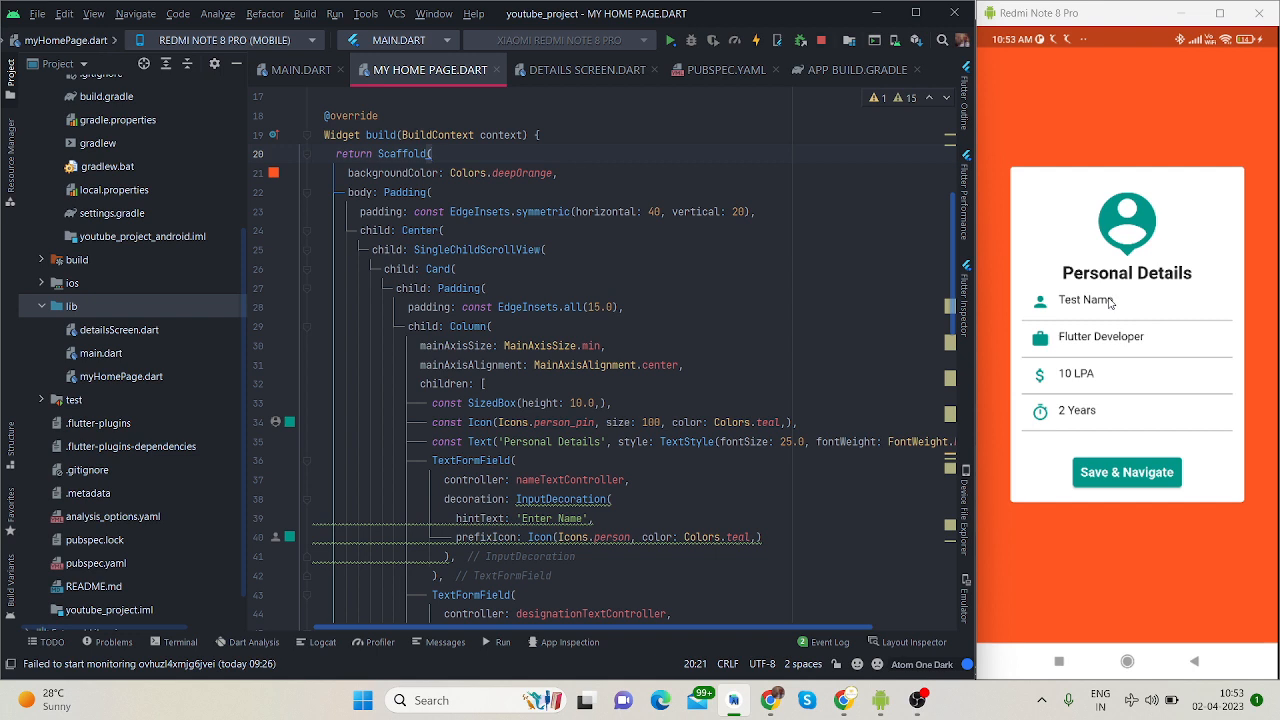
mouse_move(1075, 415)
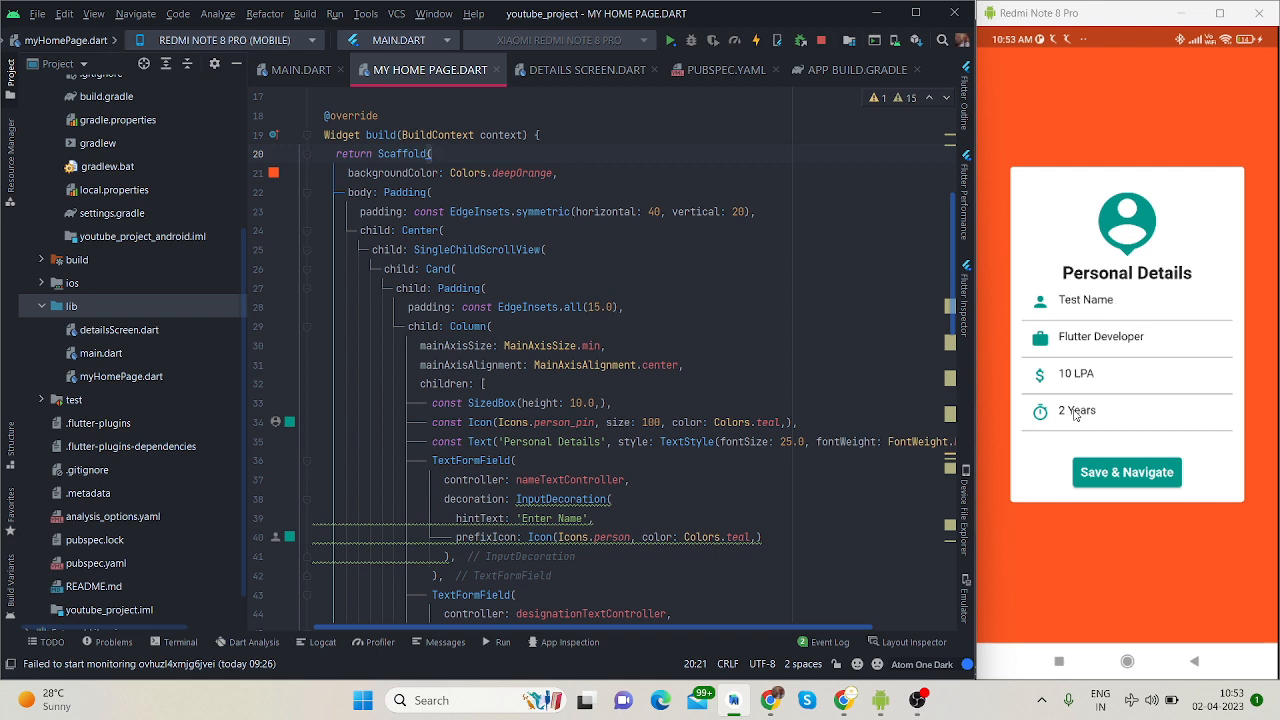
mouse_move(1100, 415)
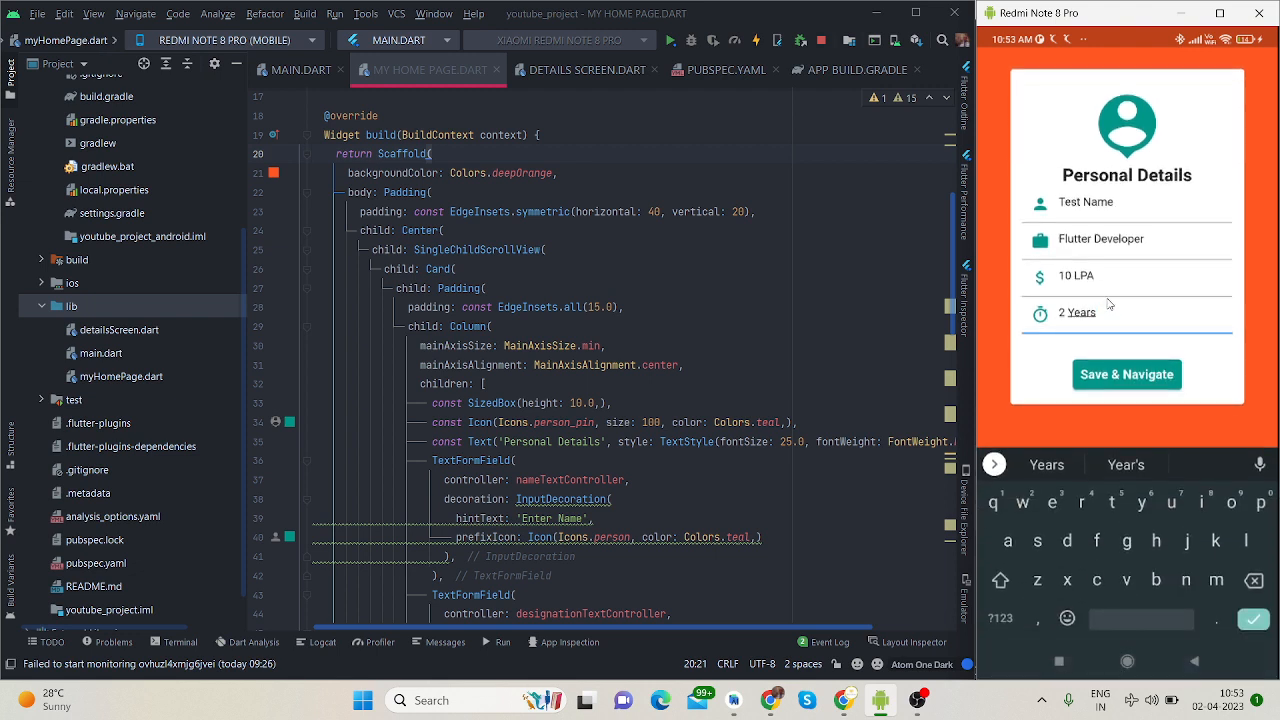
mouse_move(1037, 353)
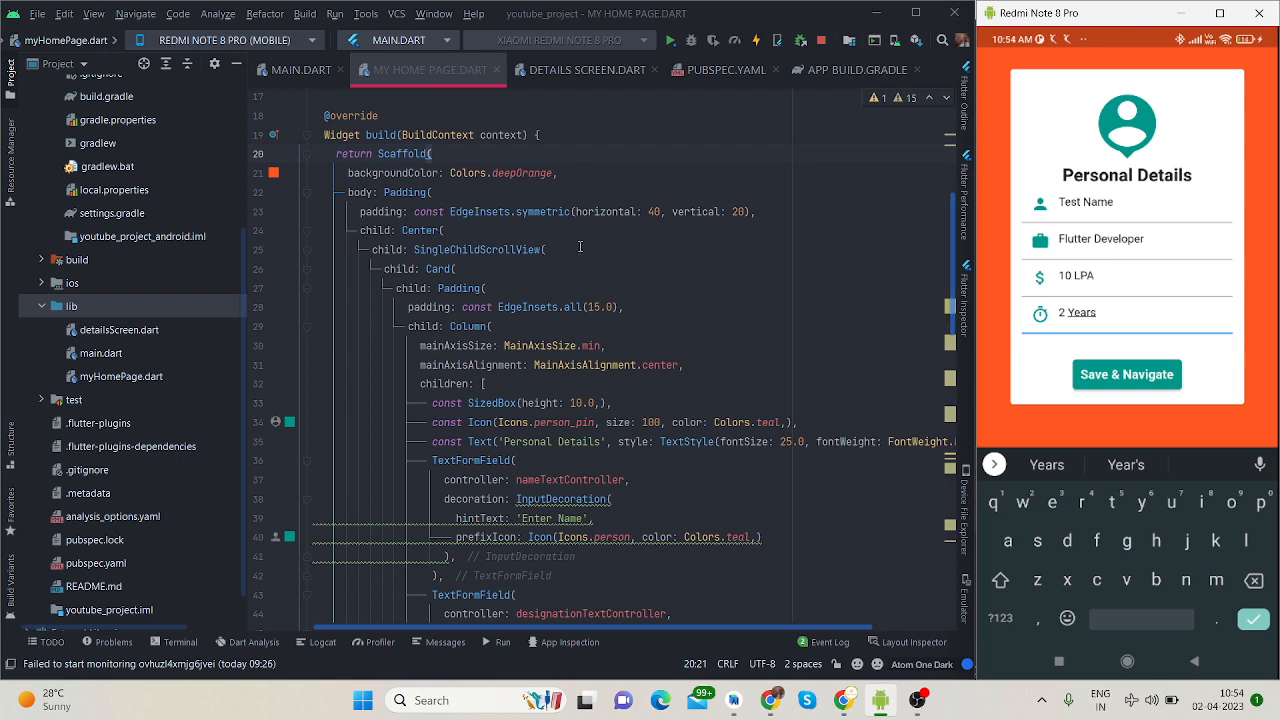
mouse_move(471, 321)
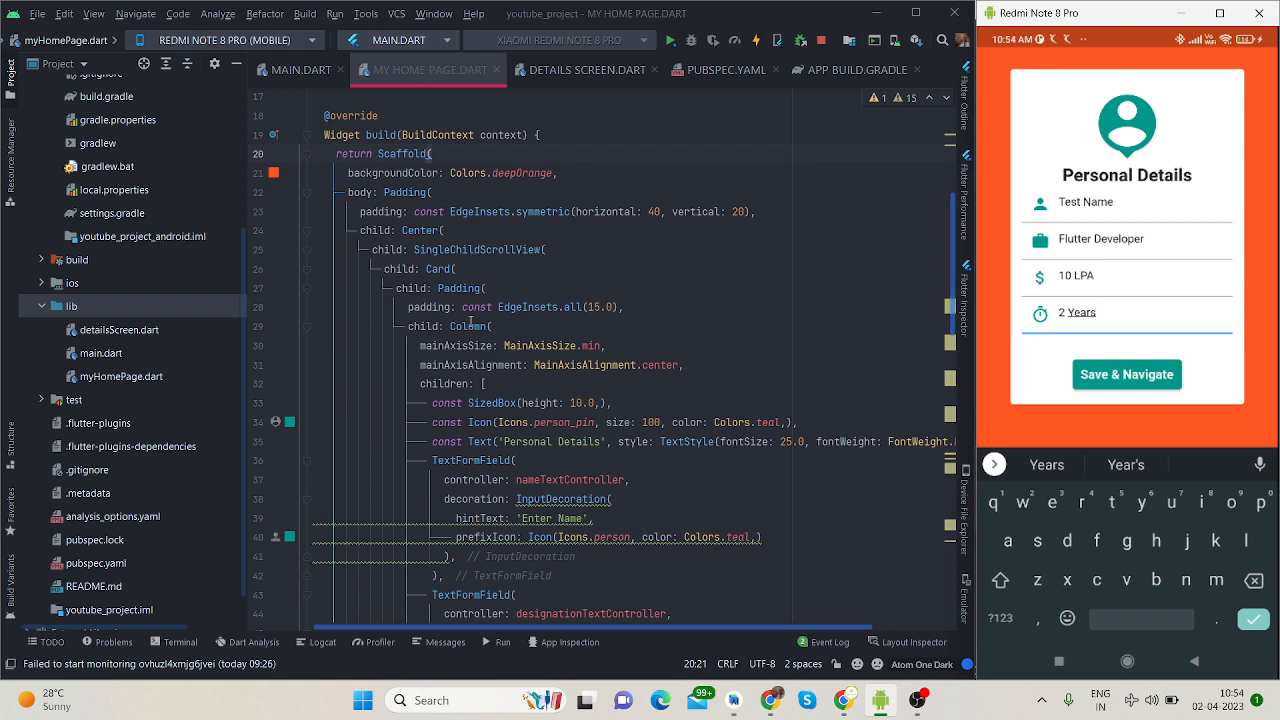
left_click(489, 288)
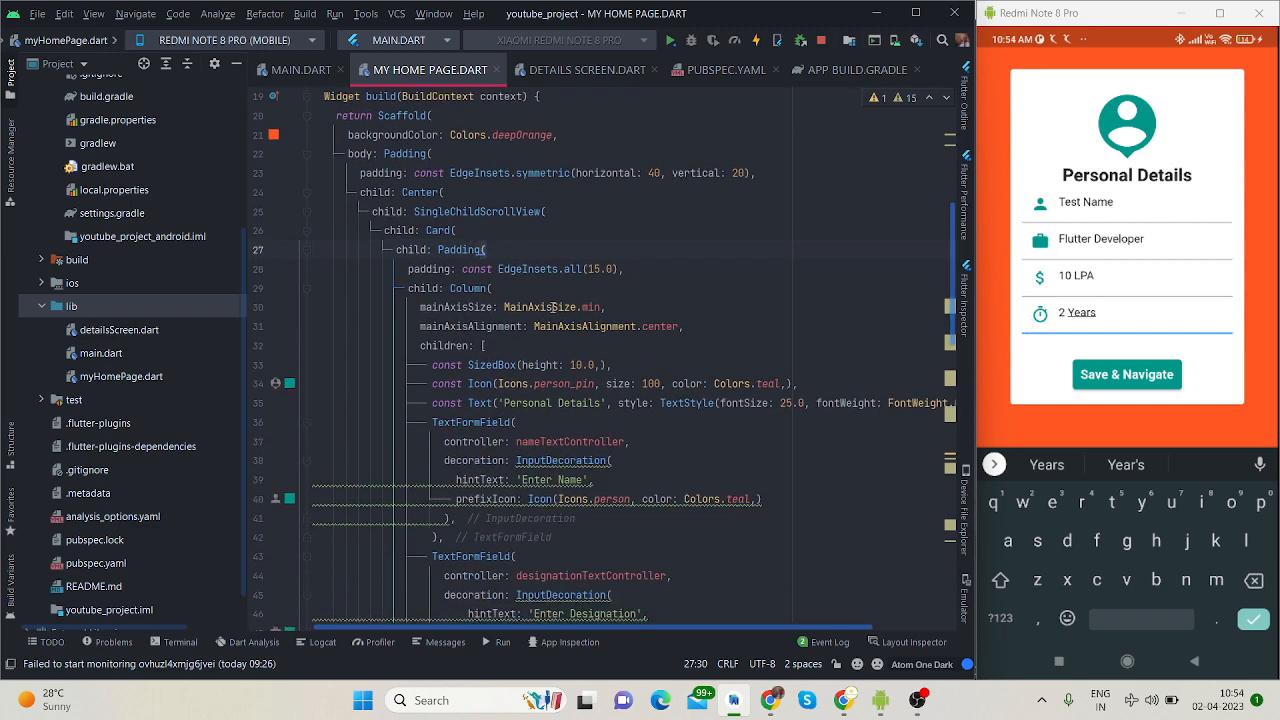
scroll("down", 3)
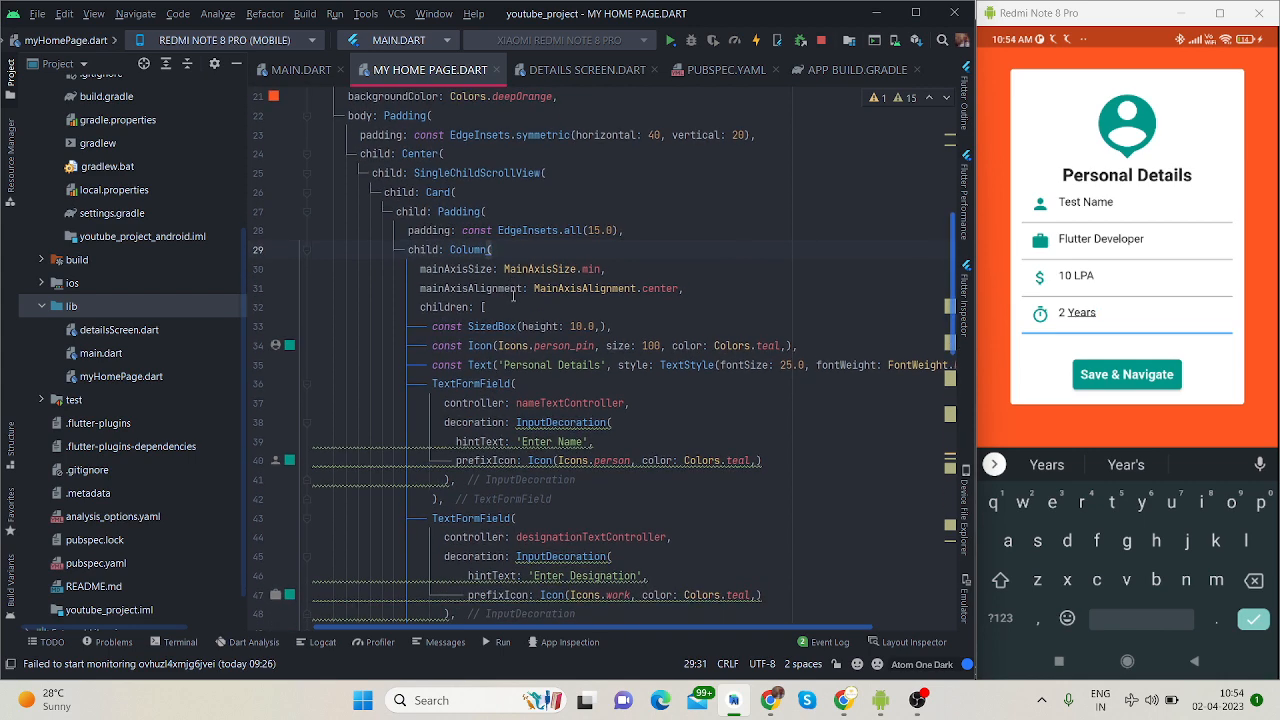
scroll("down", 3)
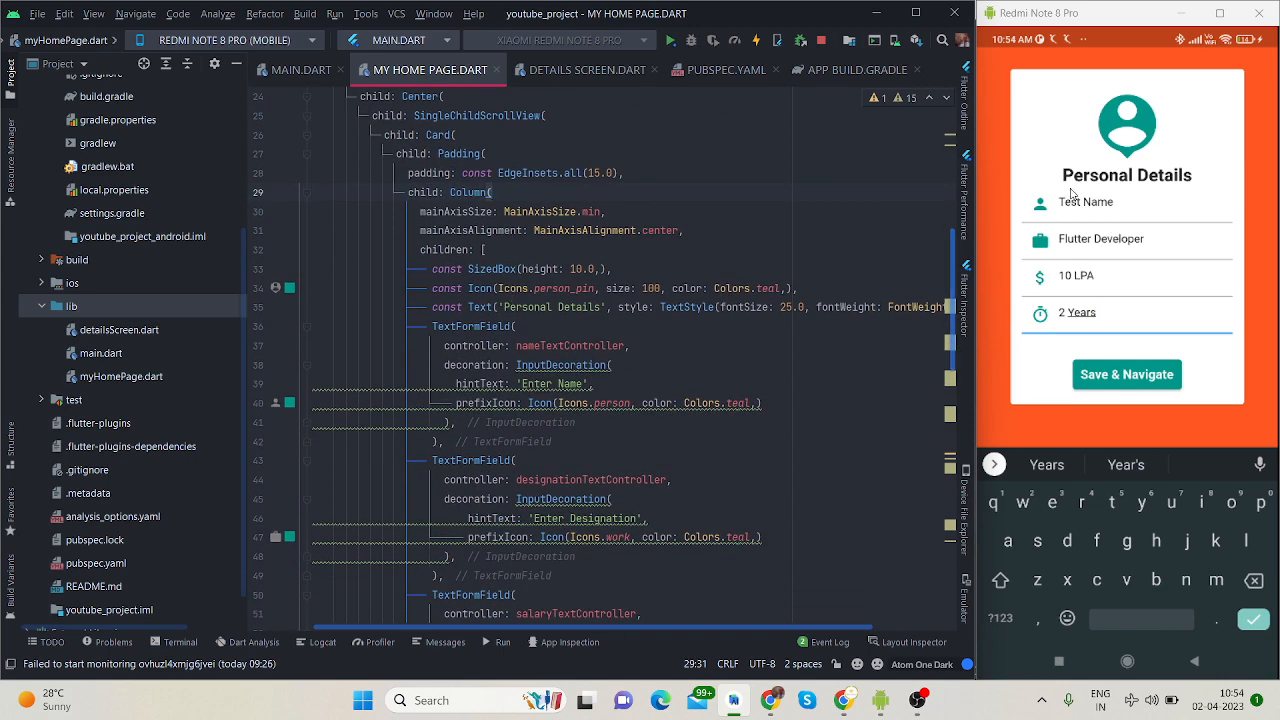
mouse_move(1163, 134)
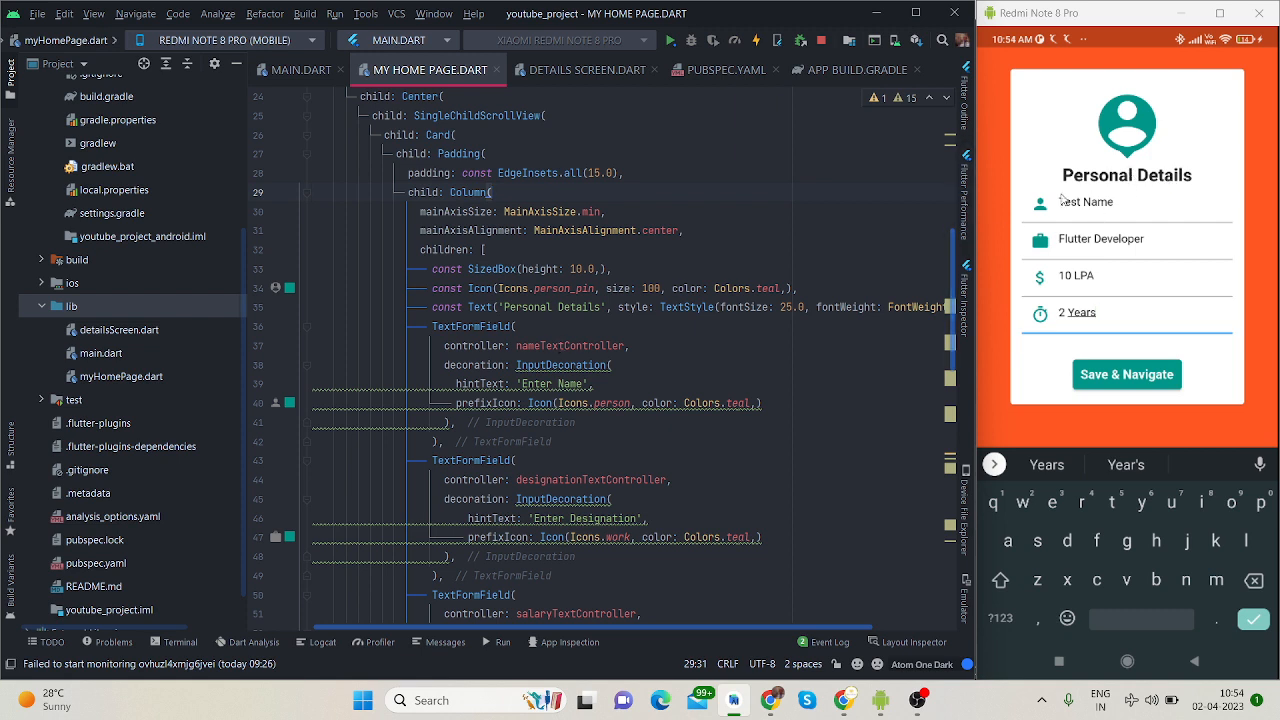
mouse_move(1063, 200)
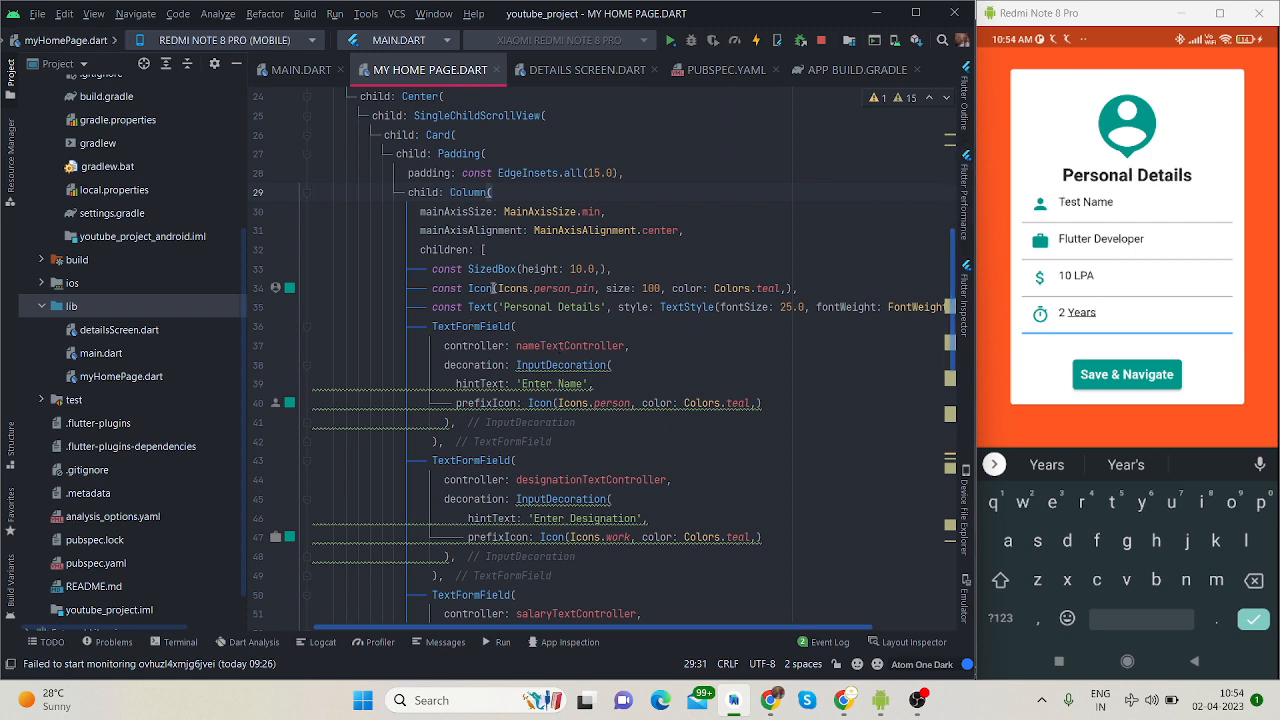
left_click(478, 307)
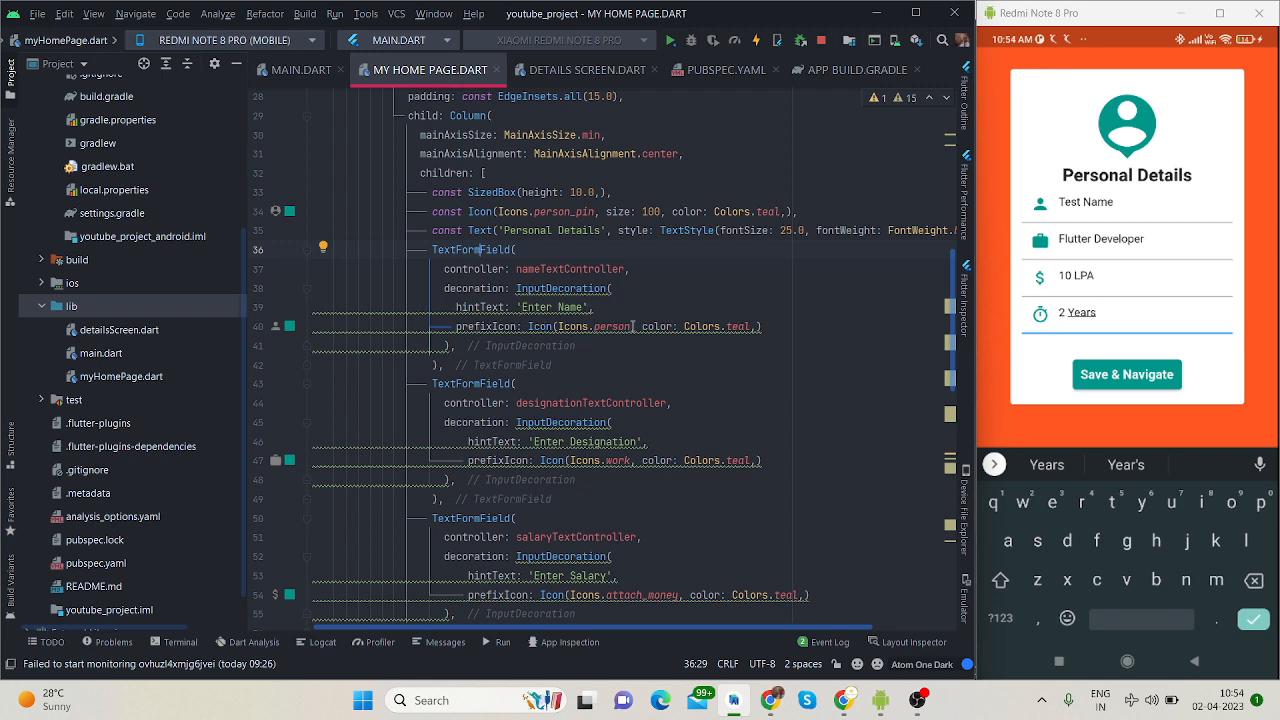
scroll("down", 3)
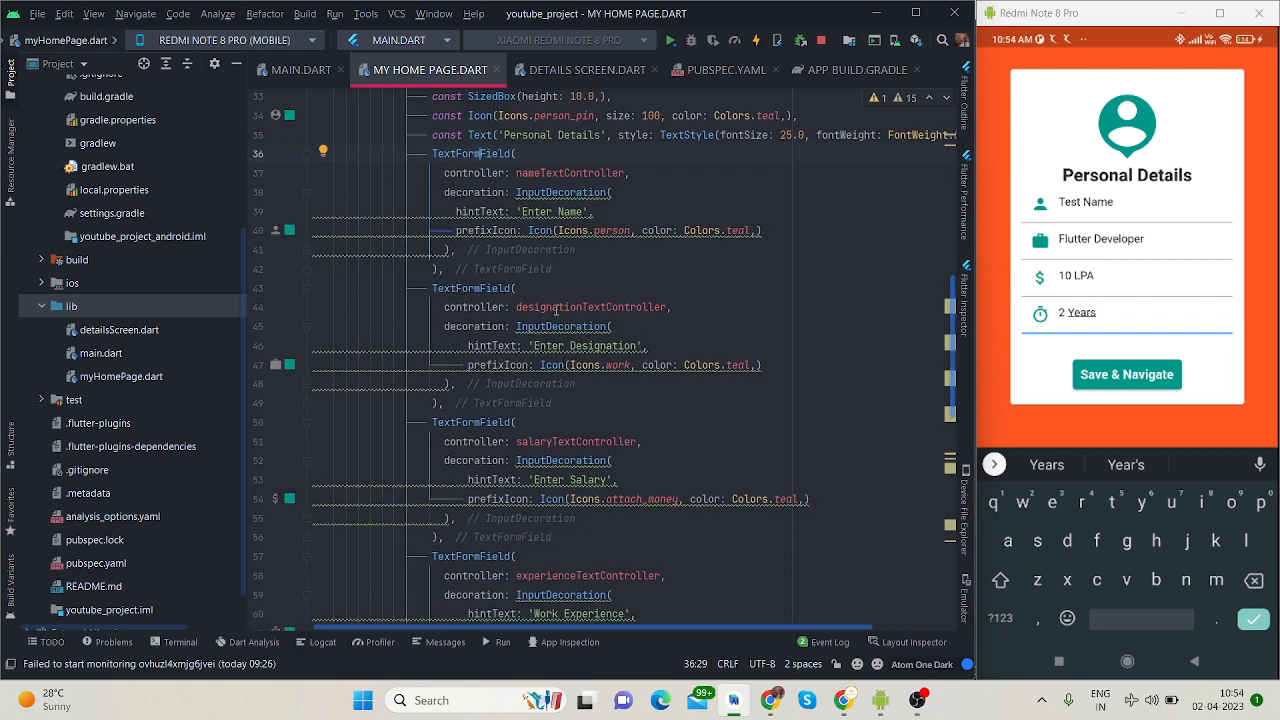
scroll("down", 3)
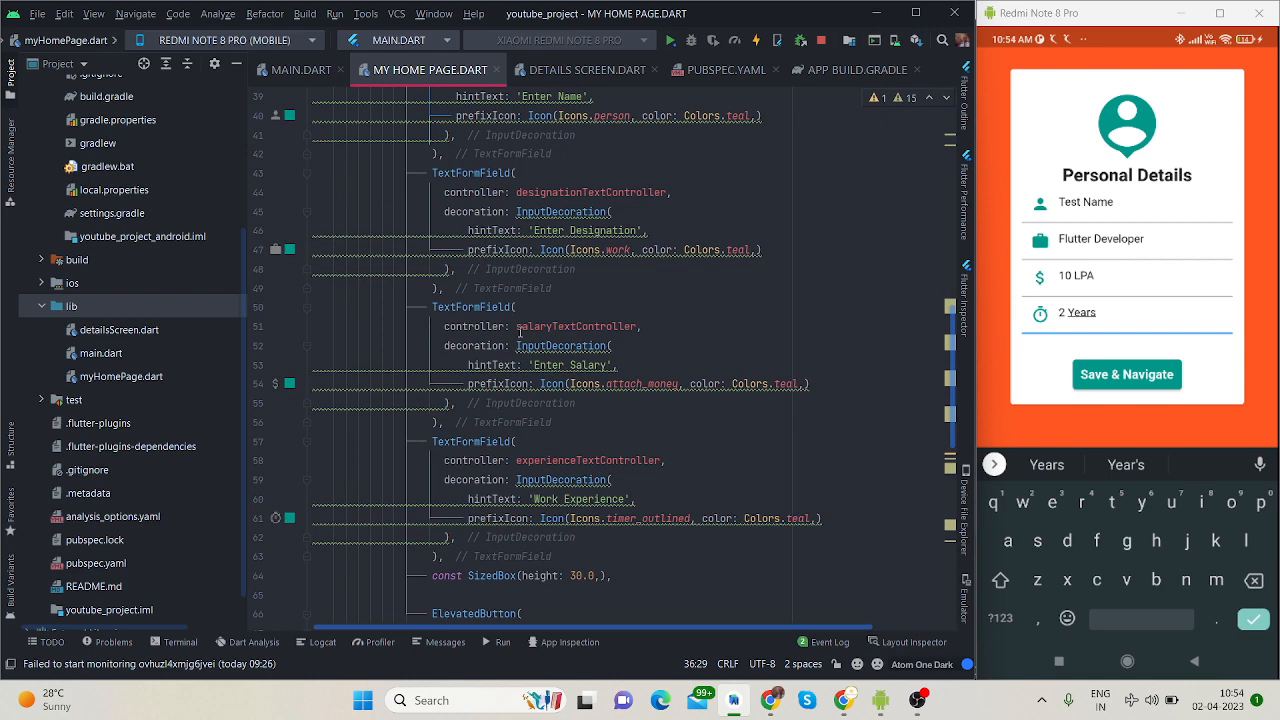
scroll("down", 3)
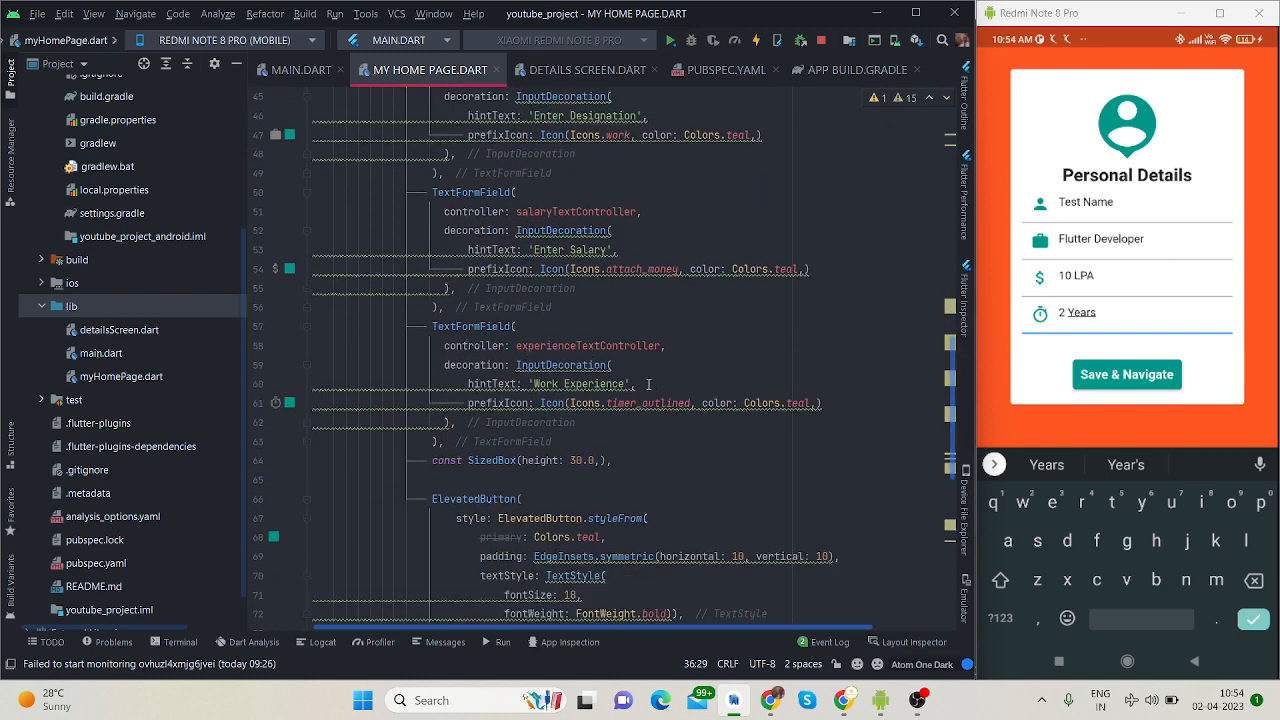
scroll("down", 3)
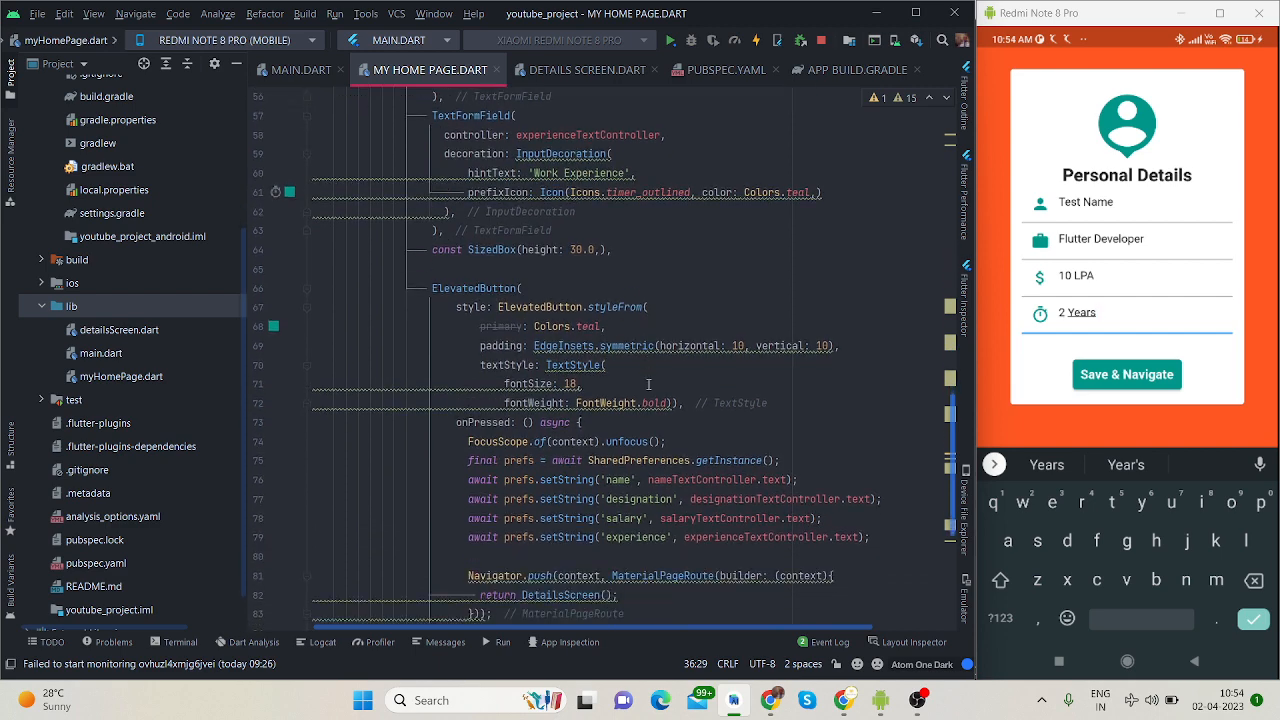
scroll("down", 3)
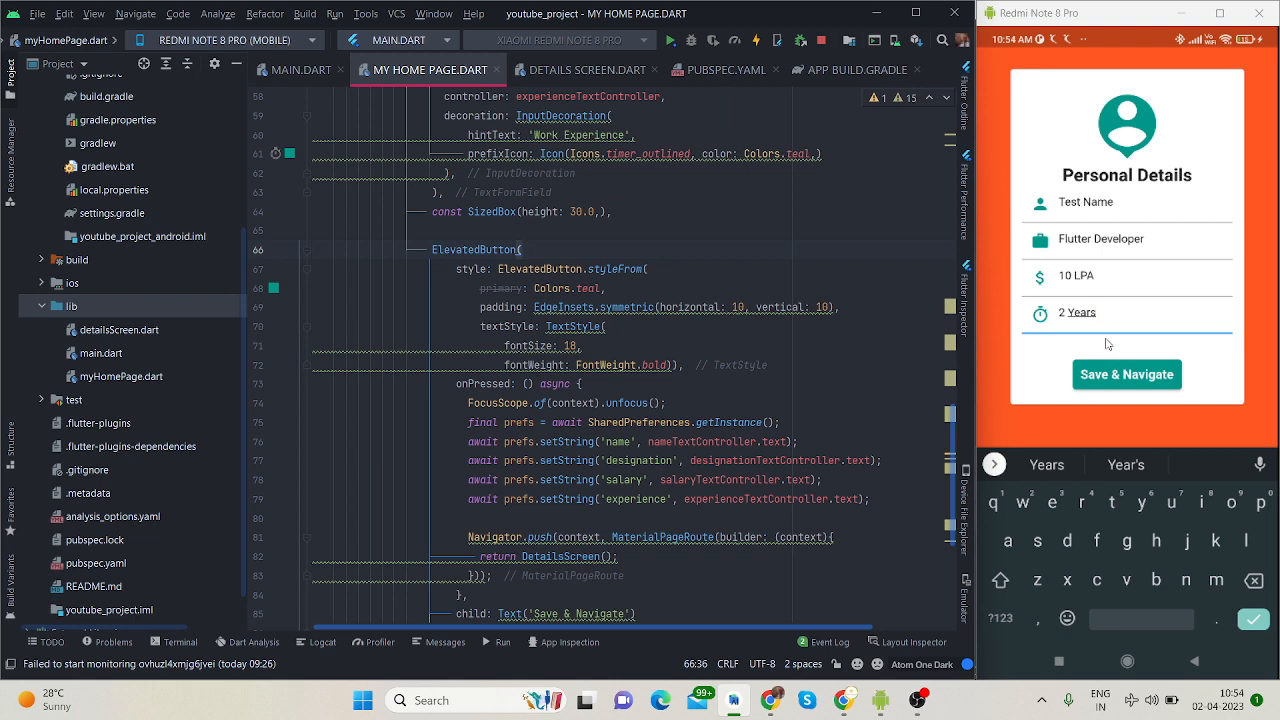
mouse_move(1108, 352)
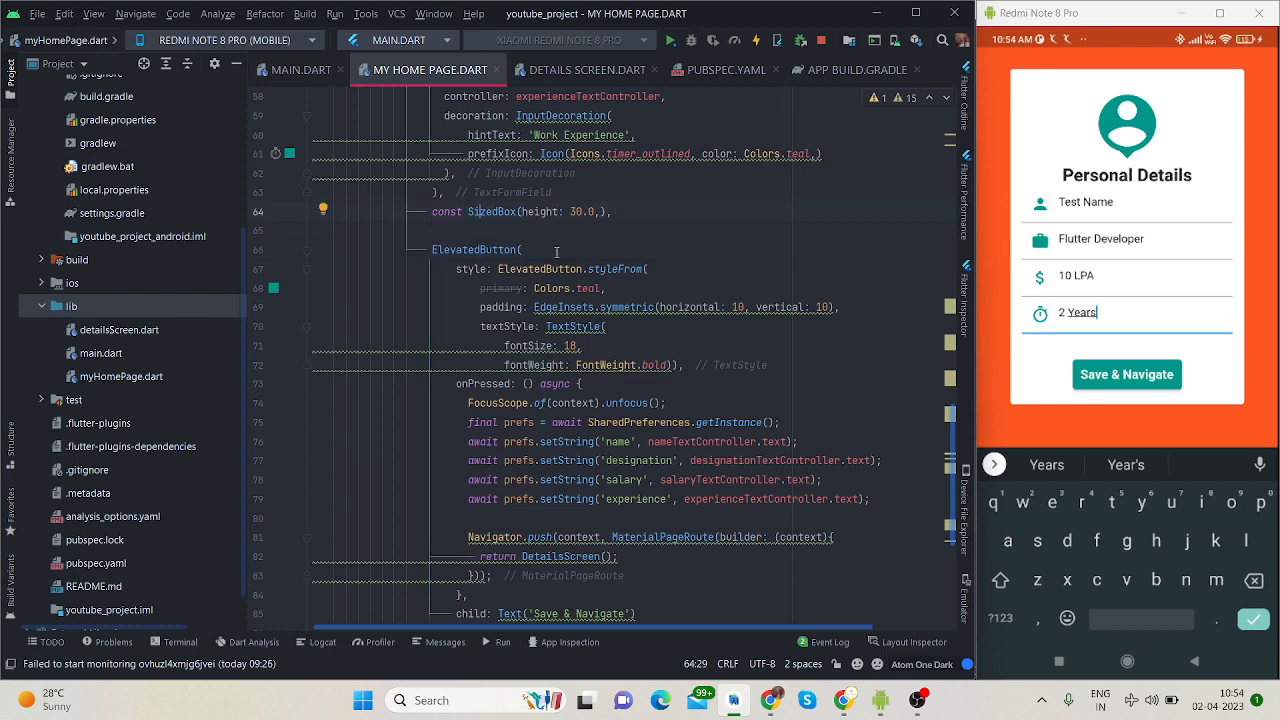
left_click(617, 339)
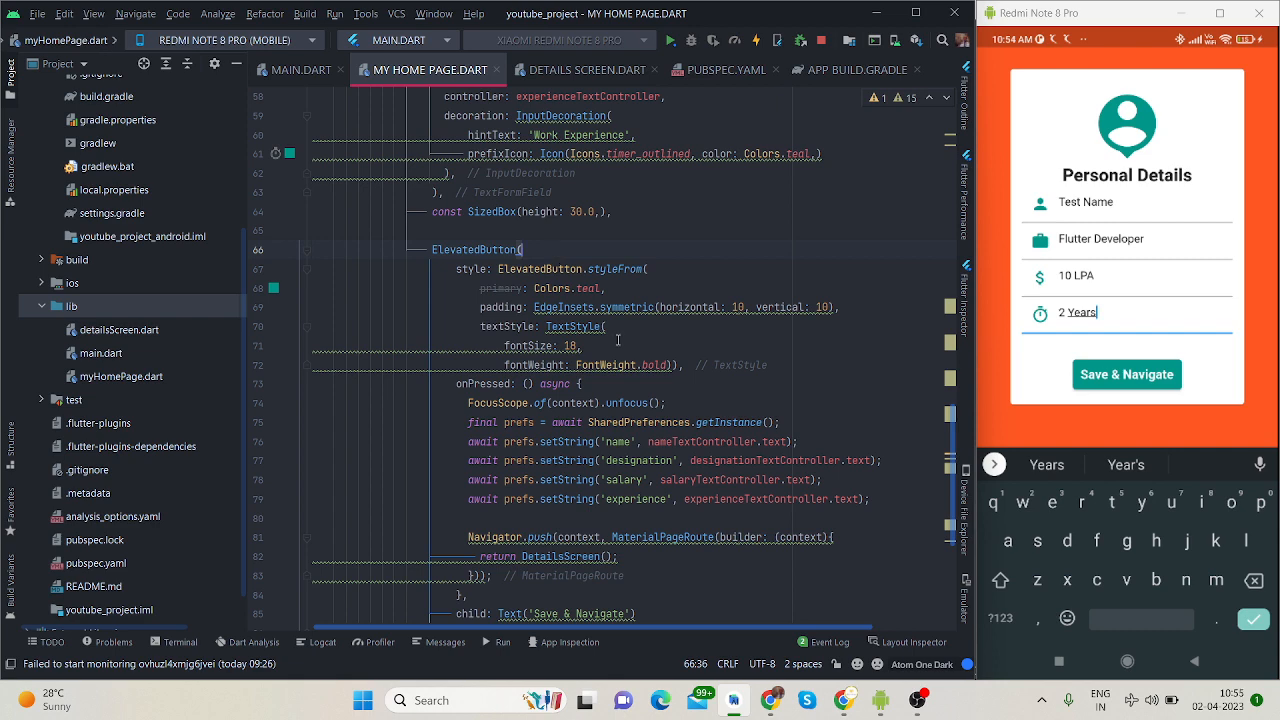
scroll("down", 3)
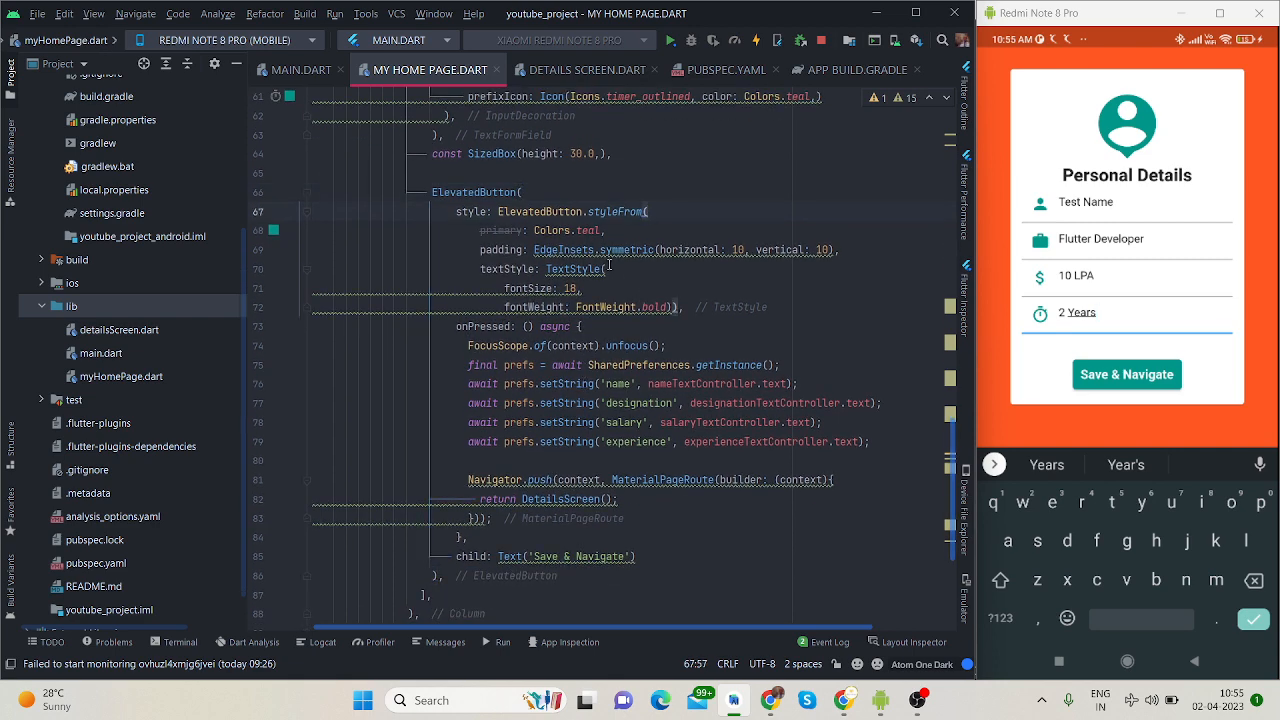
left_click(593, 326)
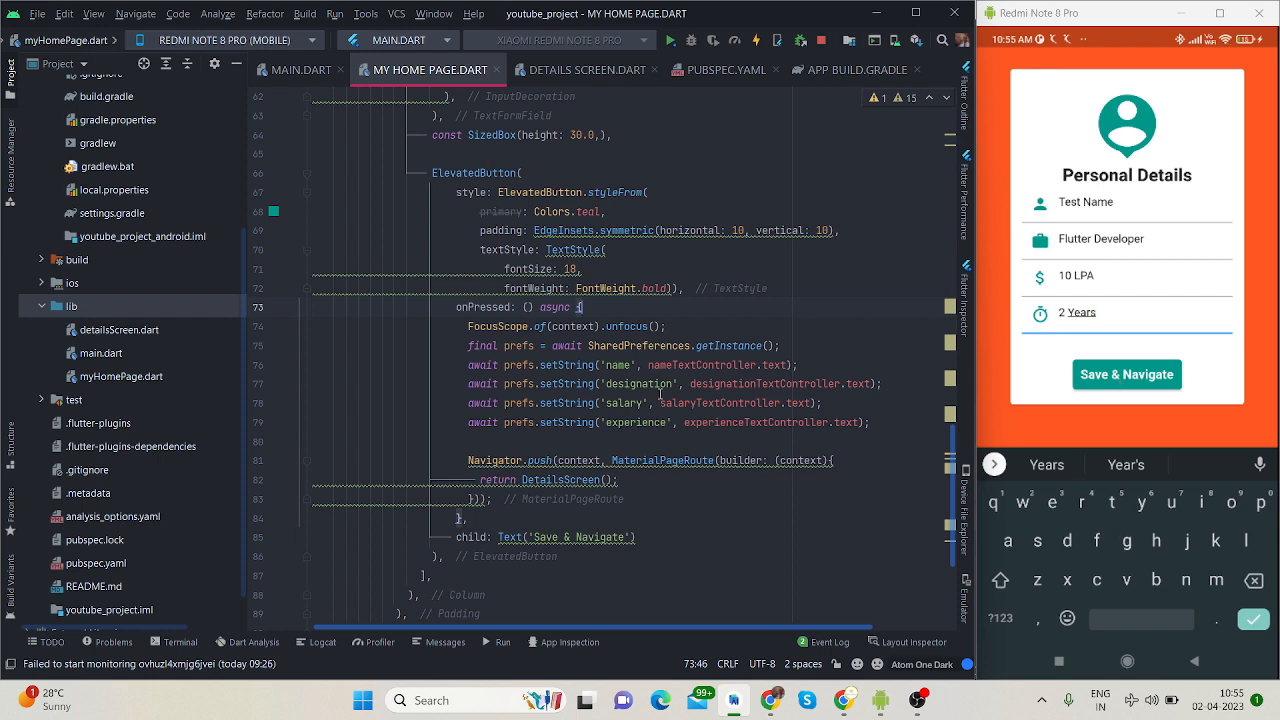
left_click(480, 326)
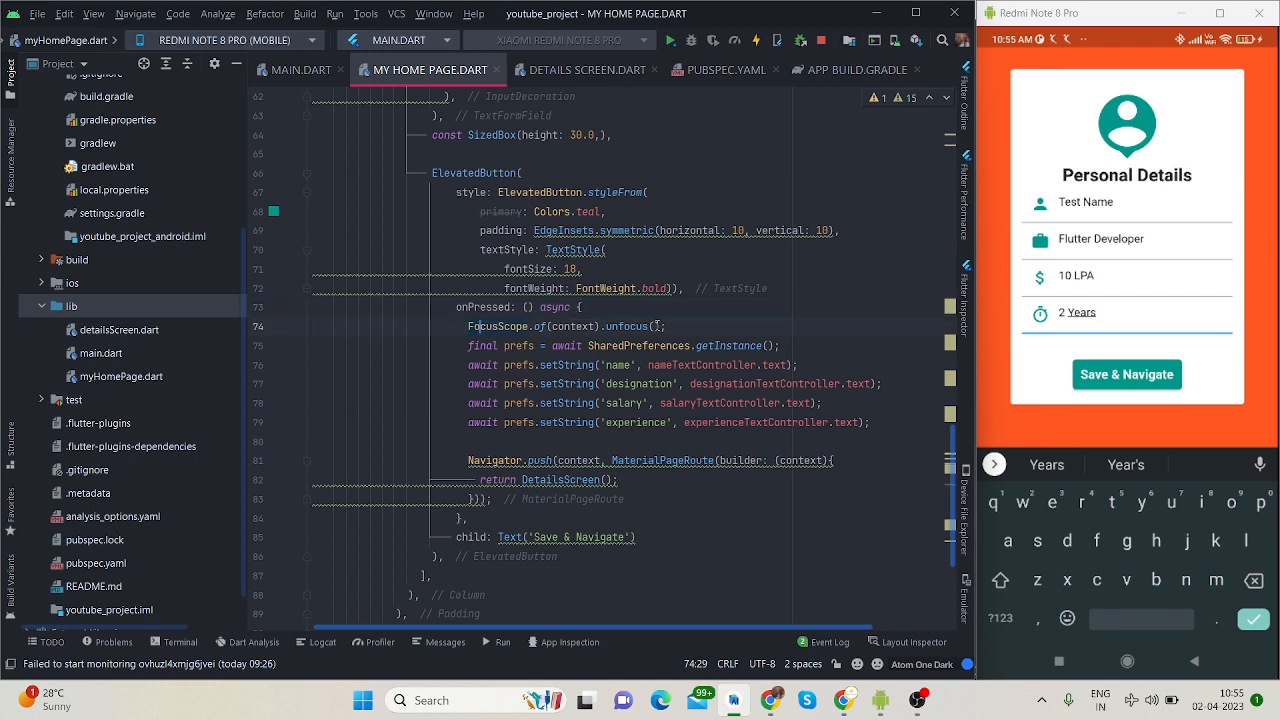
left_click(600, 307)
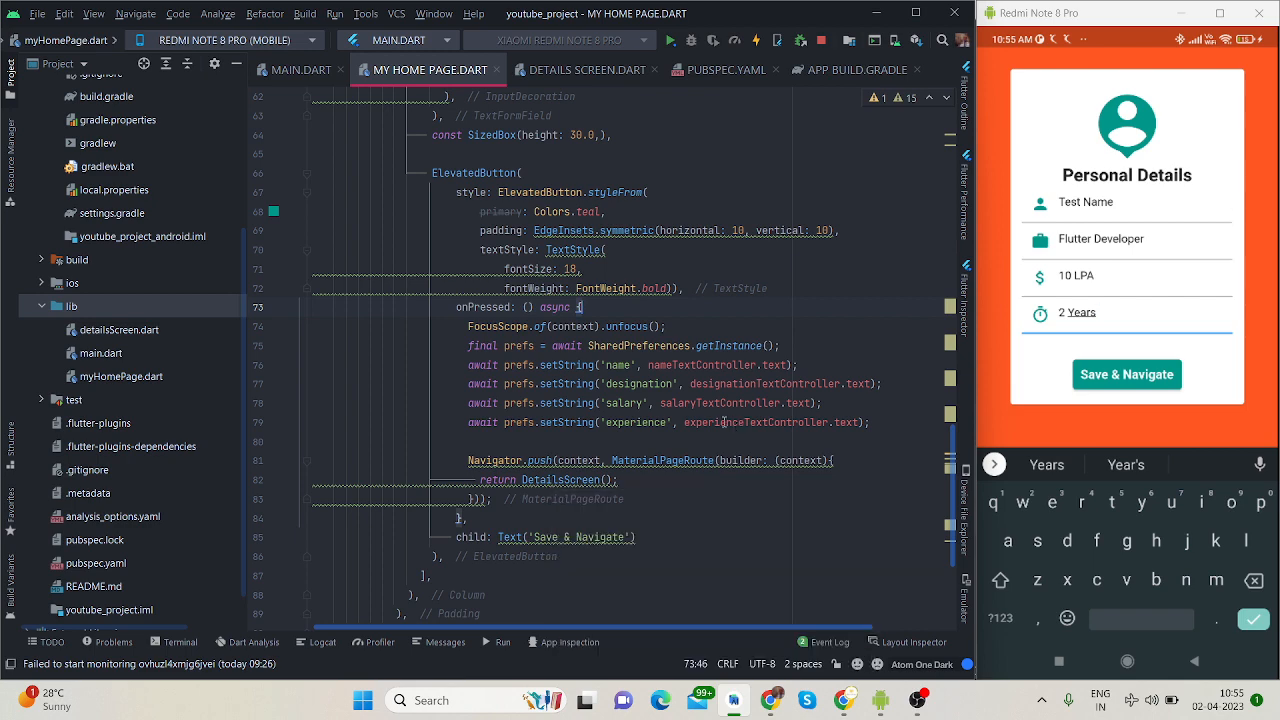
mouse_move(718, 403)
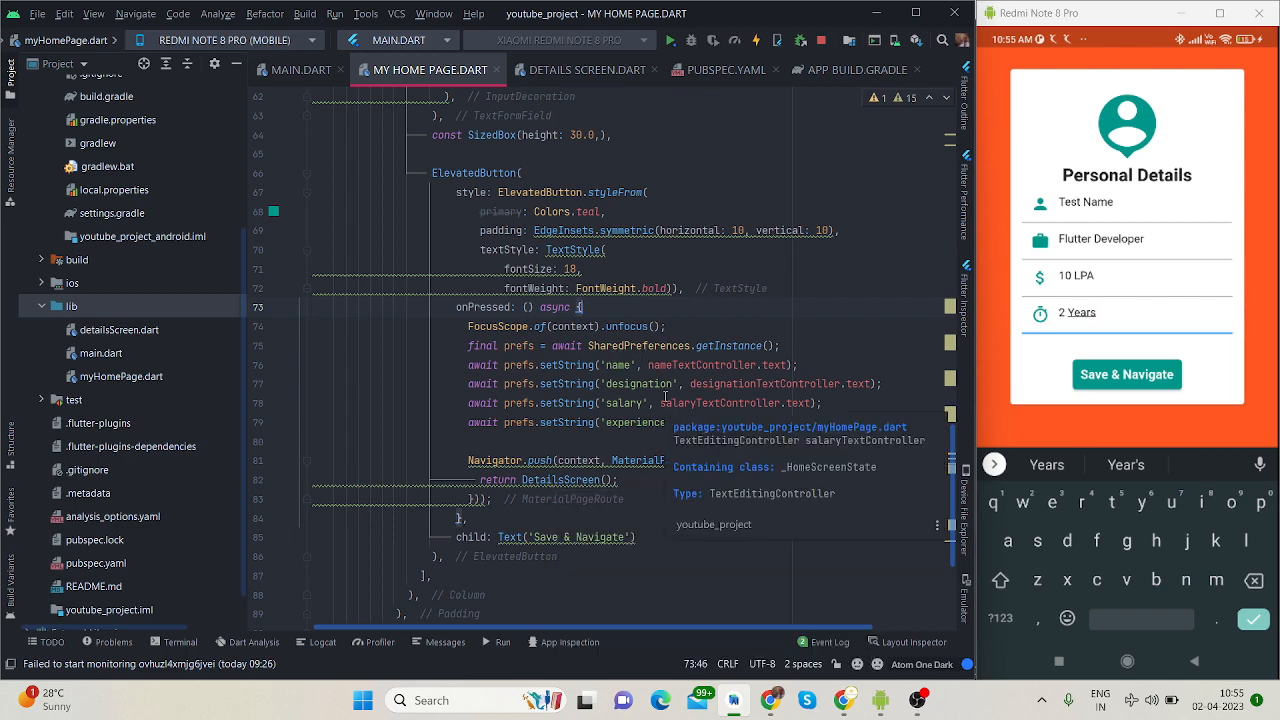
left_click(494, 348)
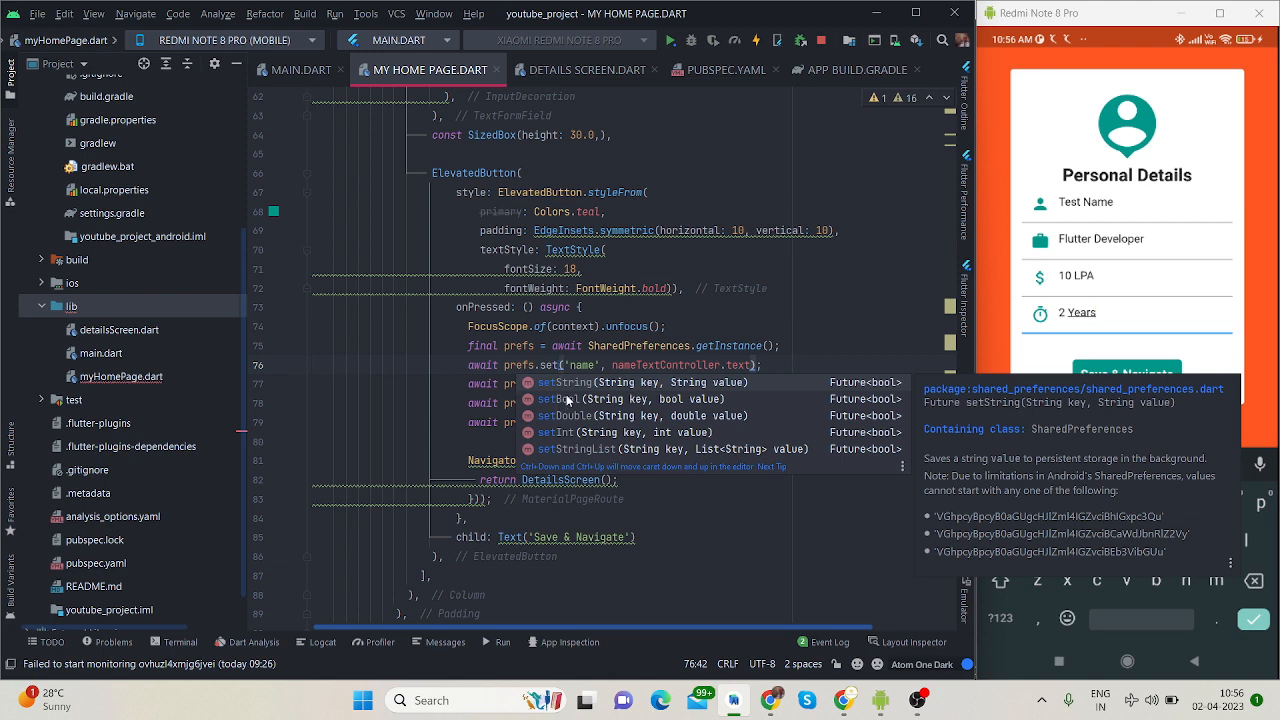
mouse_move(572, 451)
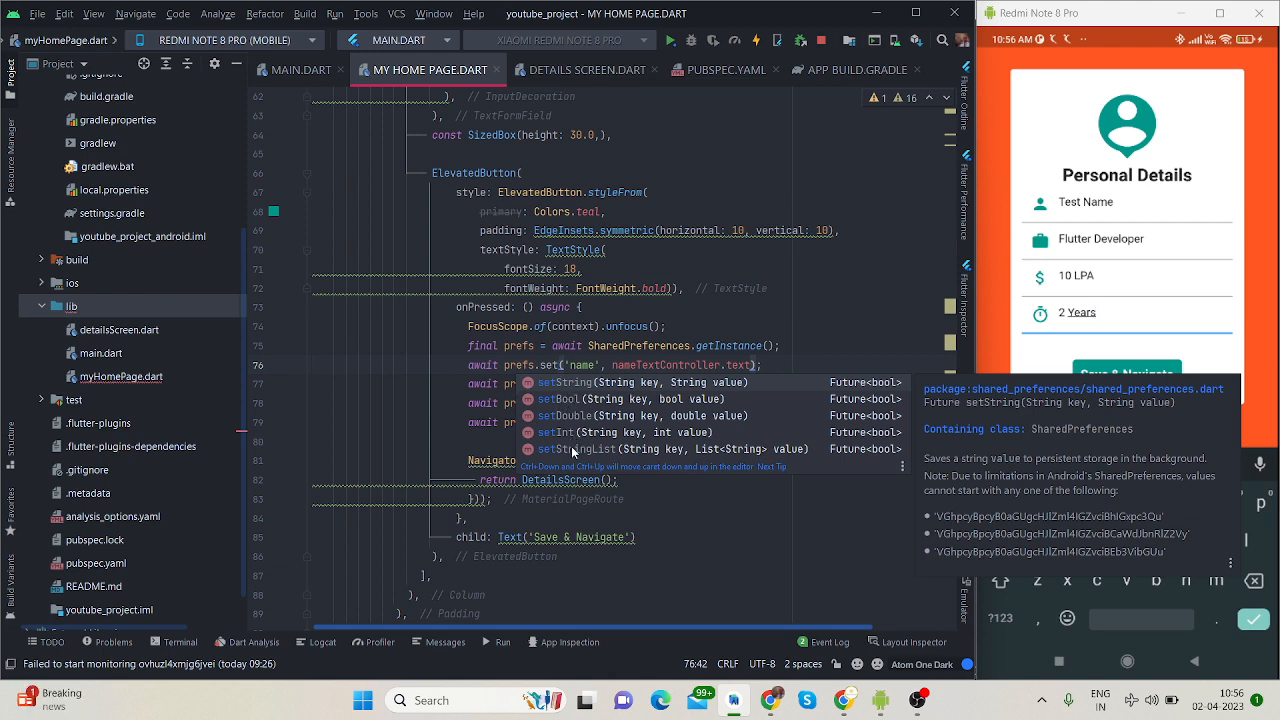
mouse_move(610, 375)
type("String")
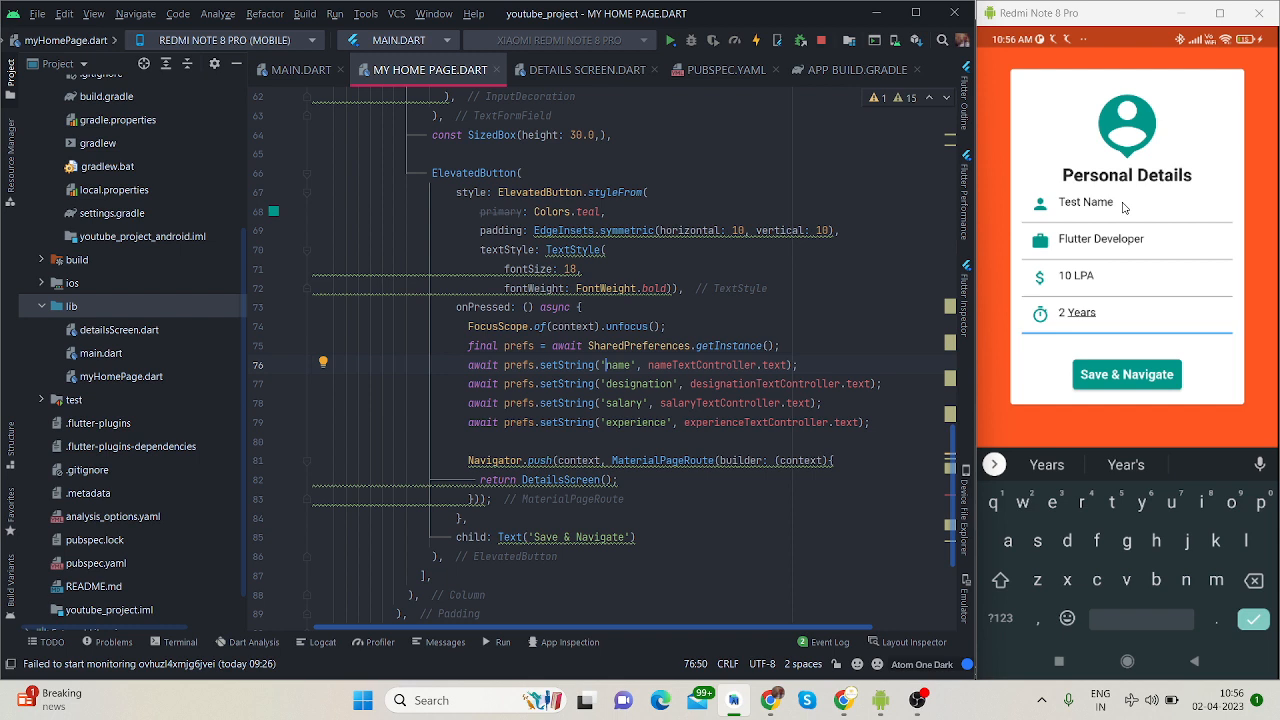
left_click(1090, 312)
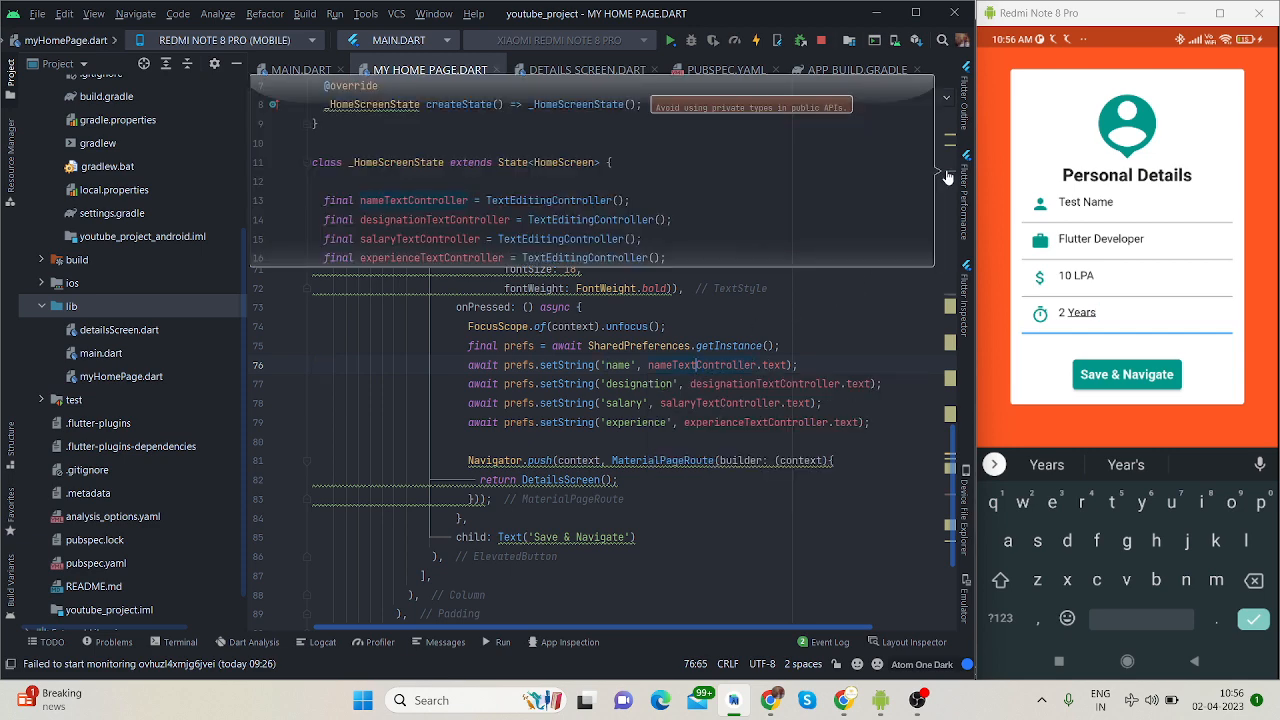
scroll("up", 3)
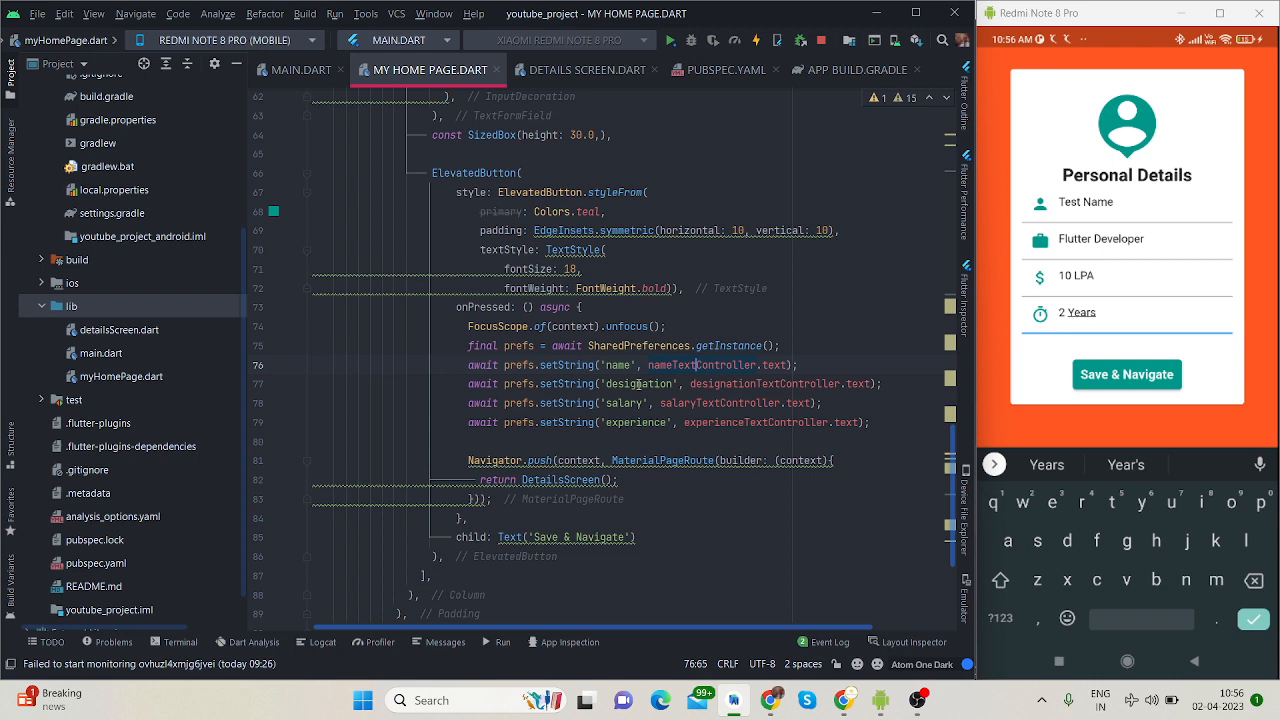
left_click(1100, 312)
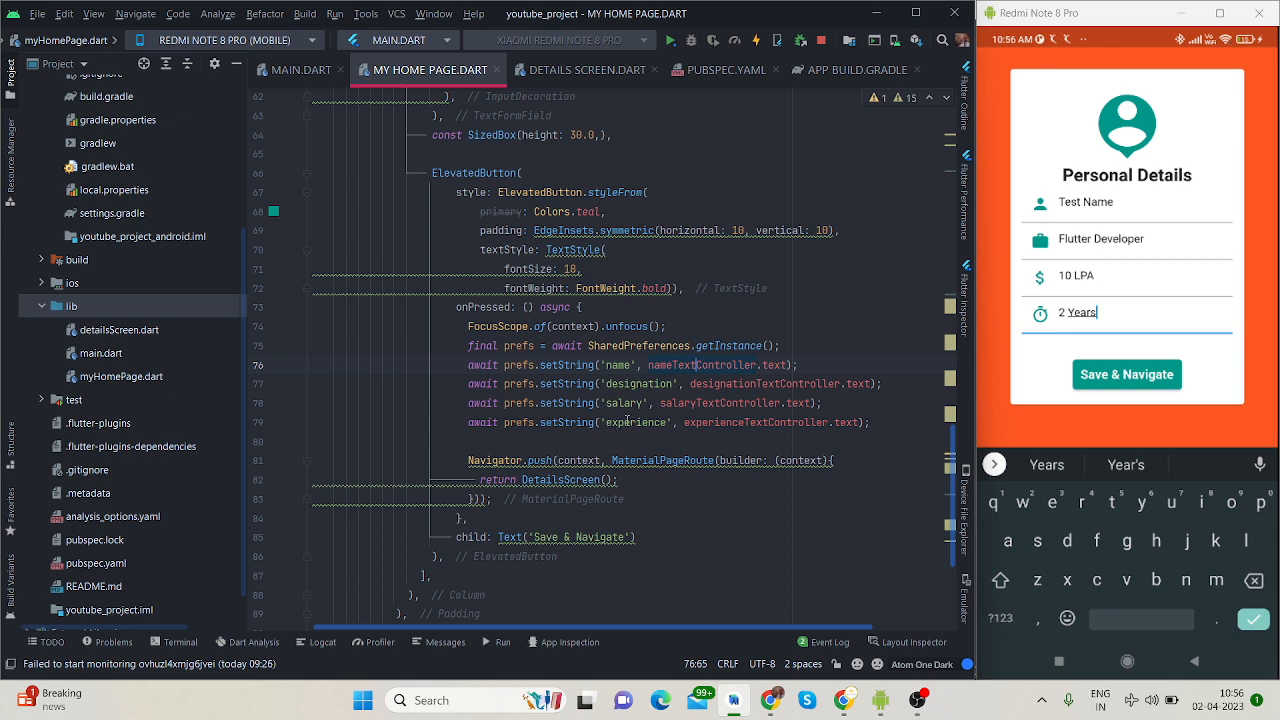
mouse_move(645, 495)
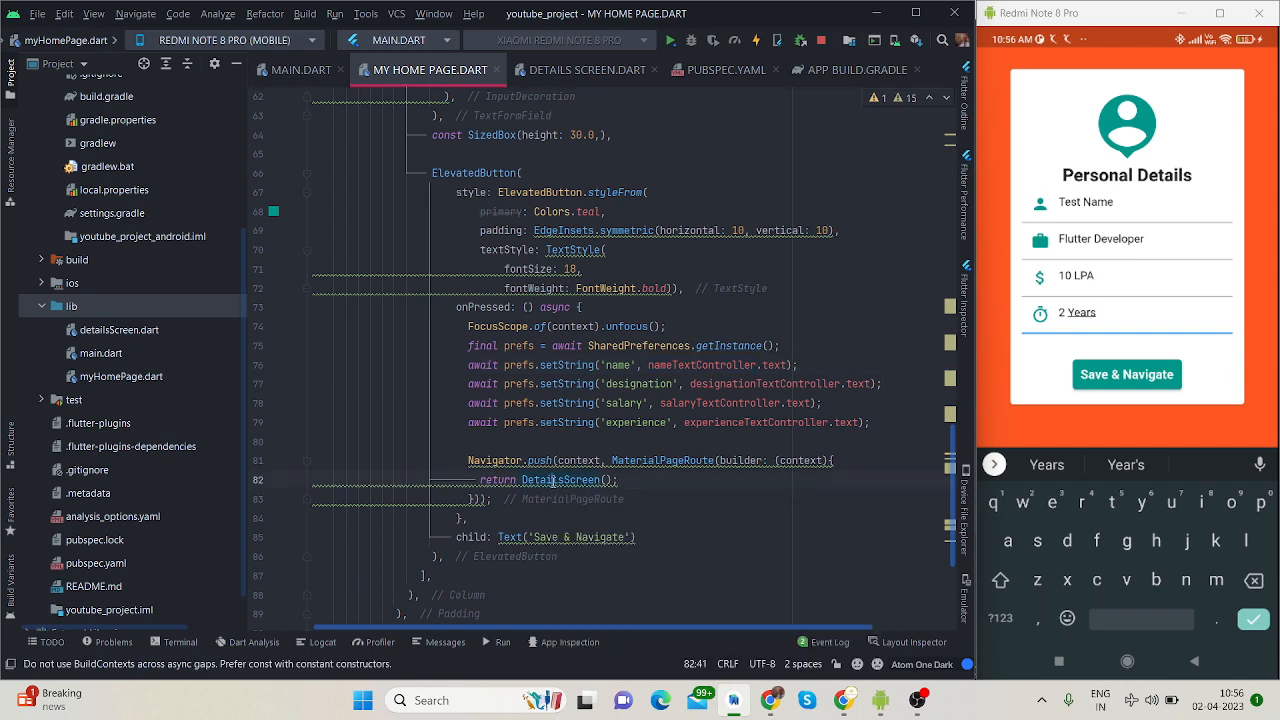
Switch to the details screen code, briefly checking app build.gradle on the way.
left_click(586, 69)
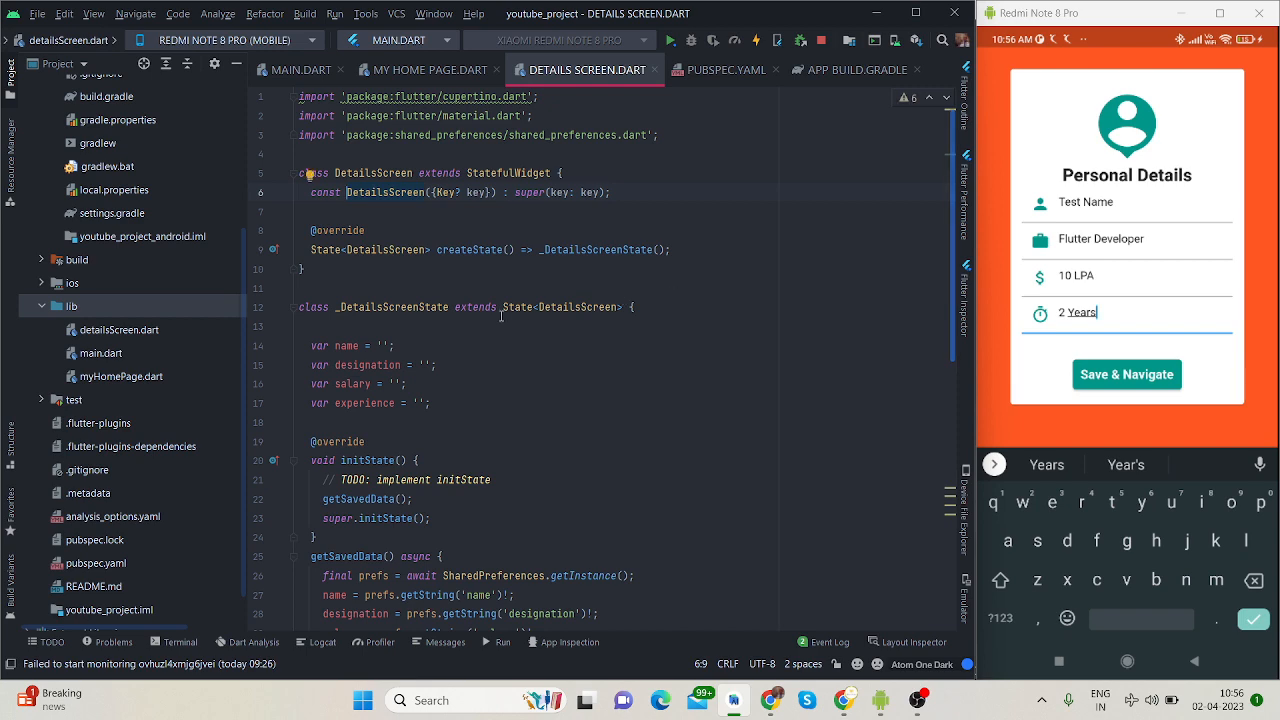
mouse_move(852, 69)
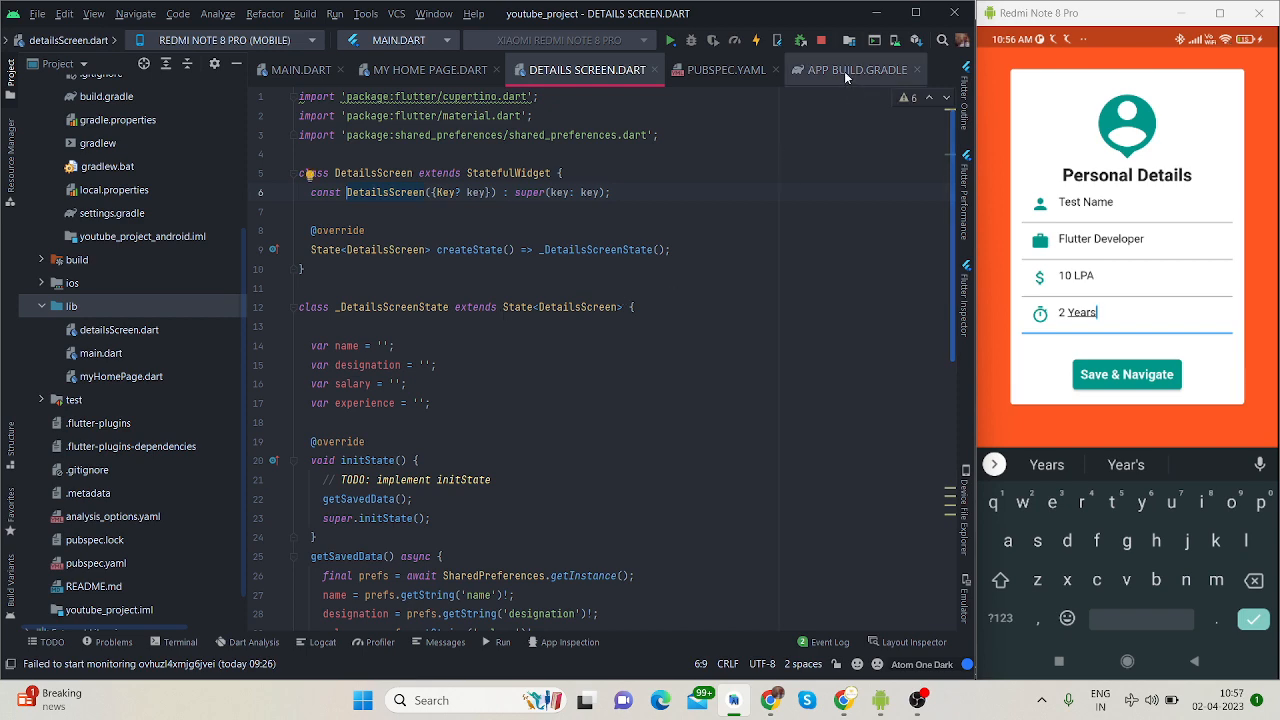
left_click(851, 69)
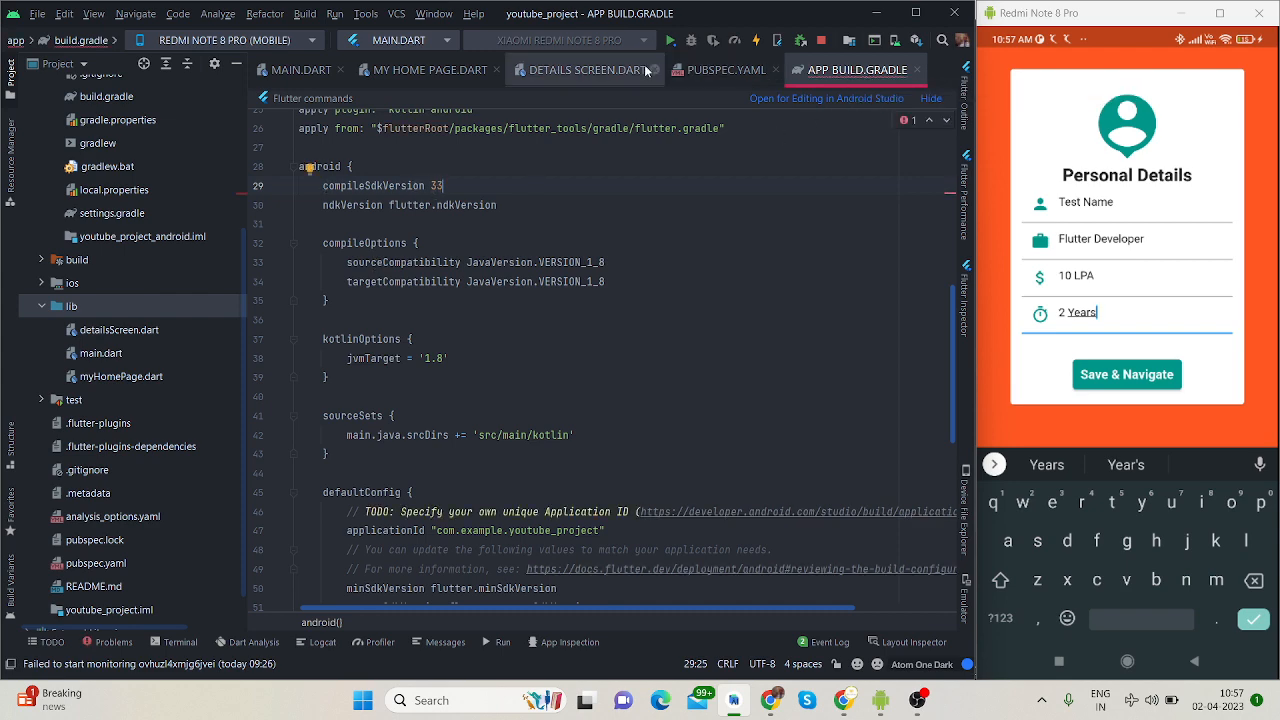
left_click(585, 69)
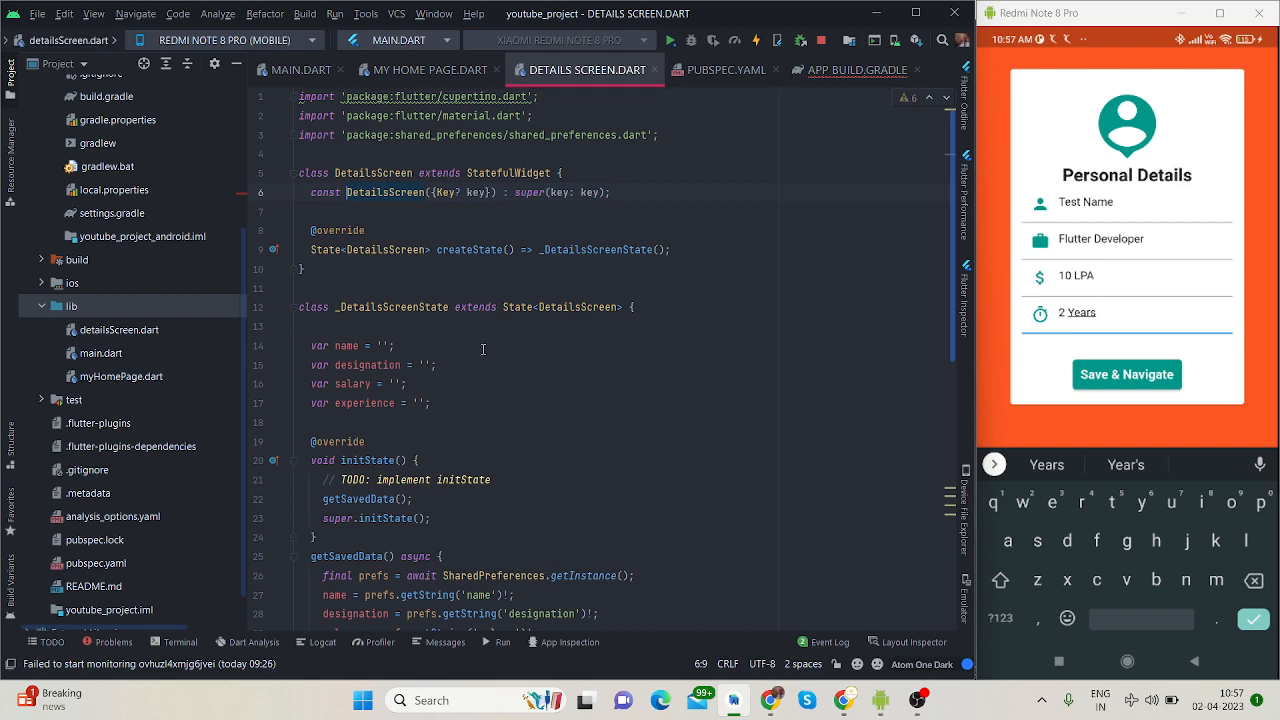
Scroll down to initState and getSavedData, where the four saved values are read back.
scroll("down", 3)
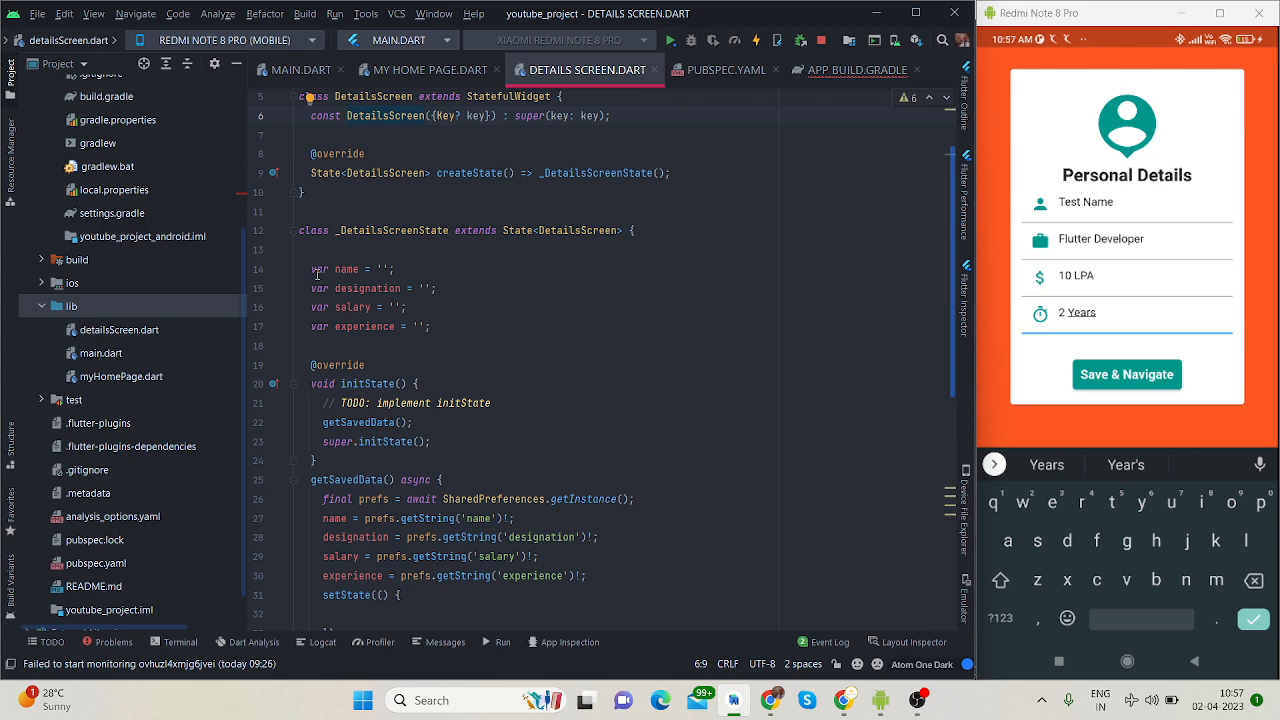
left_click(1095, 312)
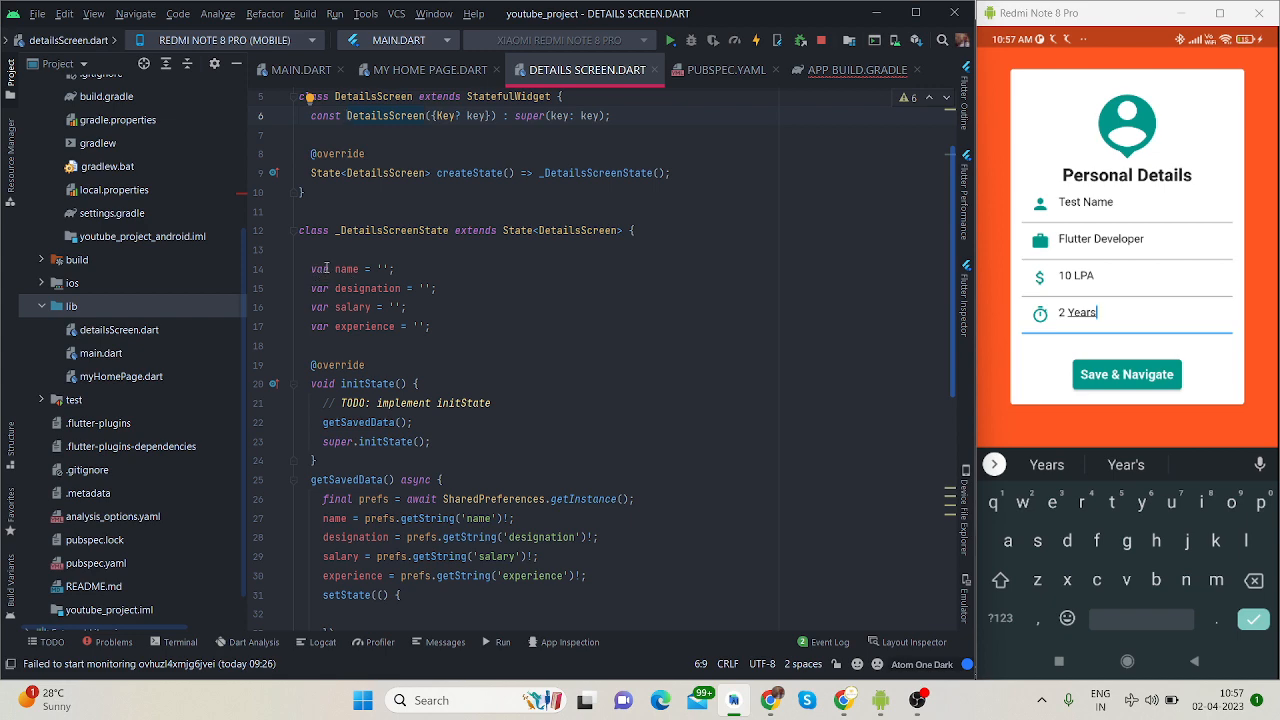
mouse_move(444, 309)
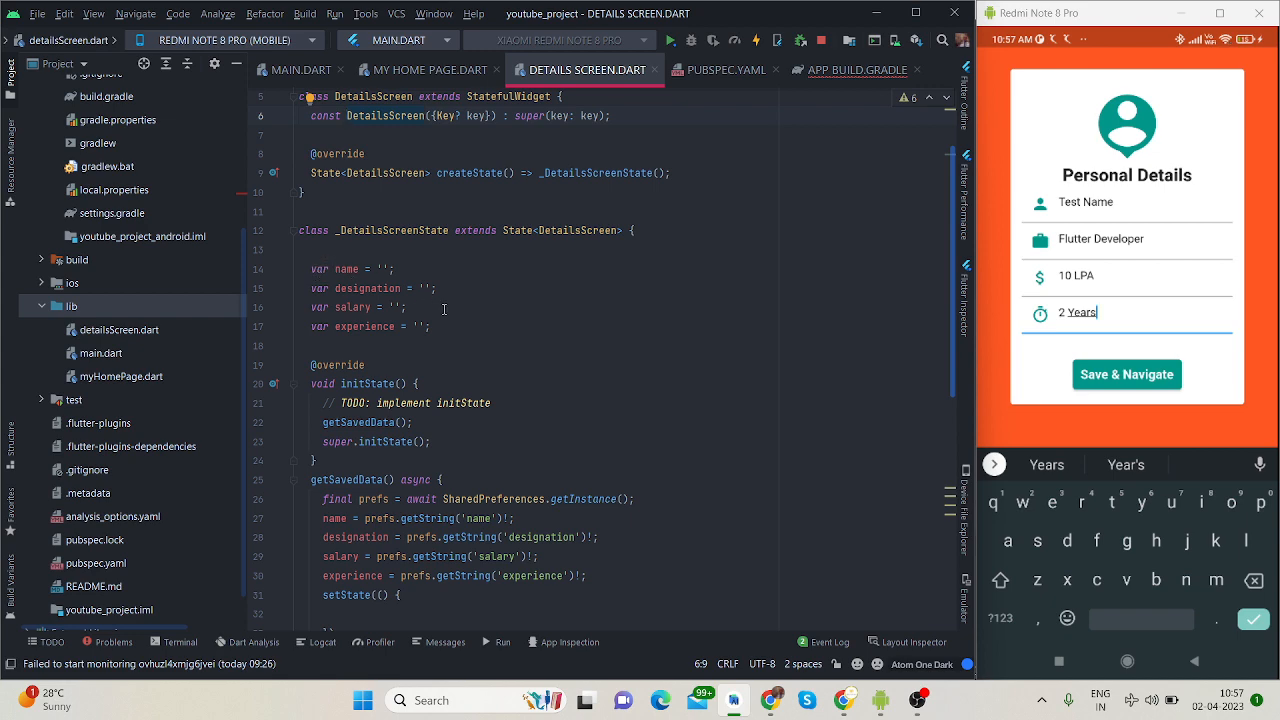
scroll("down", 3)
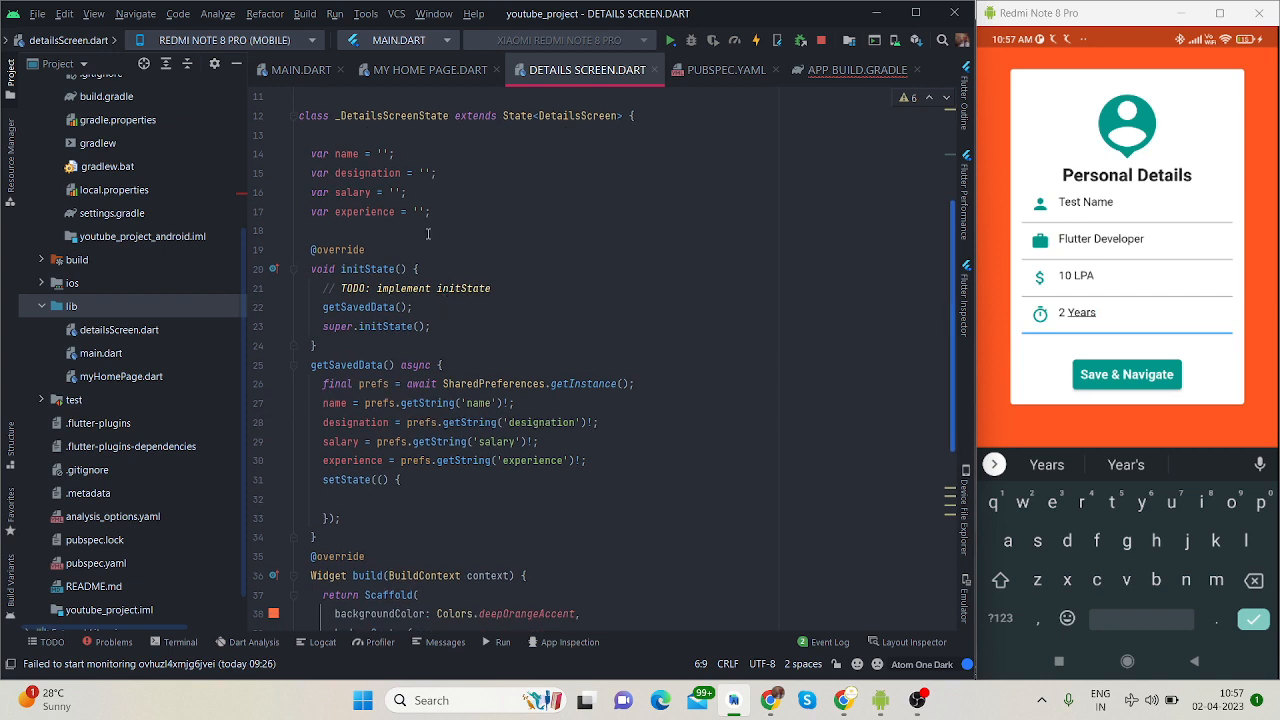
left_click(375, 288)
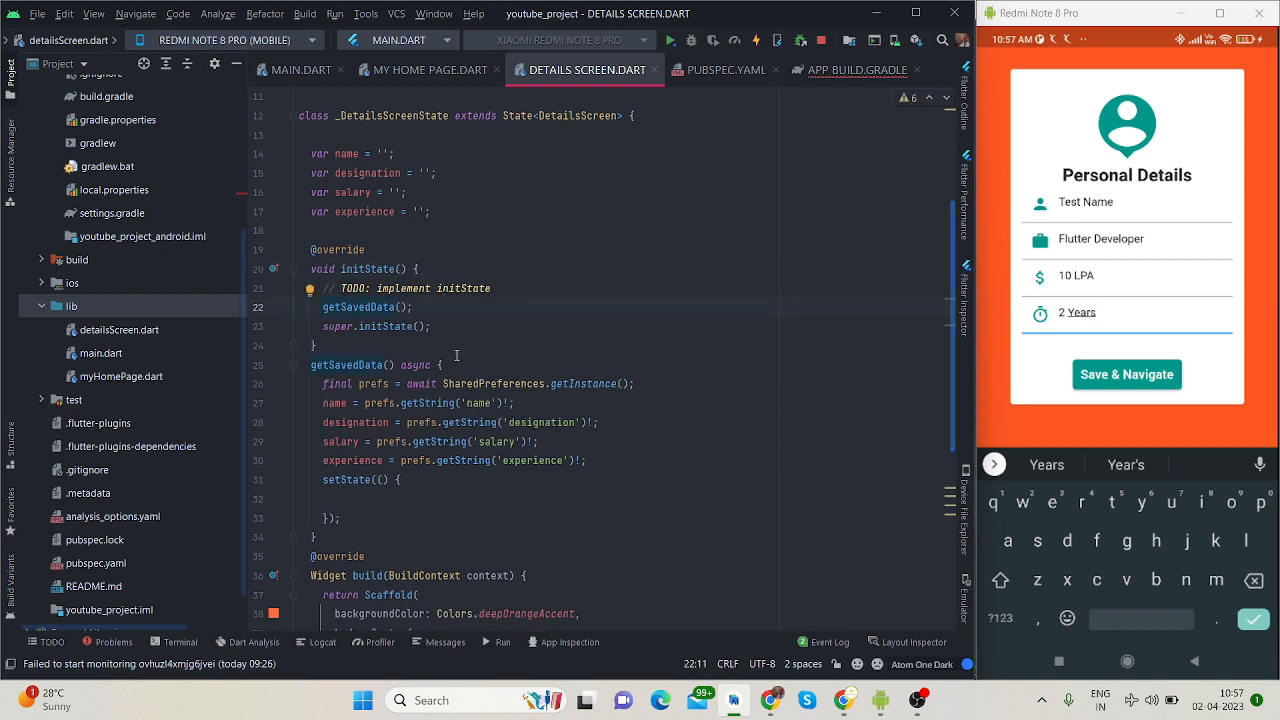
left_click(456, 364)
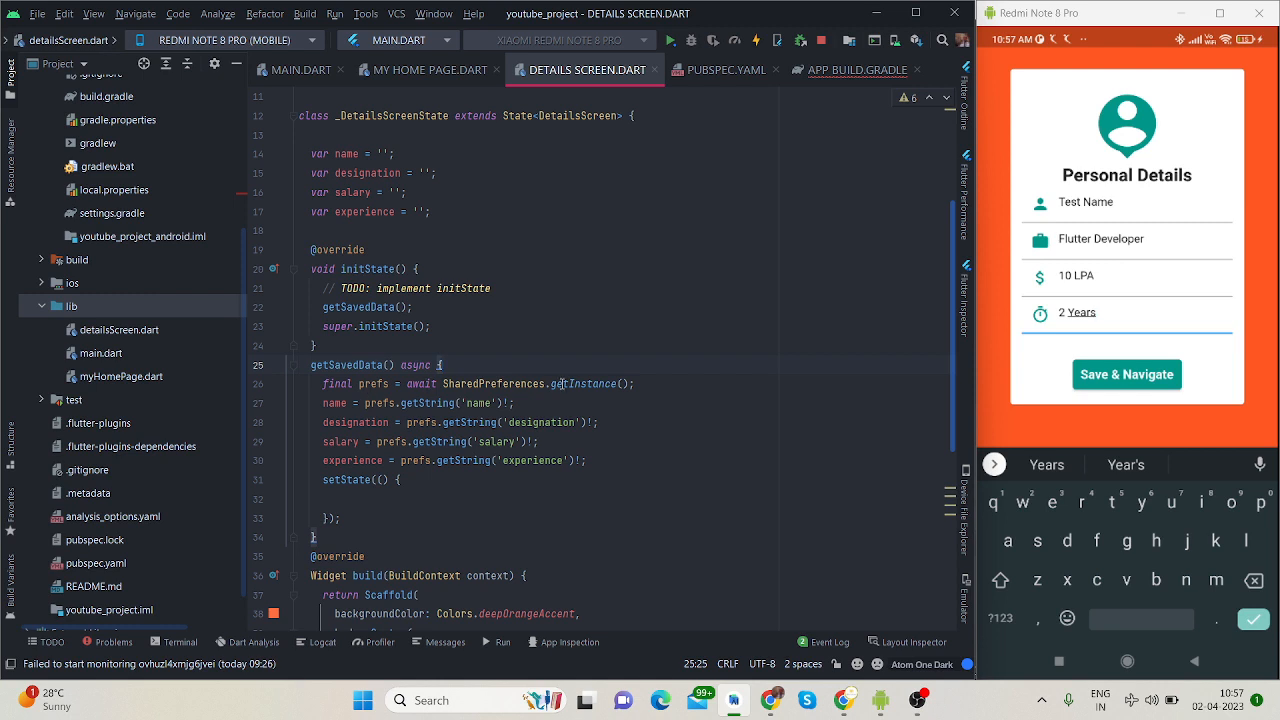
left_click(1078, 312)
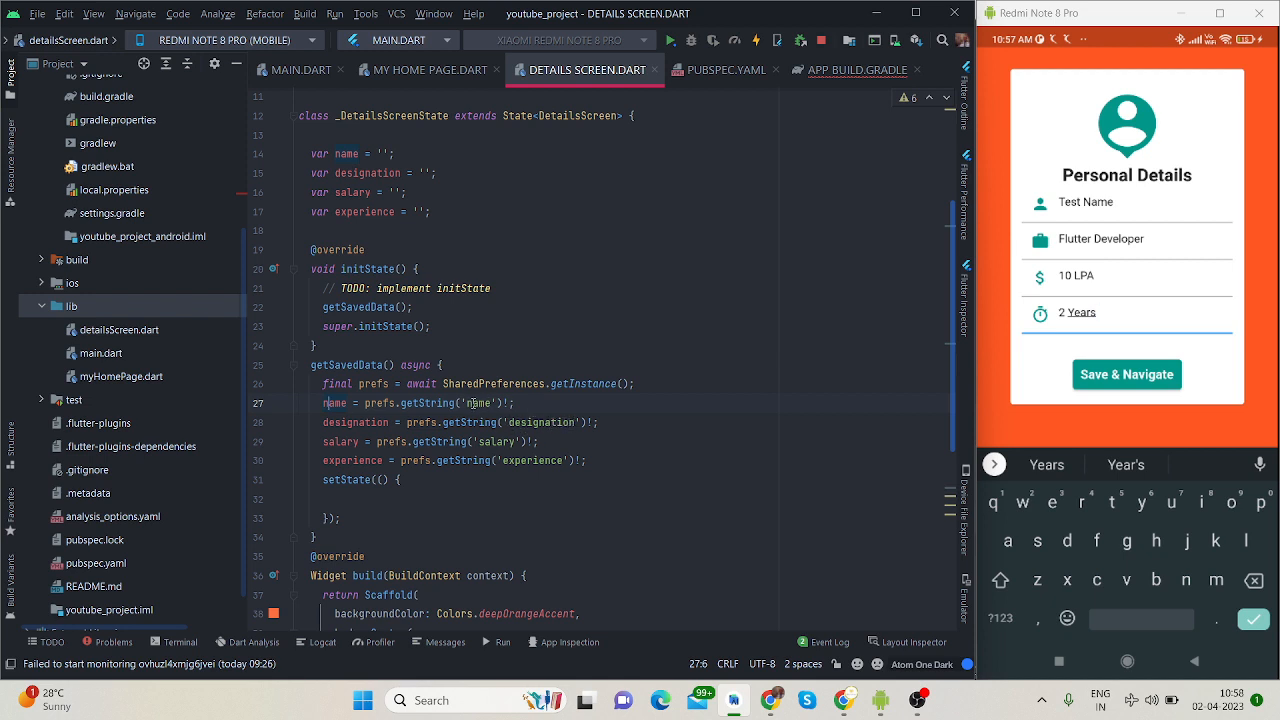
left_click(430, 70)
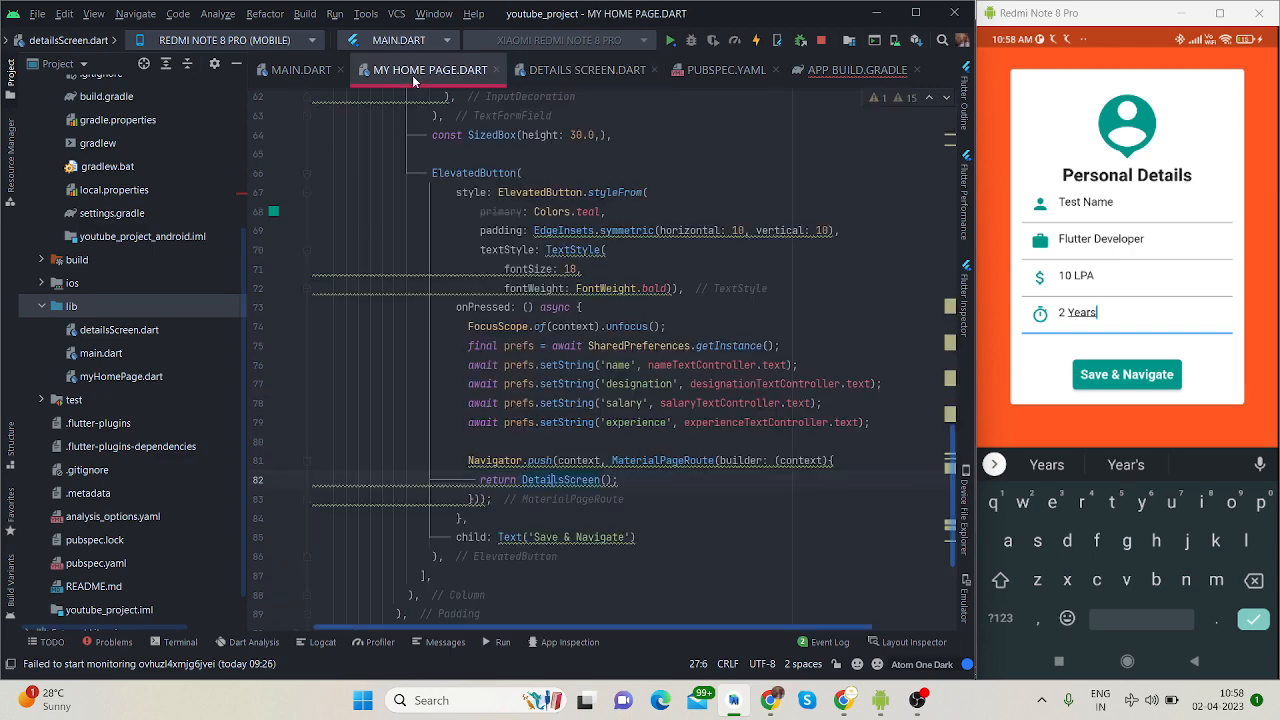
left_click(626, 435)
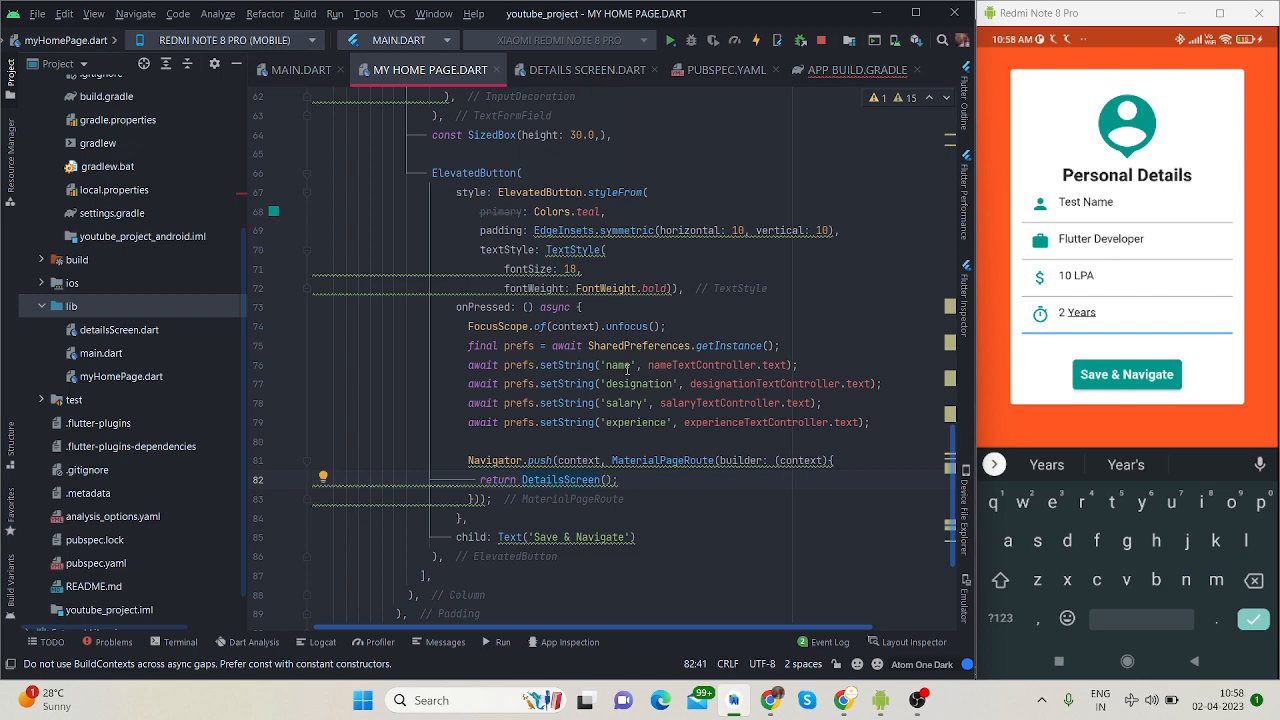
left_click(585, 70)
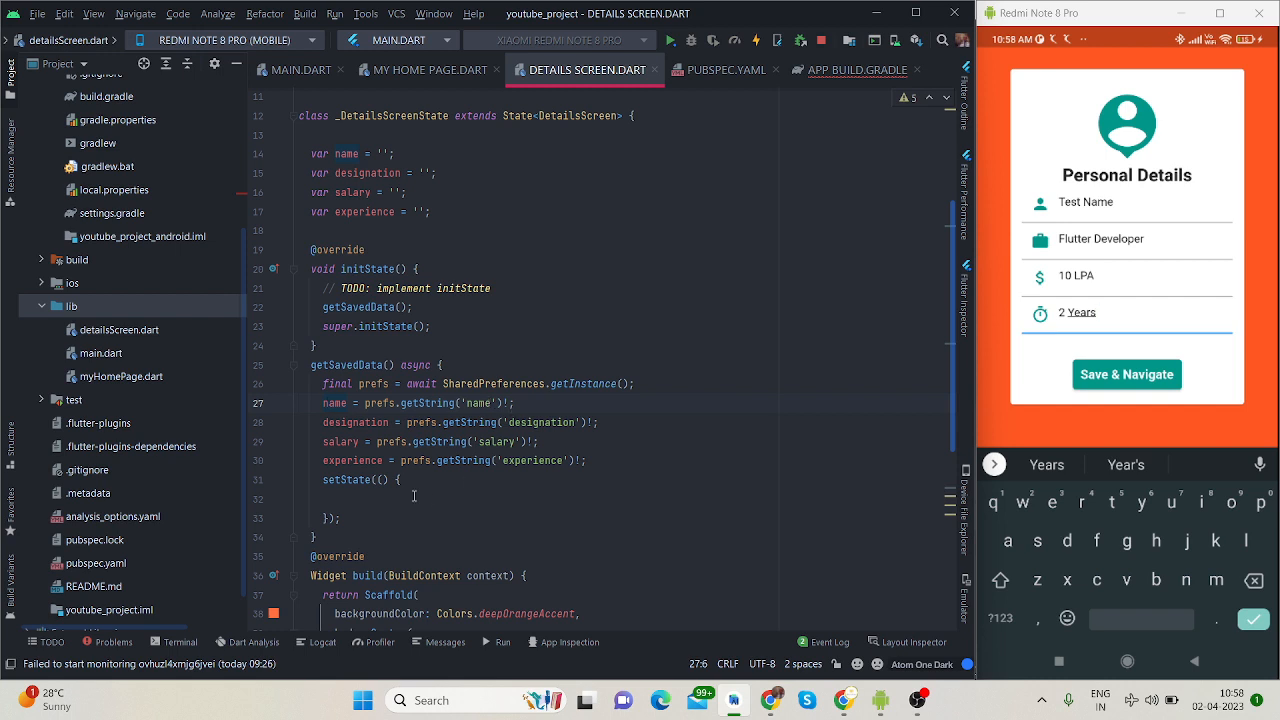
mouse_move(345, 472)
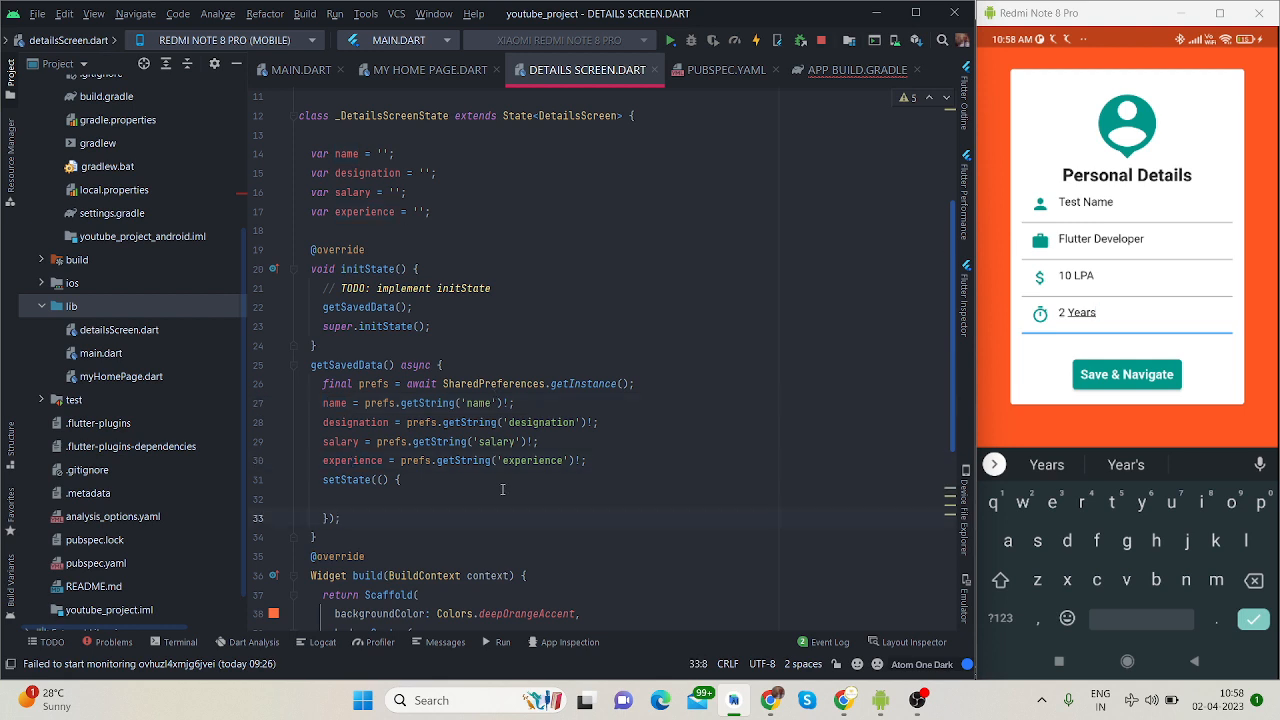
scroll("down", 3)
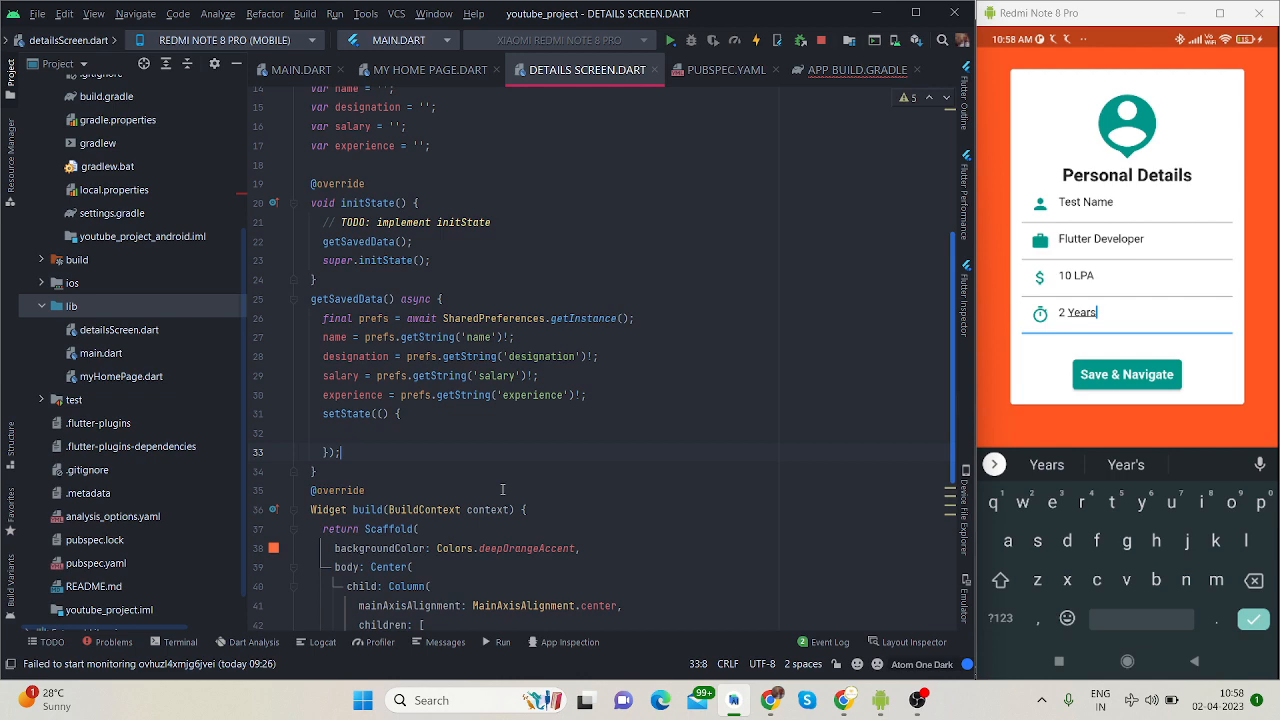
scroll("down", 3)
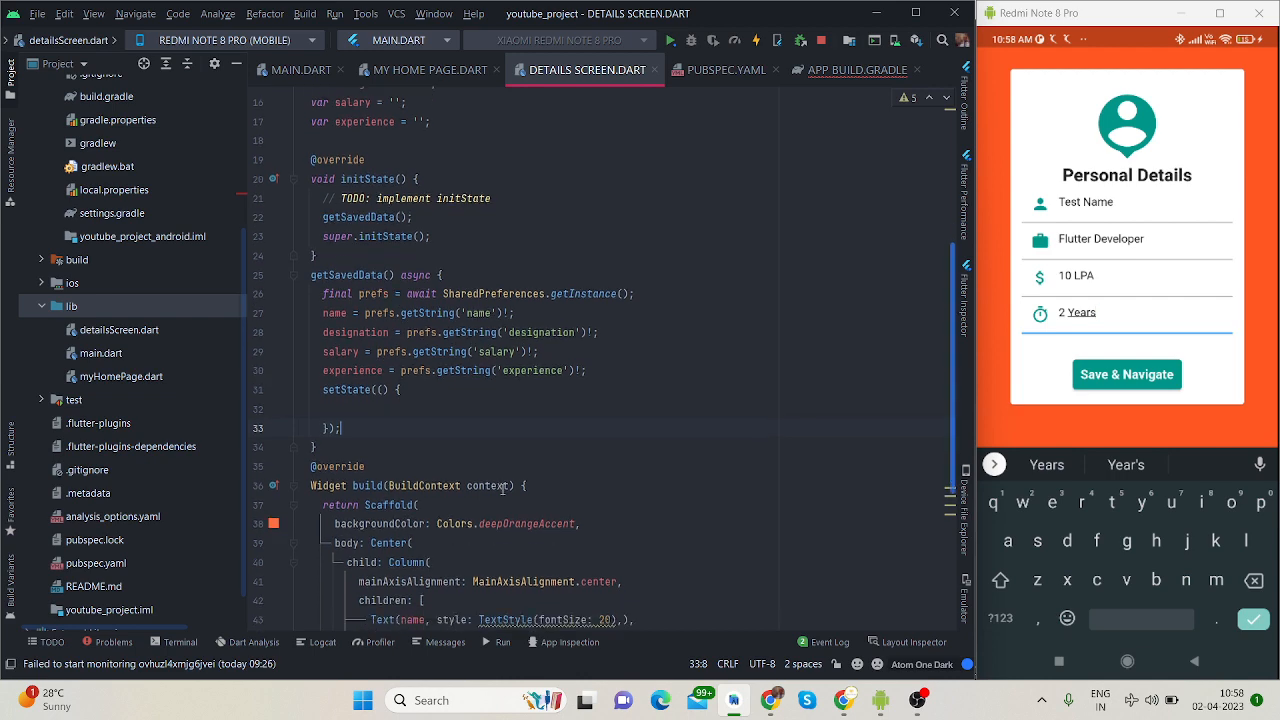
scroll("down", 3)
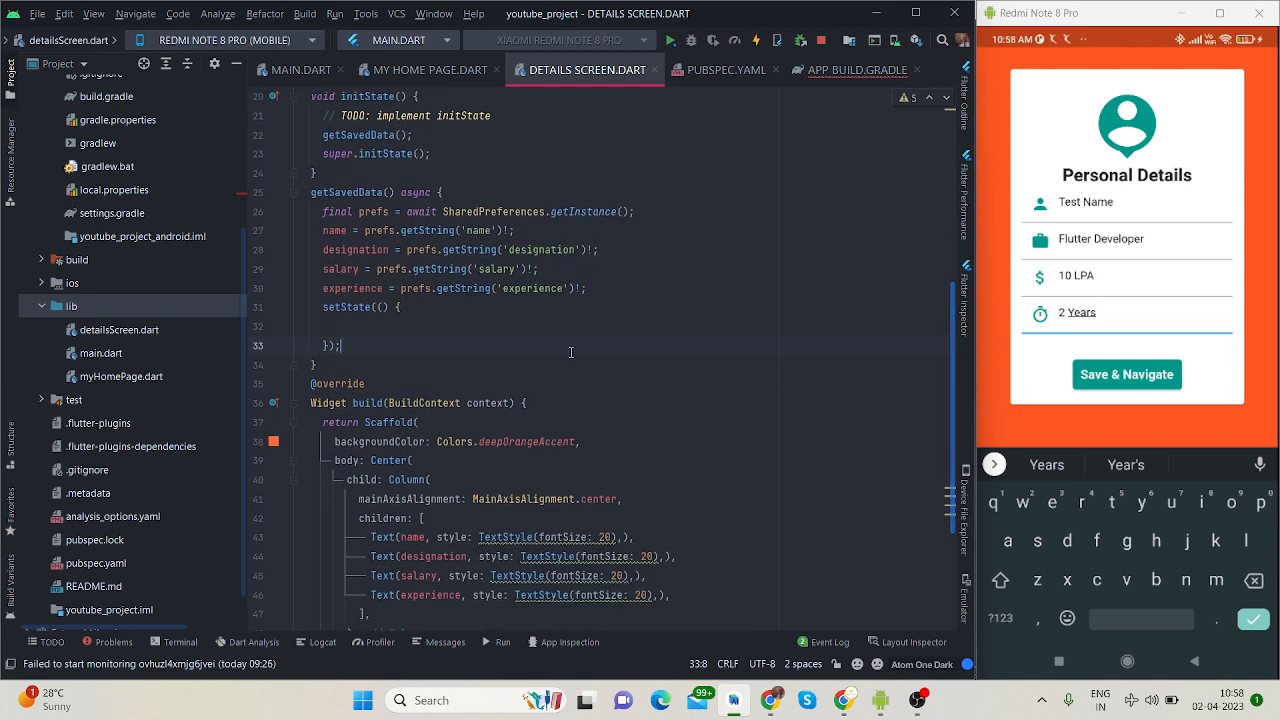
scroll("down", 3)
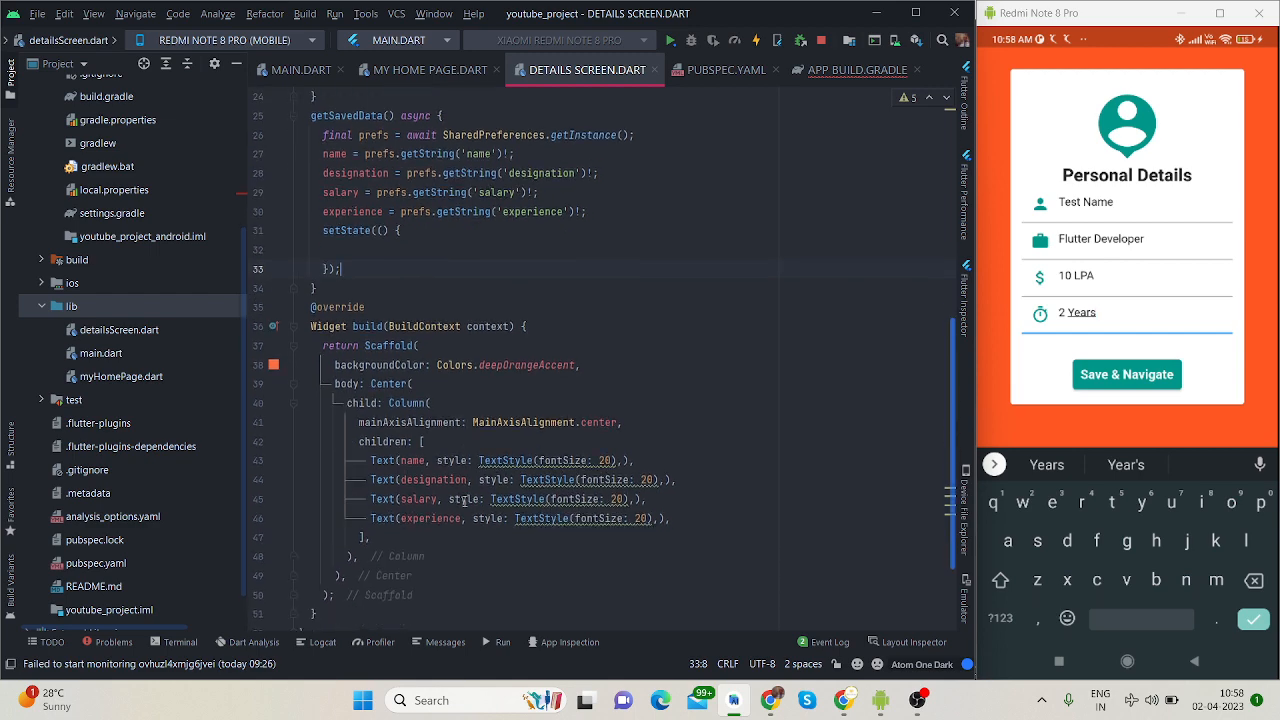
left_click(418, 345)
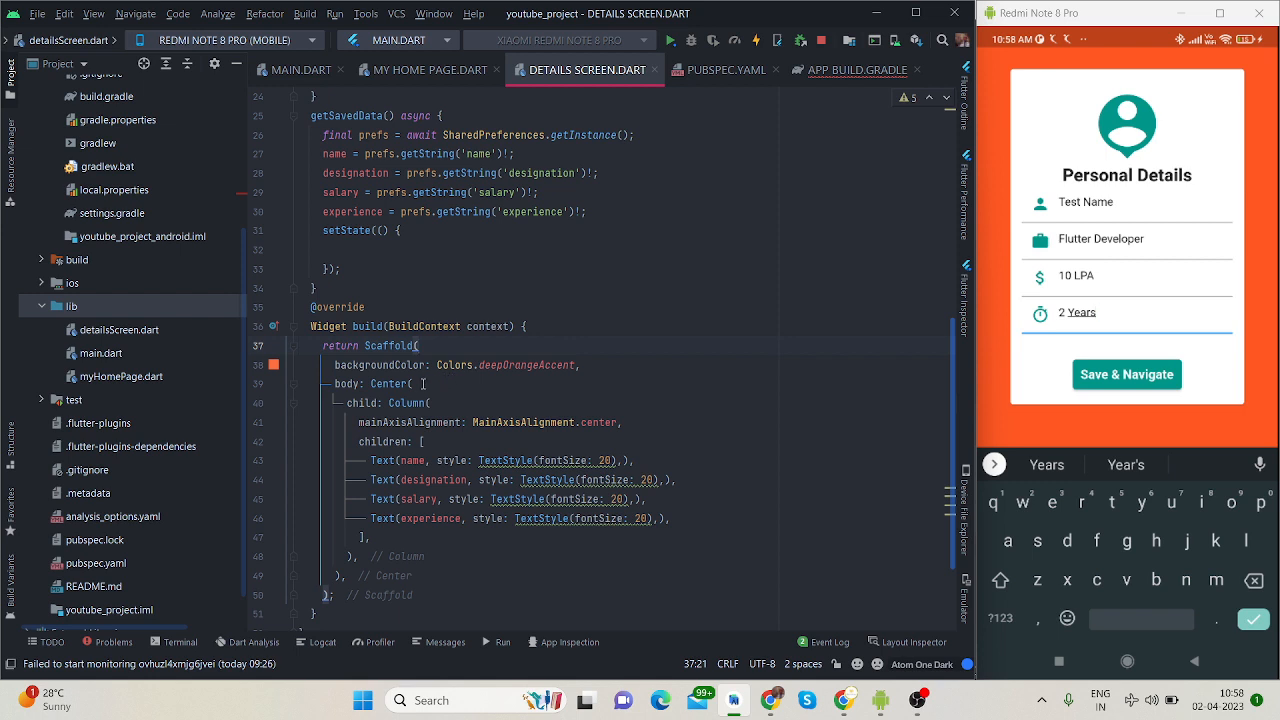
left_click(413, 383)
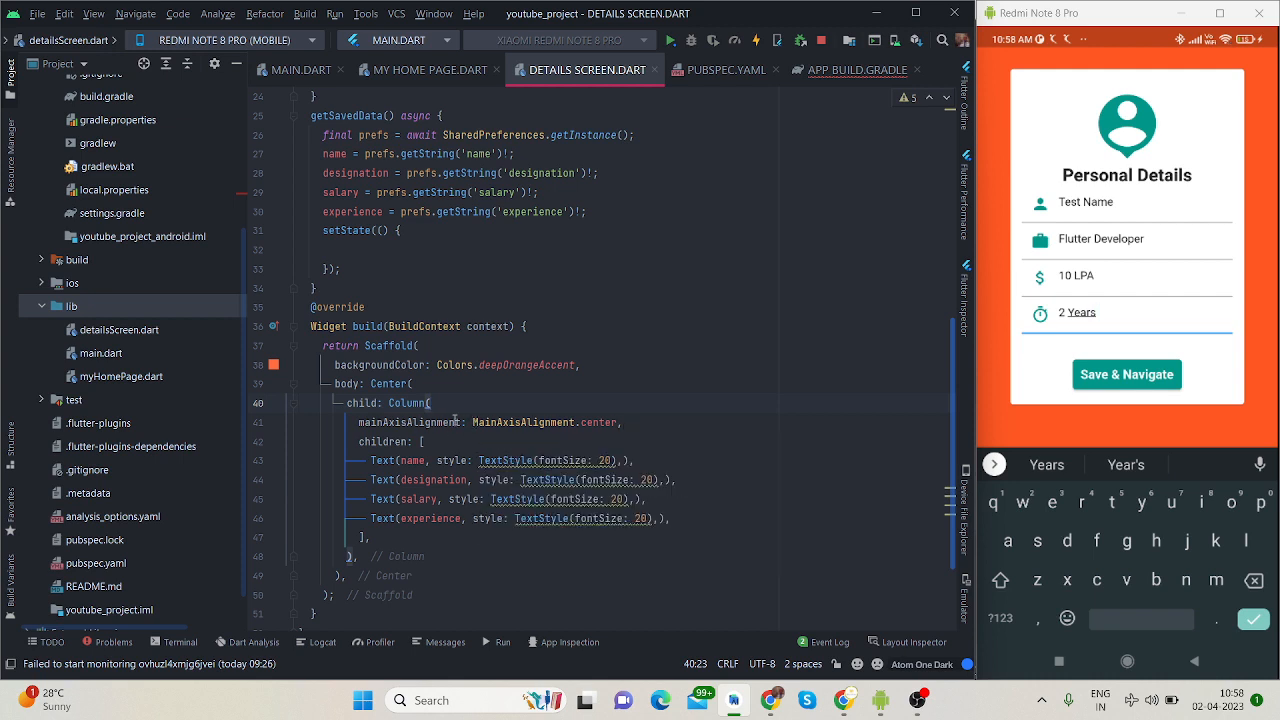
mouse_move(1055, 362)
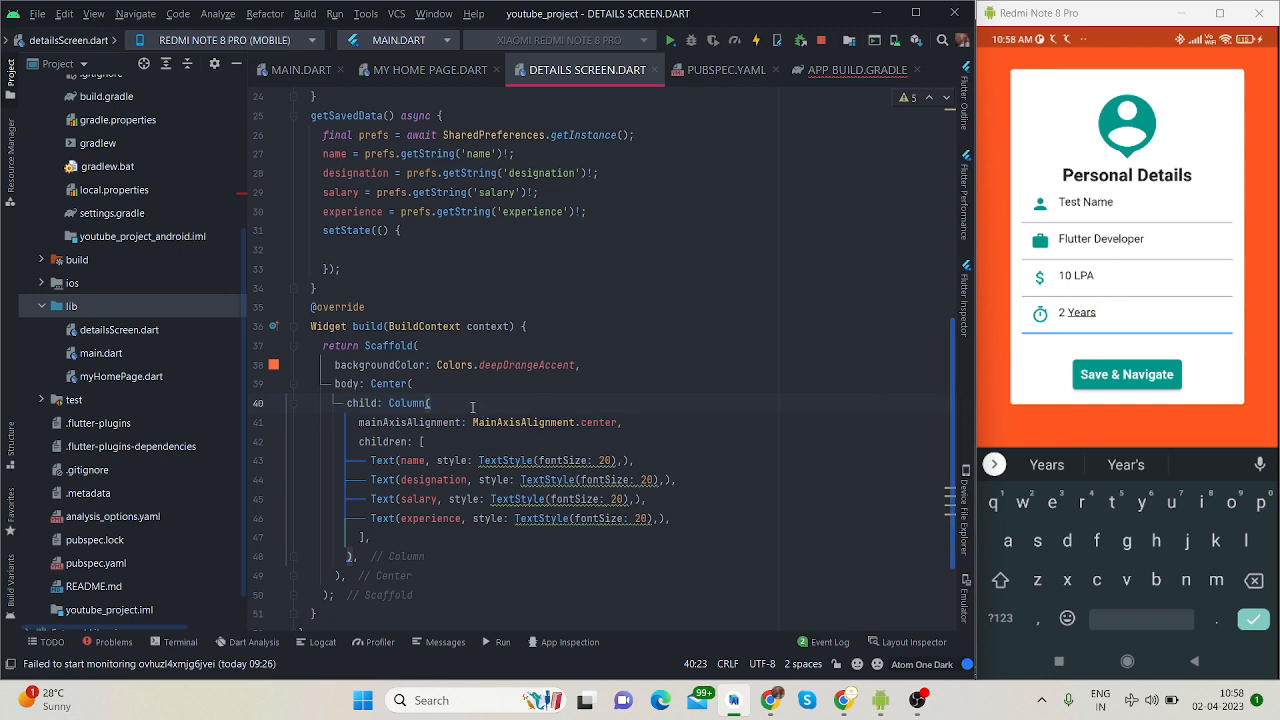
left_click(425, 441)
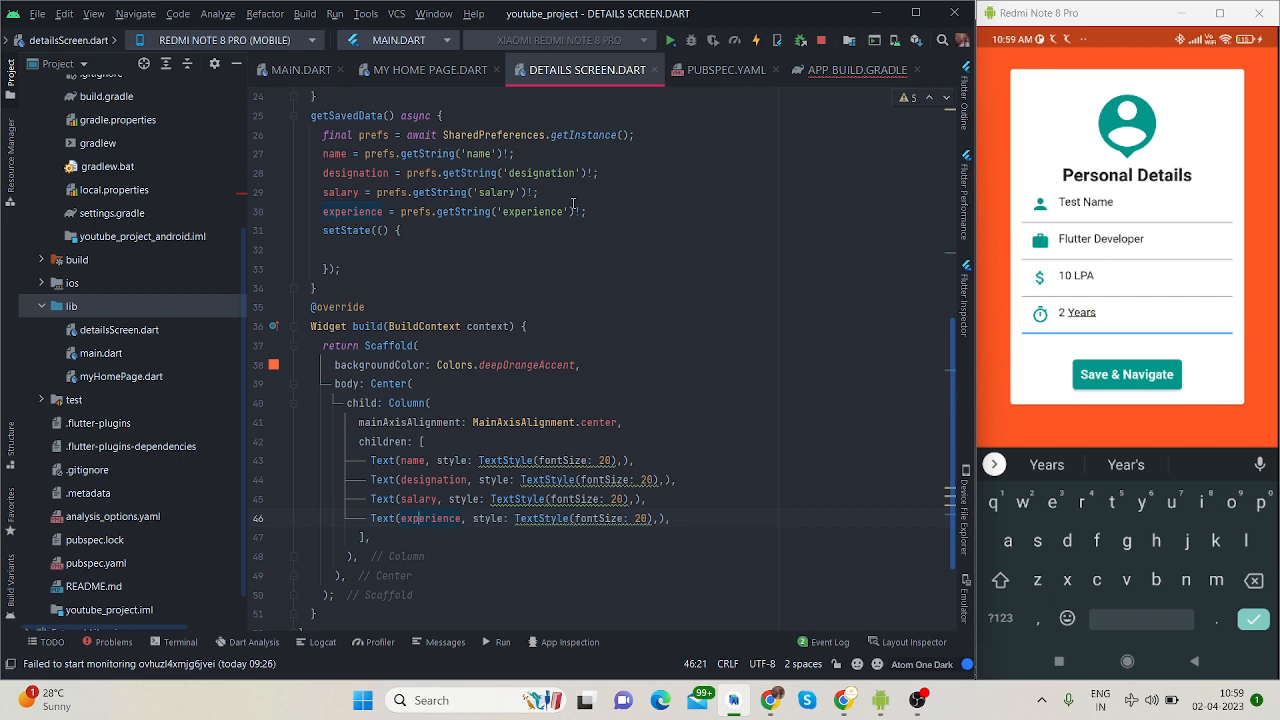
left_click(1078, 312)
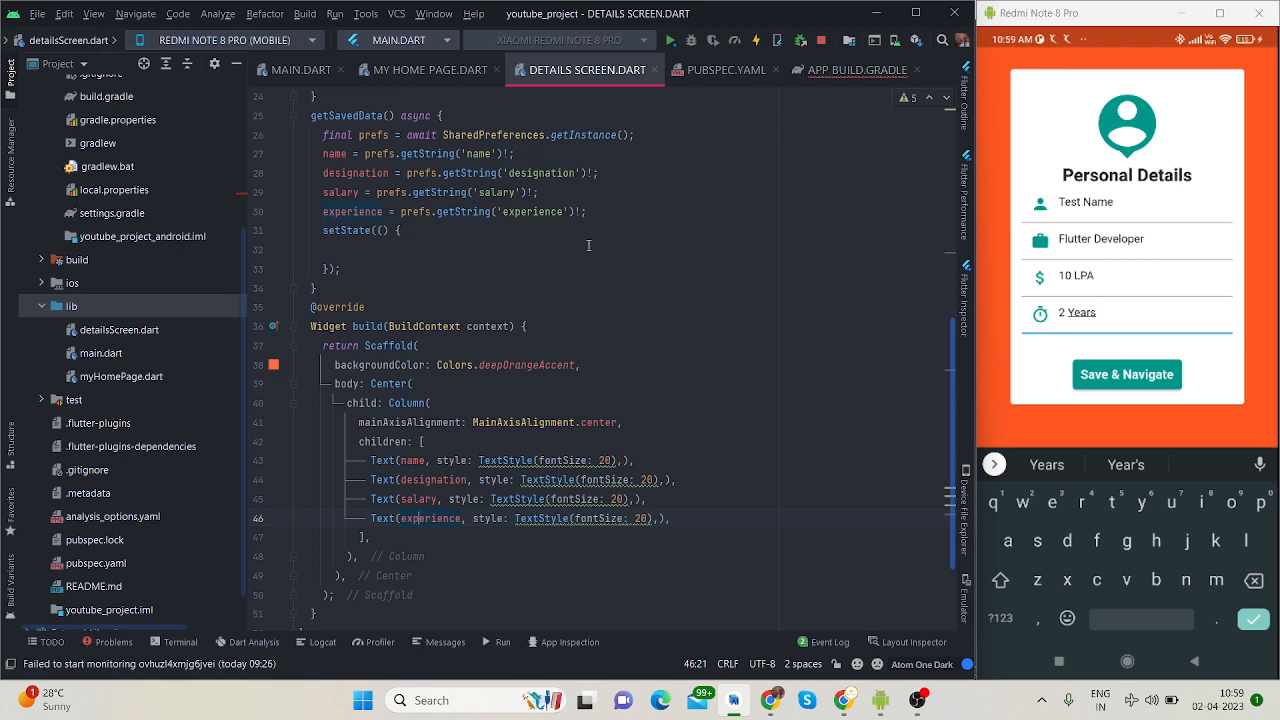
left_click(1078, 312)
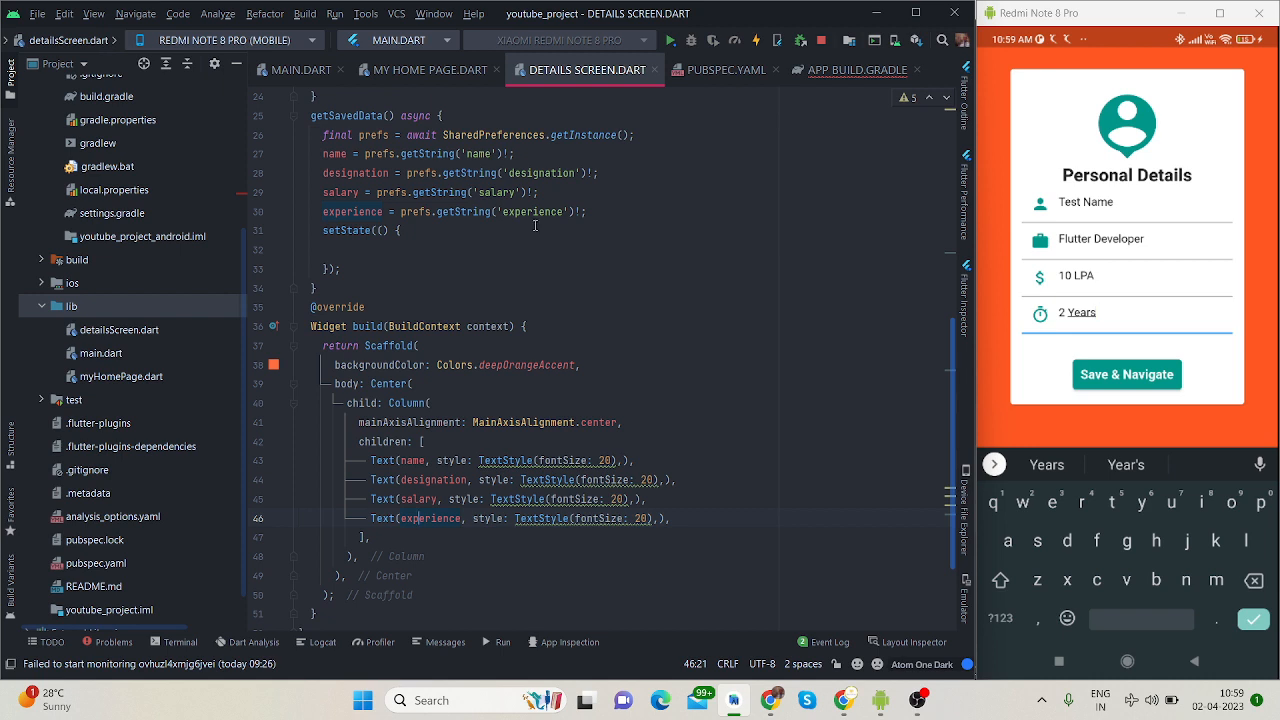
mouse_move(547, 231)
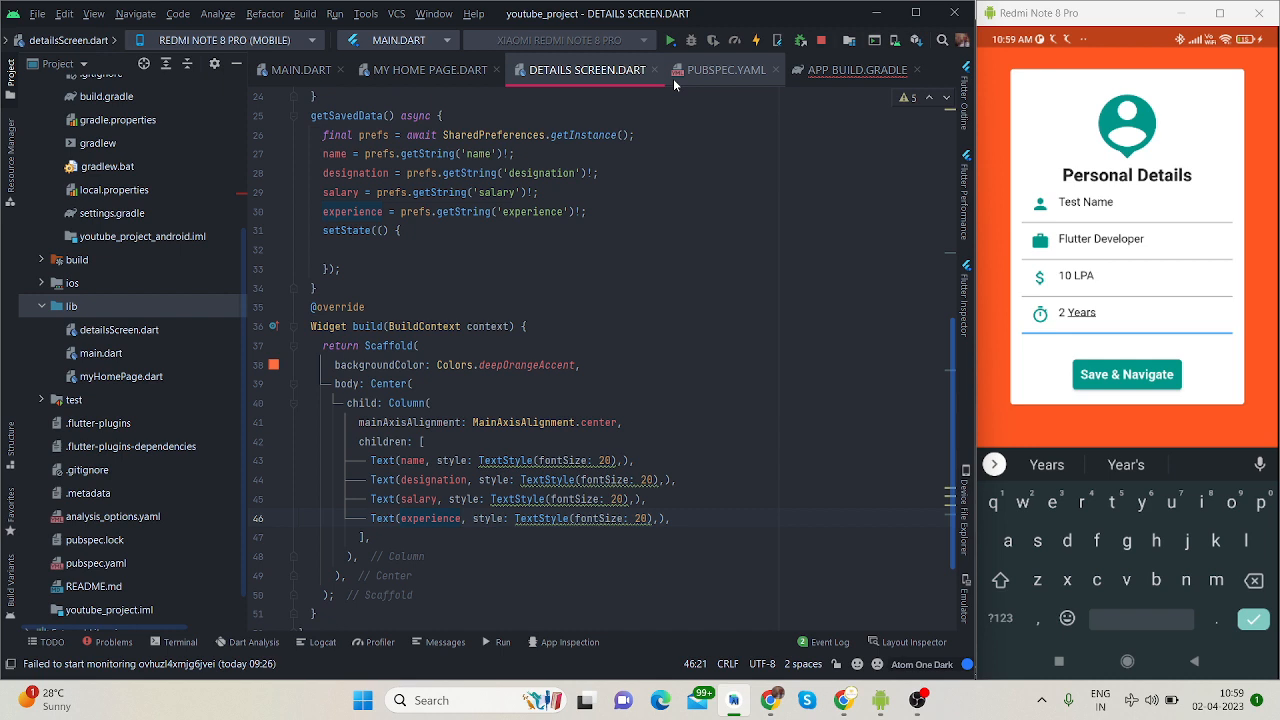
Hot restart the app and enter name 'Test Flutter' and designation 'Flutter Developer'.
left_click(670, 40)
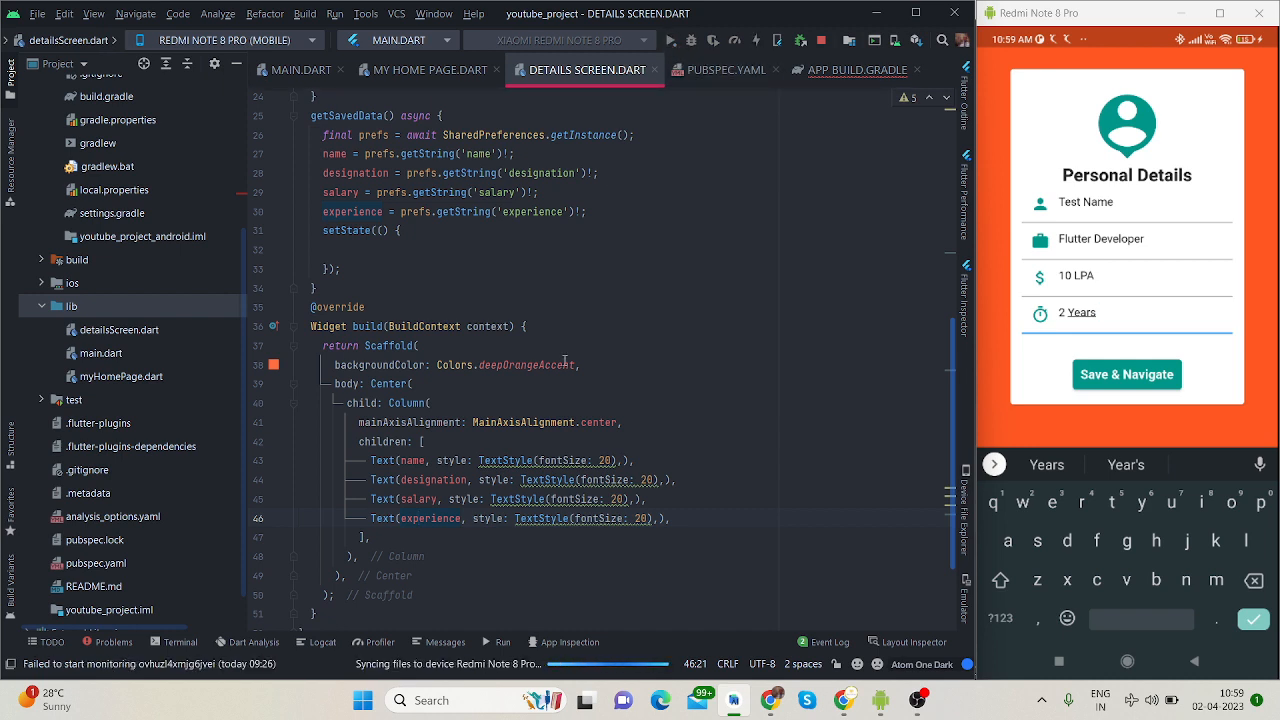
mouse_move(524, 393)
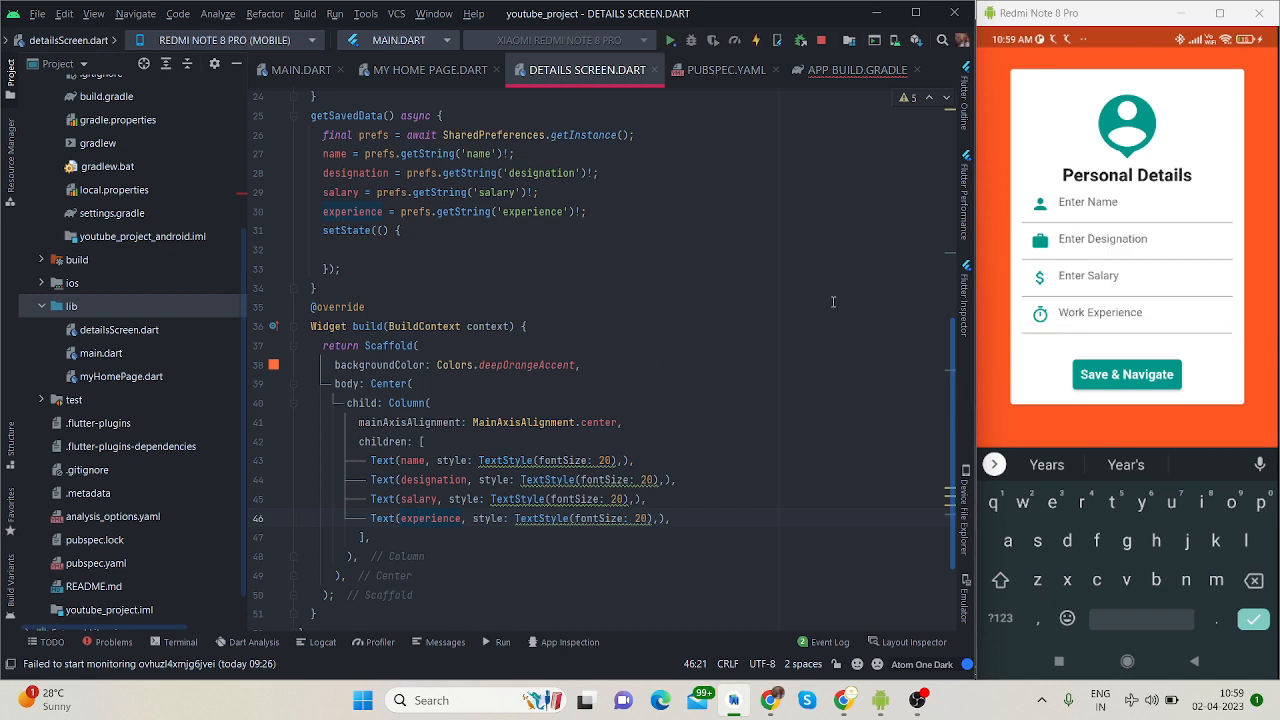
left_click(1100, 202)
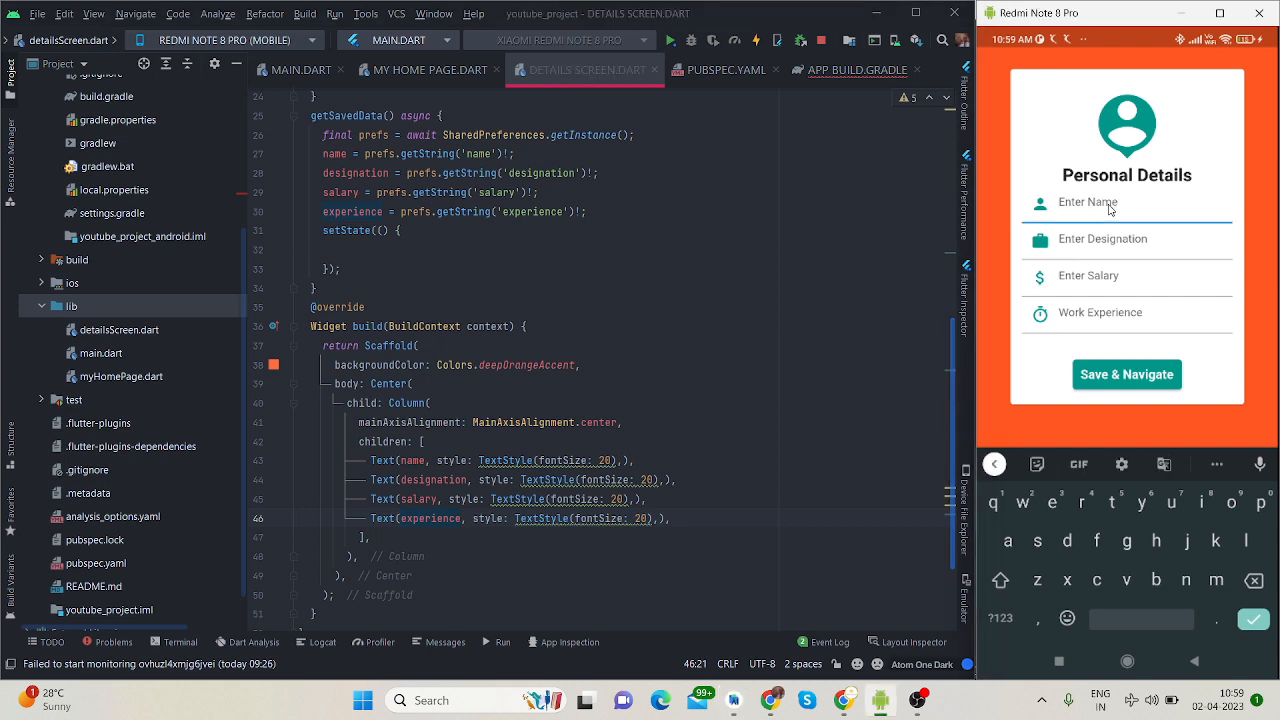
type("Test Flutter")
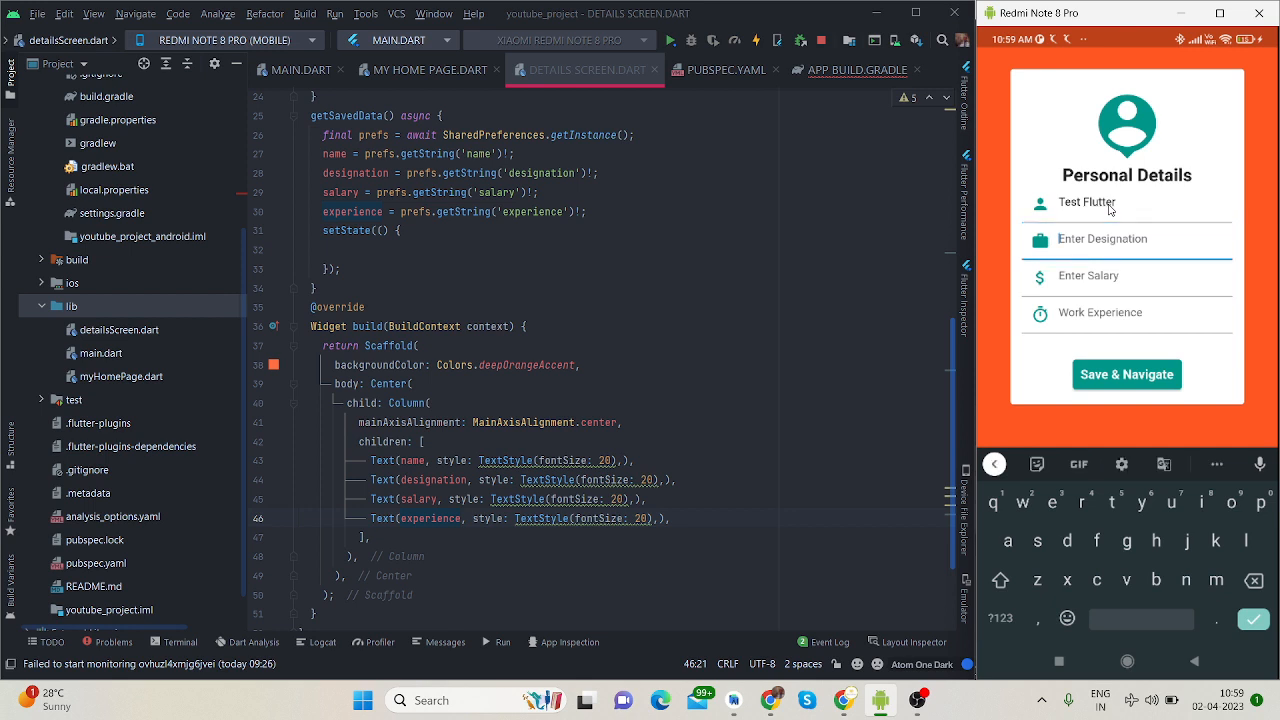
left_click(1000, 580)
type("Flutter D")
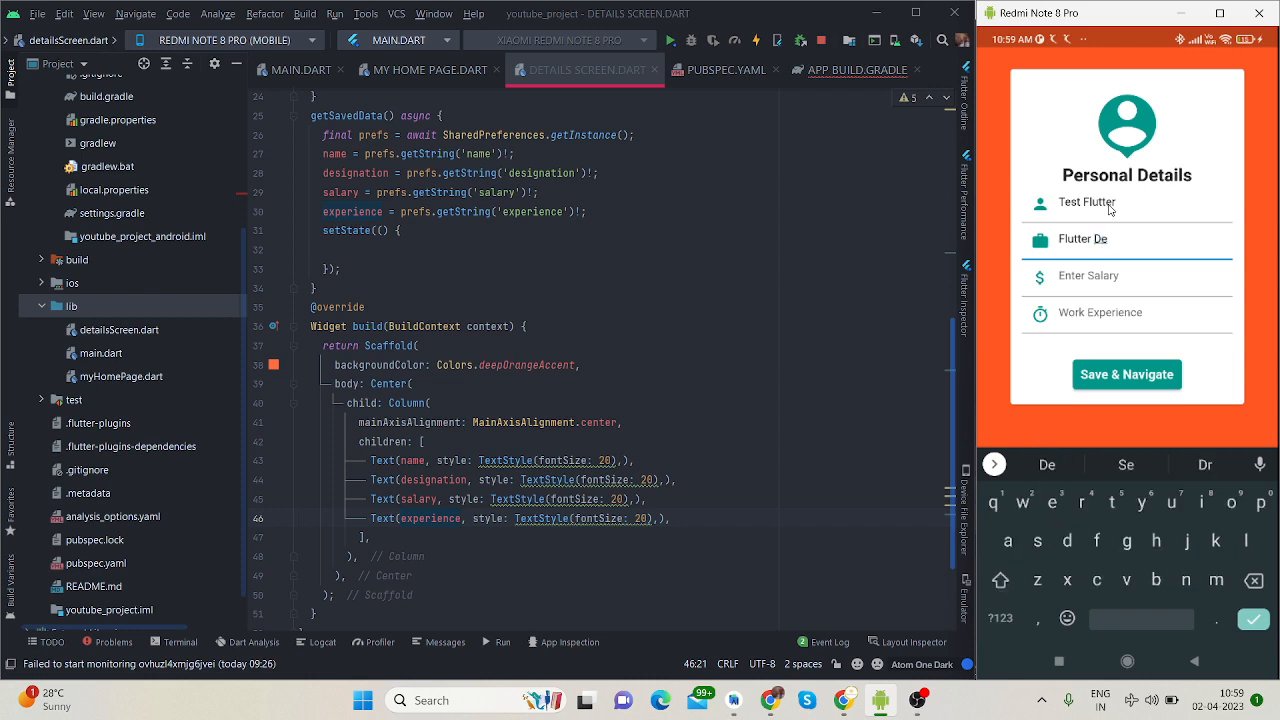
type("e")
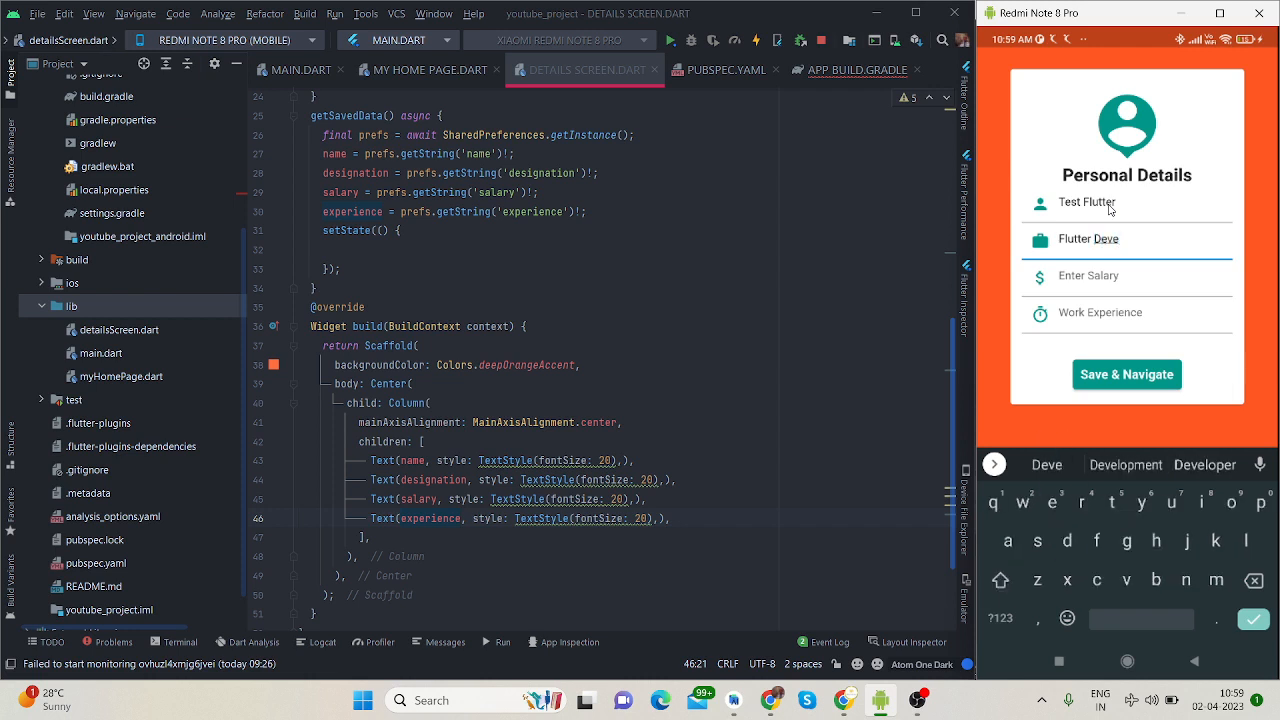
left_click(1204, 464)
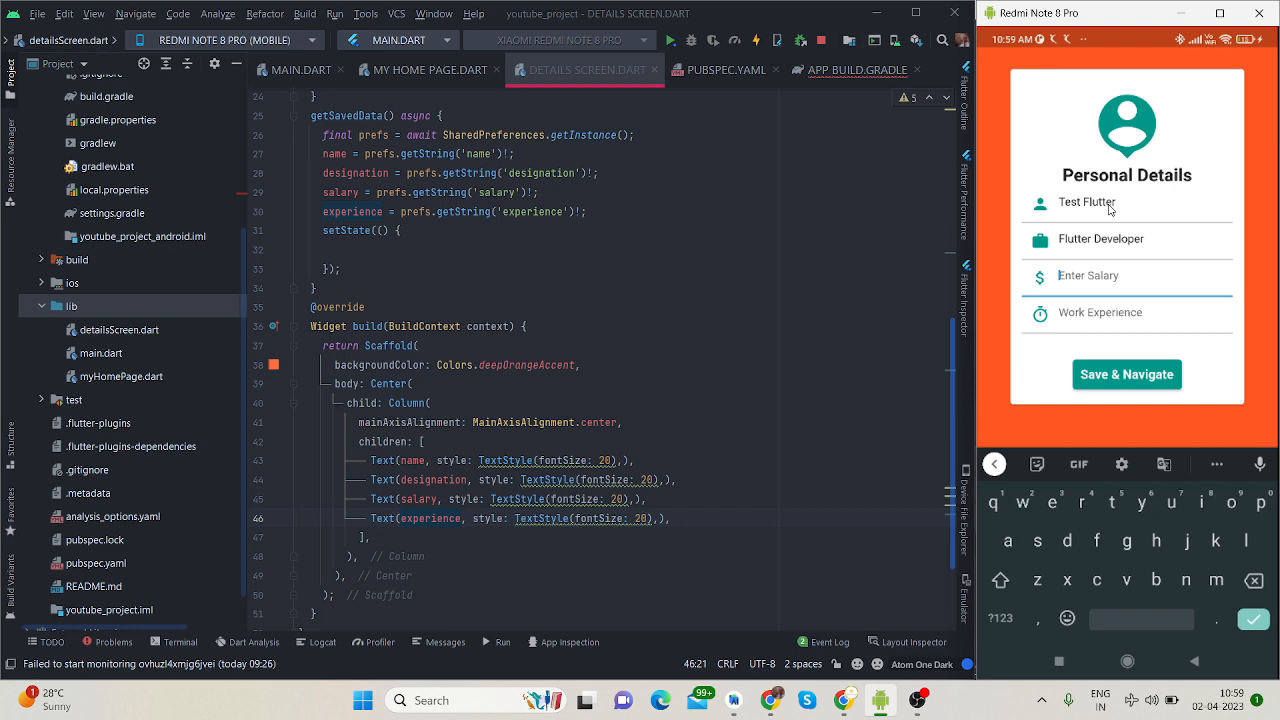
Enter salary '10LPA' and experience '2 Years', then submit with Save & Navigate.
left_click(1000, 618)
type("10")
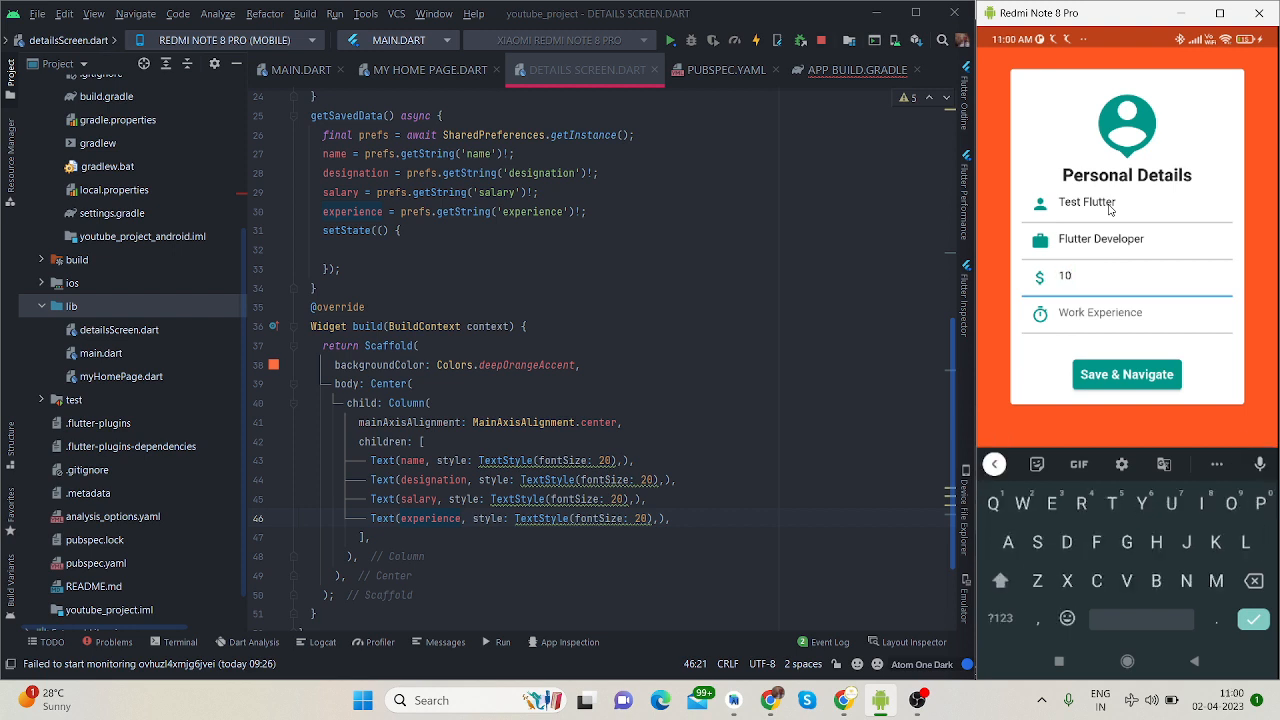
type("LPA")
left_click(1128, 314)
type("2")
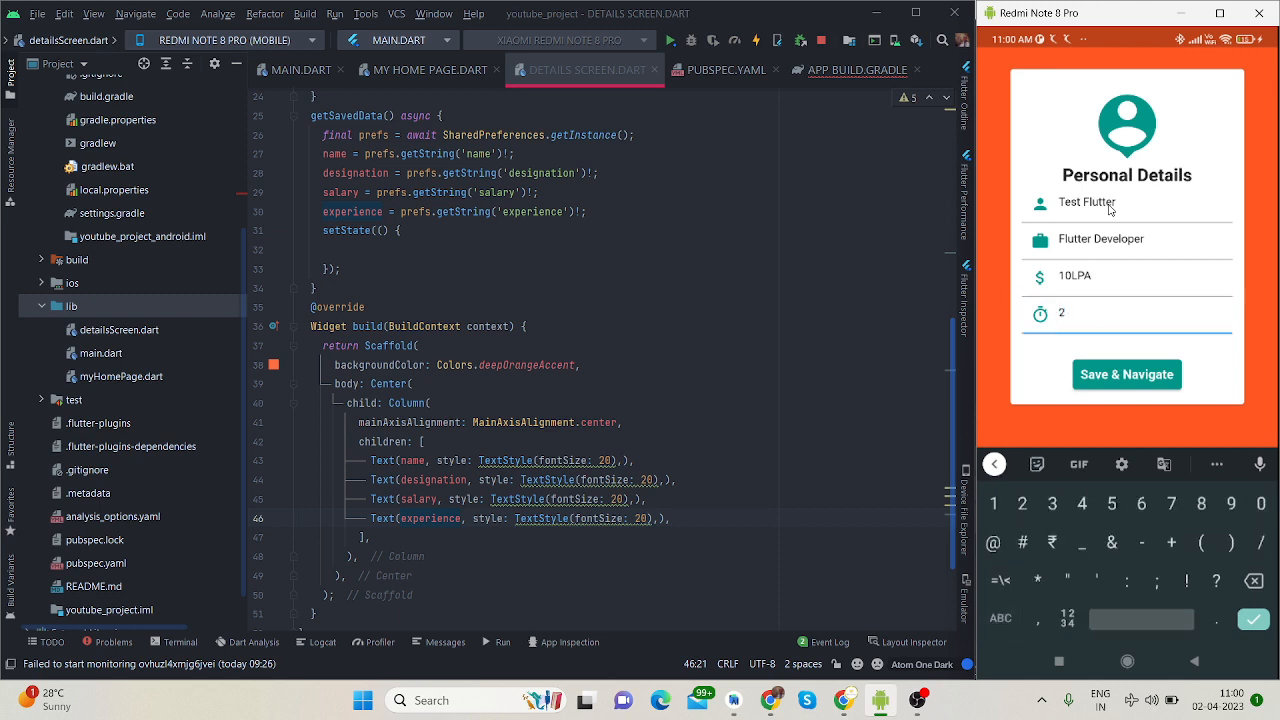
type("Years")
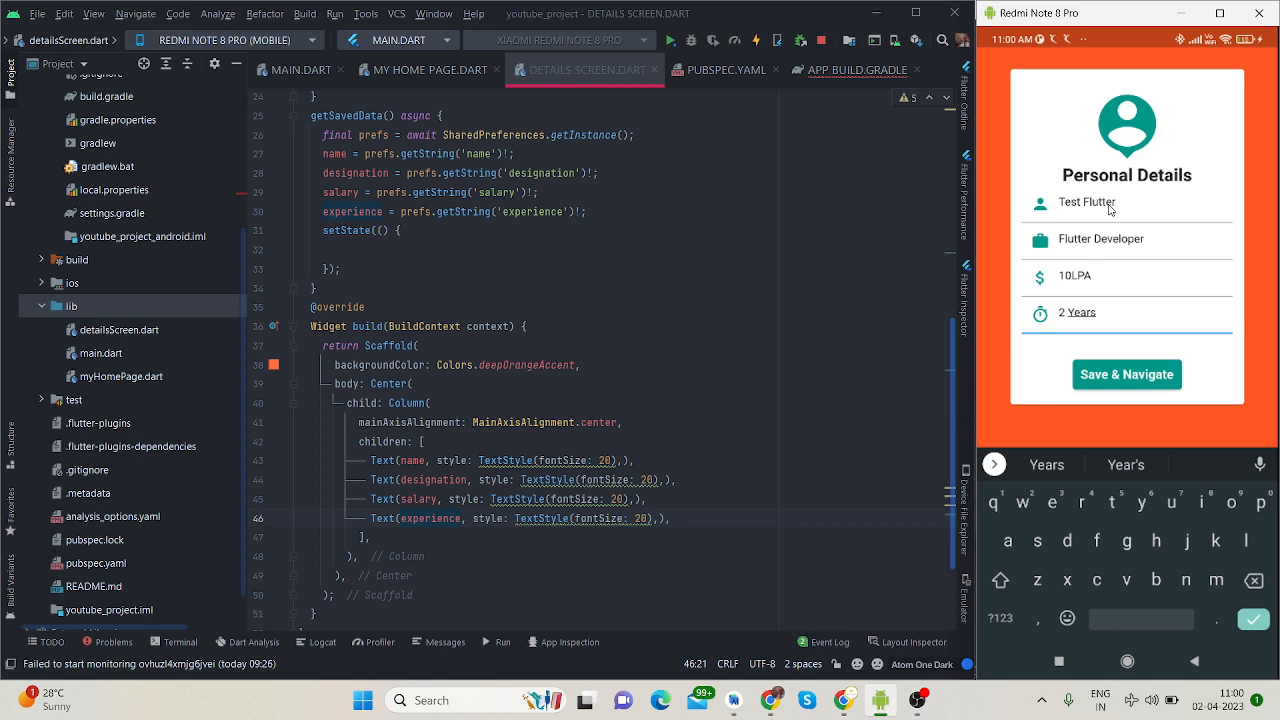
left_click(1126, 374)
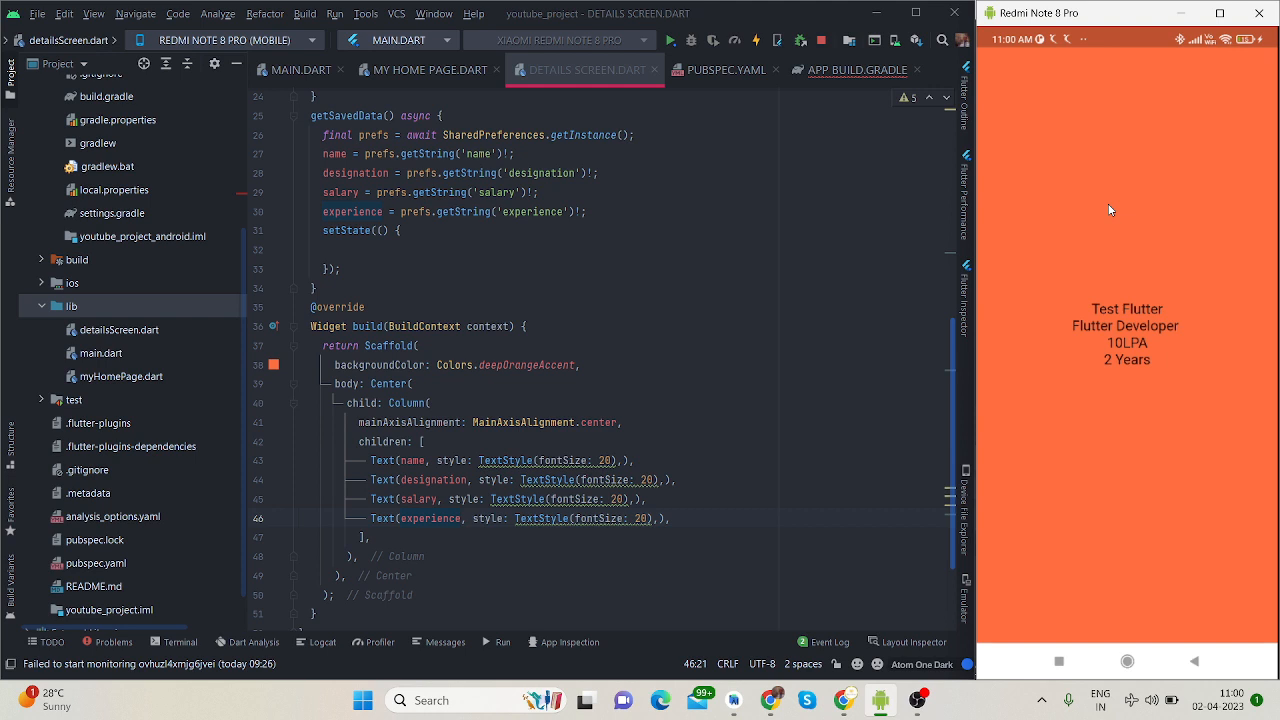
mouse_move(1062, 409)
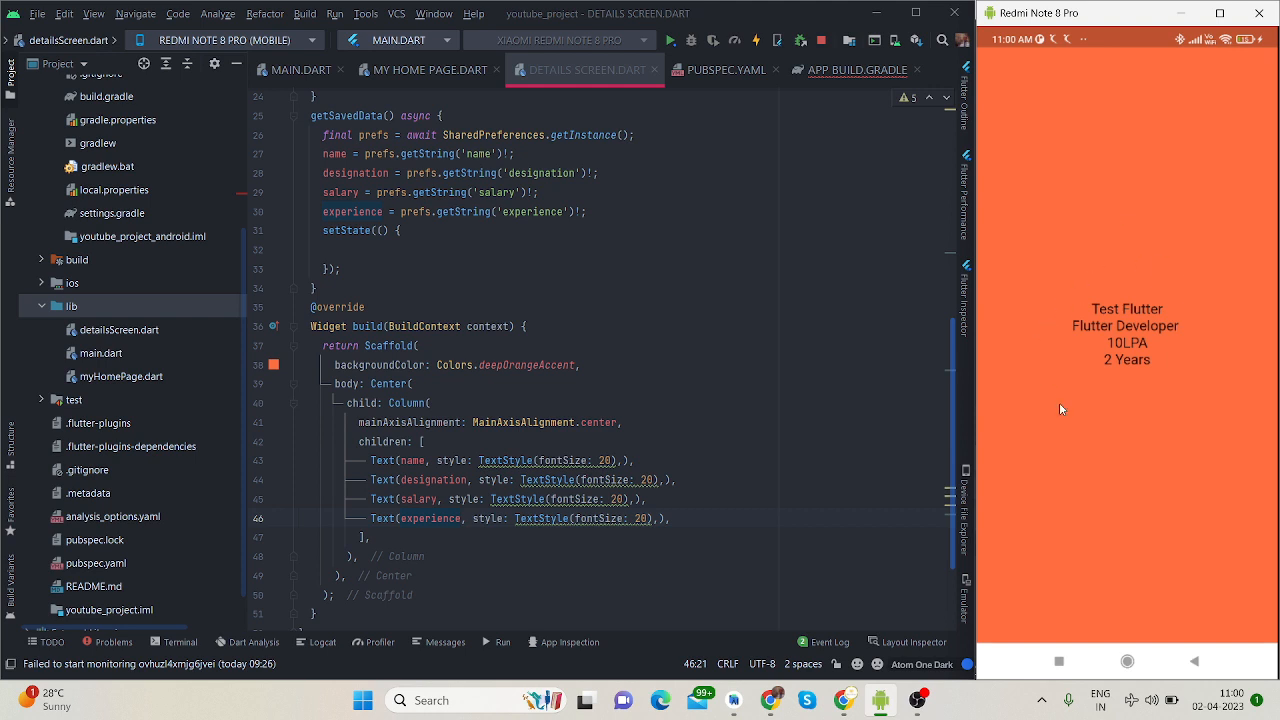
mouse_move(1184, 319)
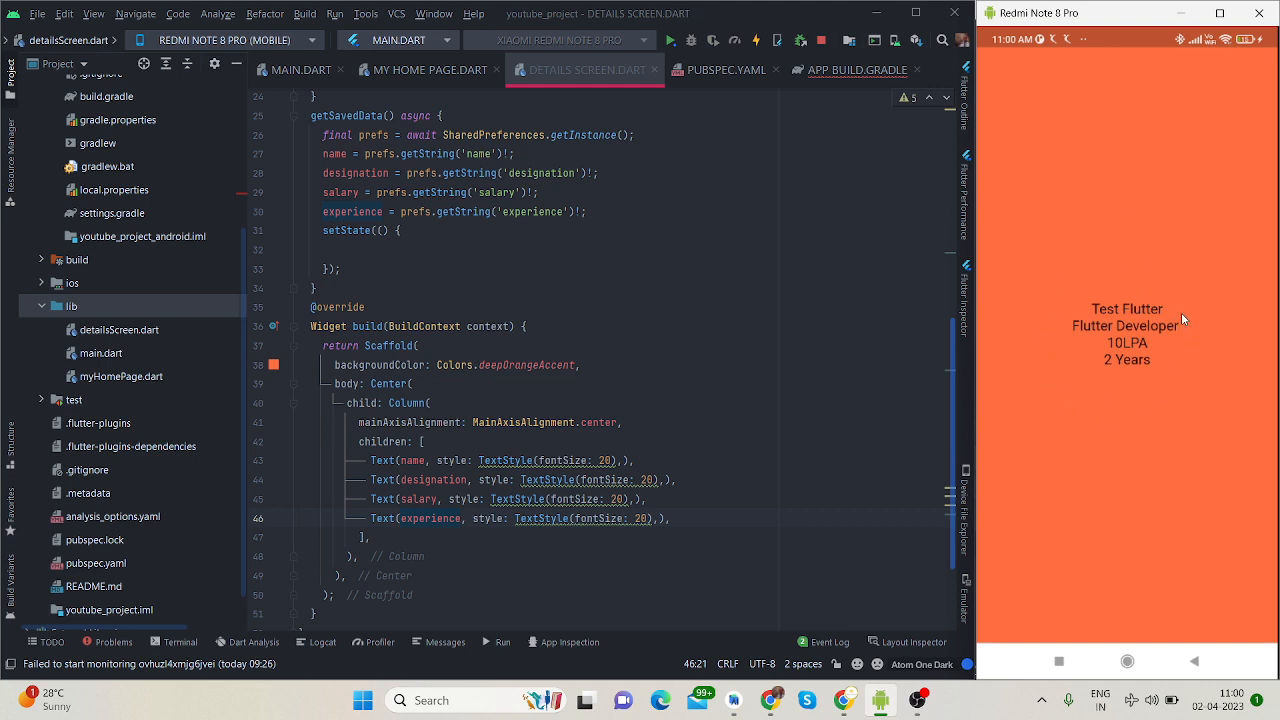
mouse_move(1173, 305)
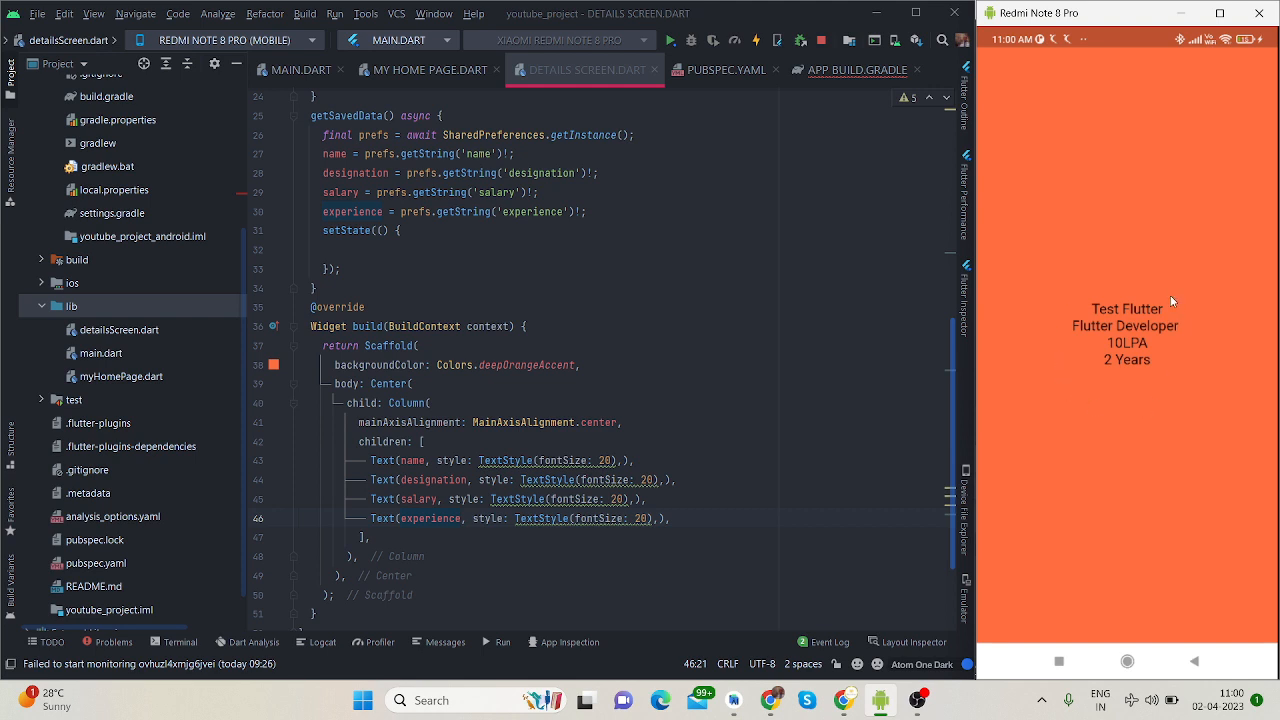
mouse_move(1195, 357)
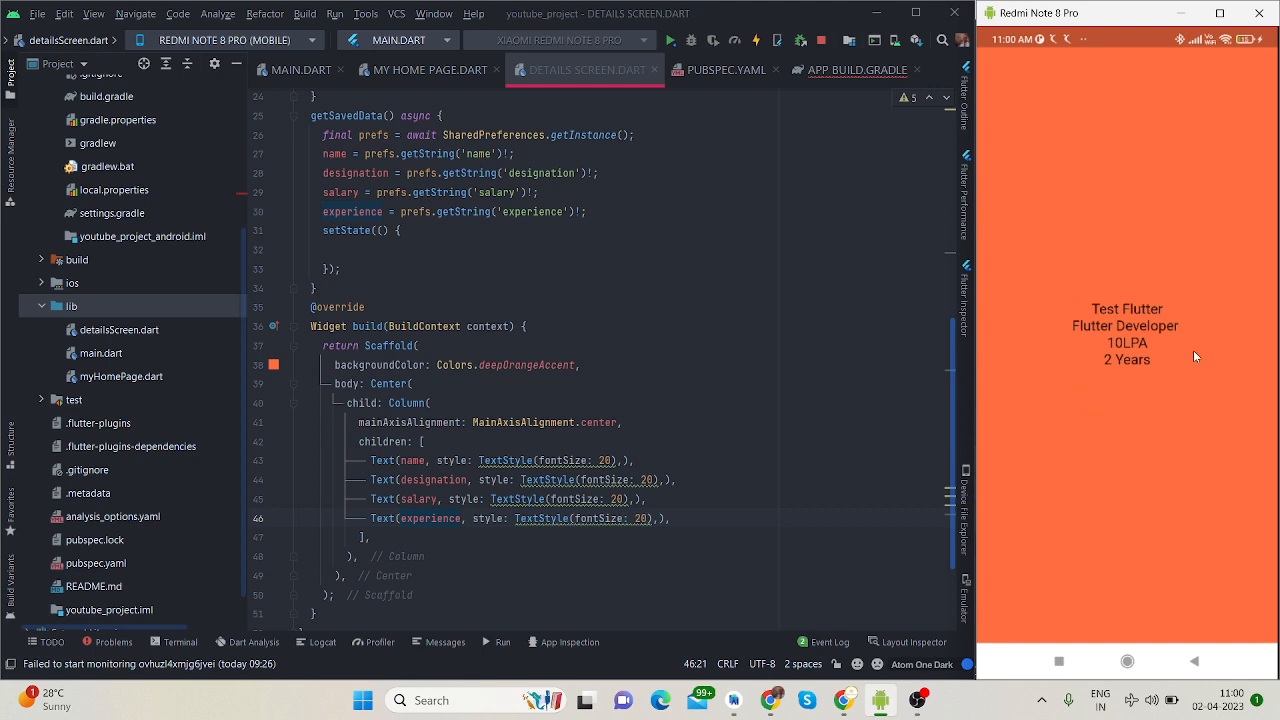
mouse_move(1068, 371)
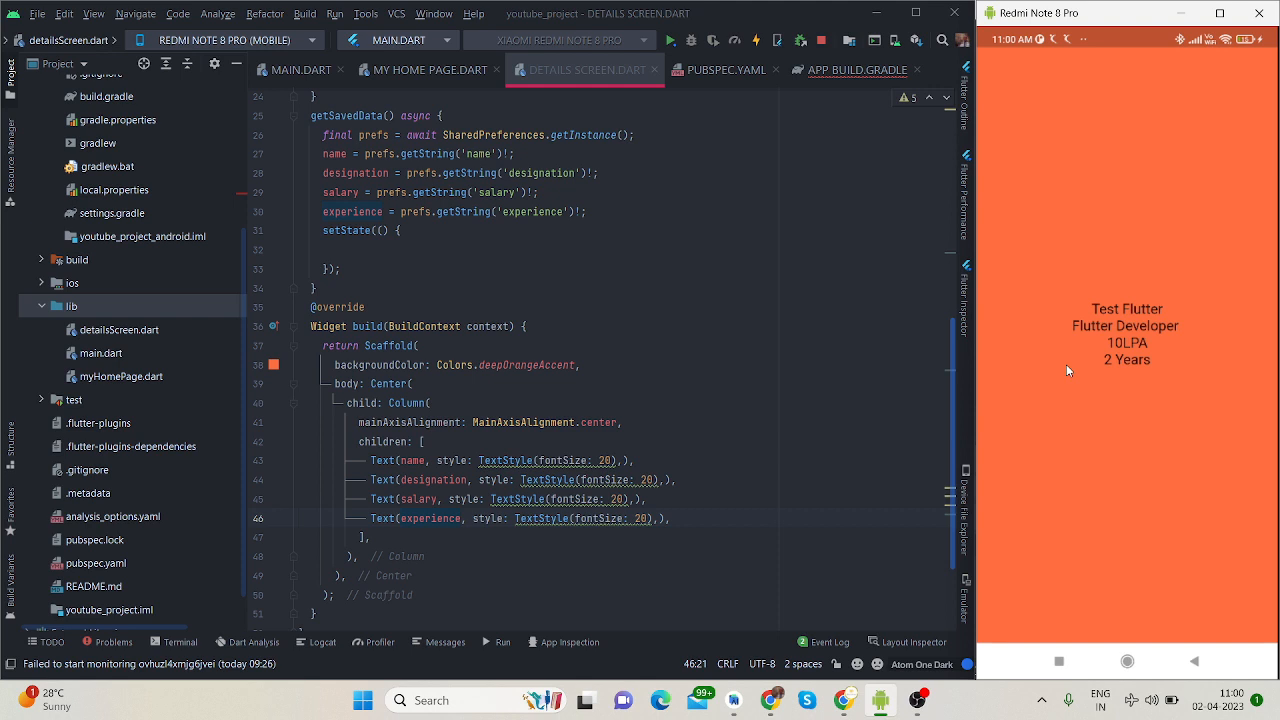
mouse_move(1108, 272)
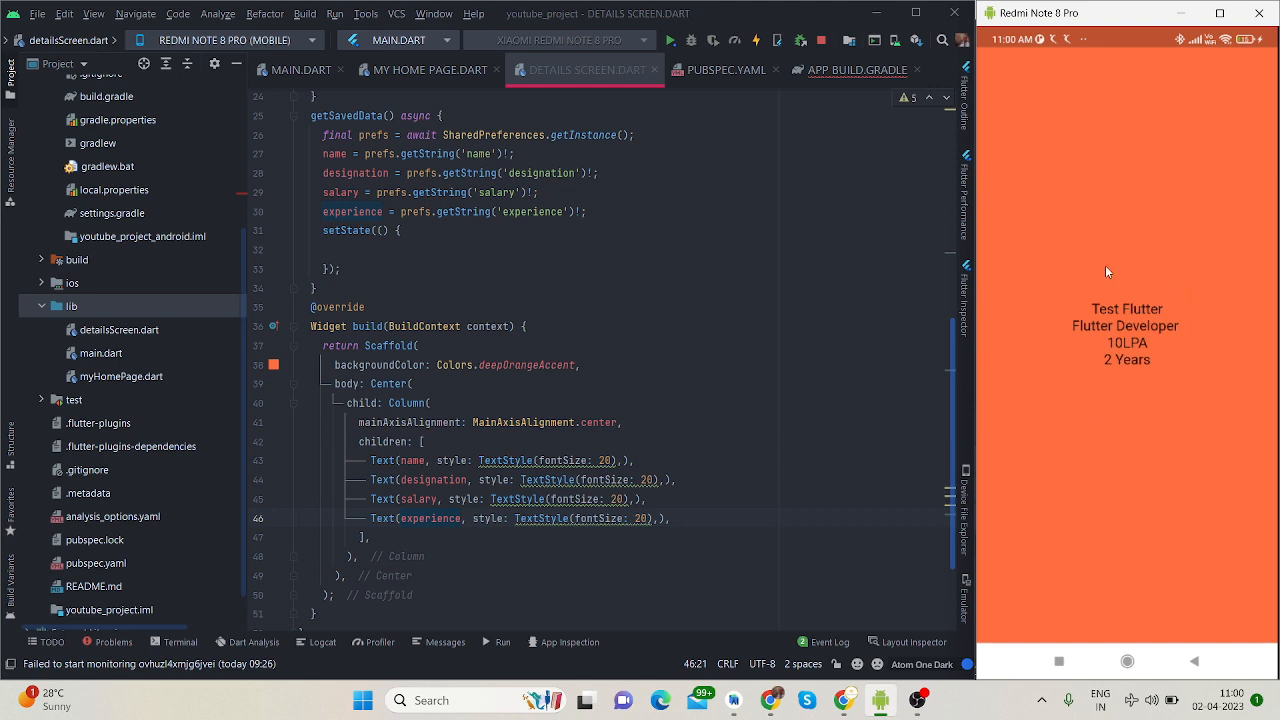